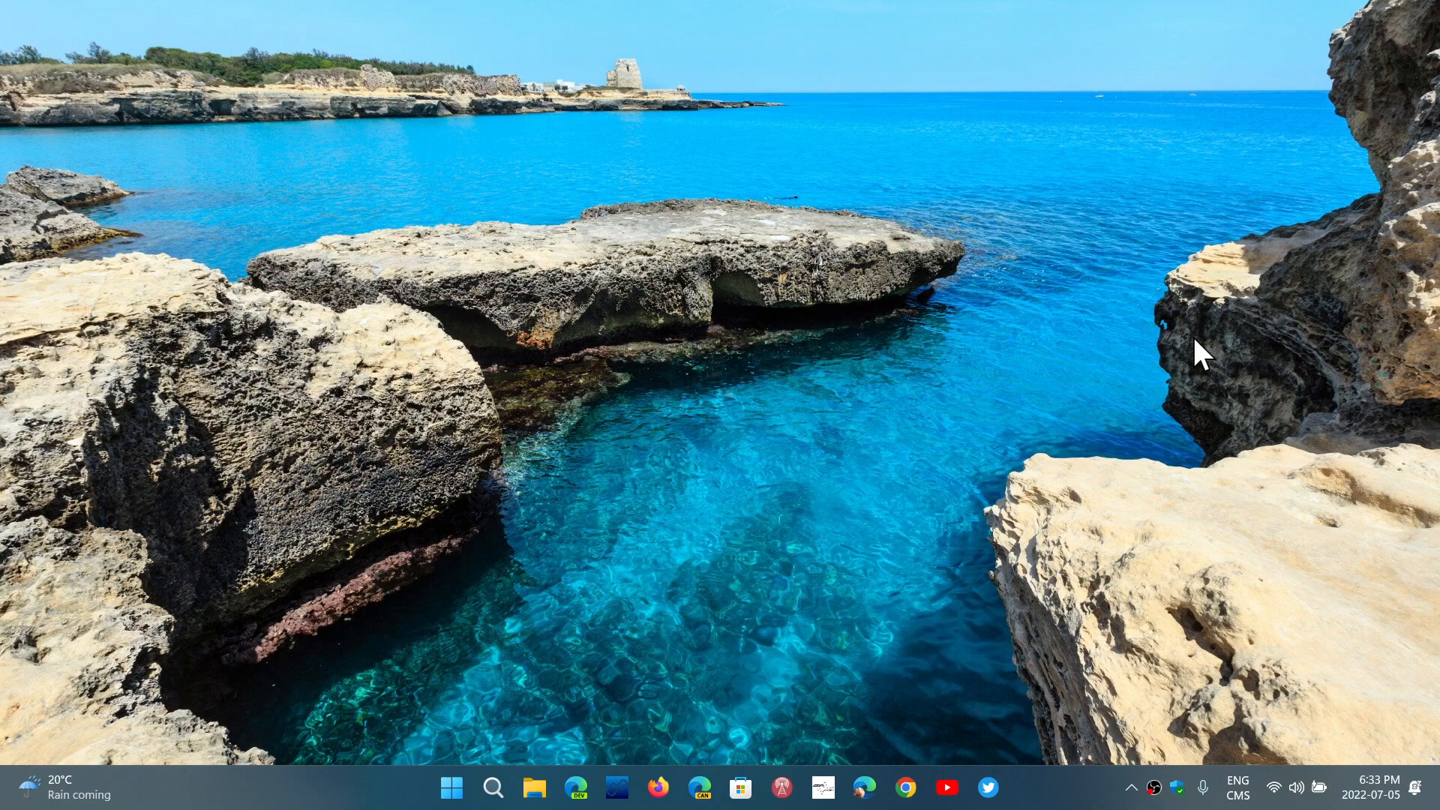
{"action": "mouse_move", "coordinate": [924, 730]}
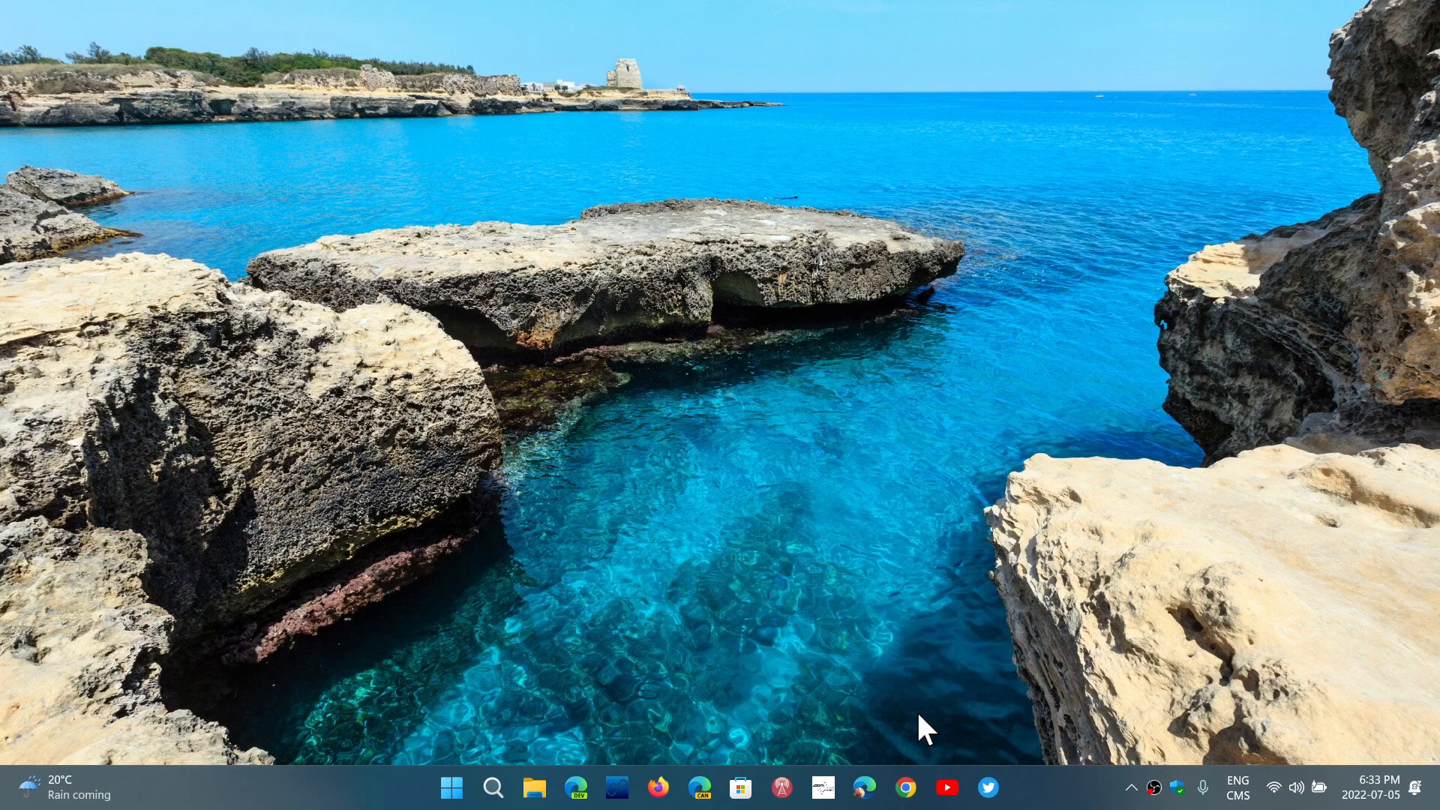
Launch Chrome, open Settings and browse the Privacy and security section
{"action": "left_click", "coordinate": [905, 786]}
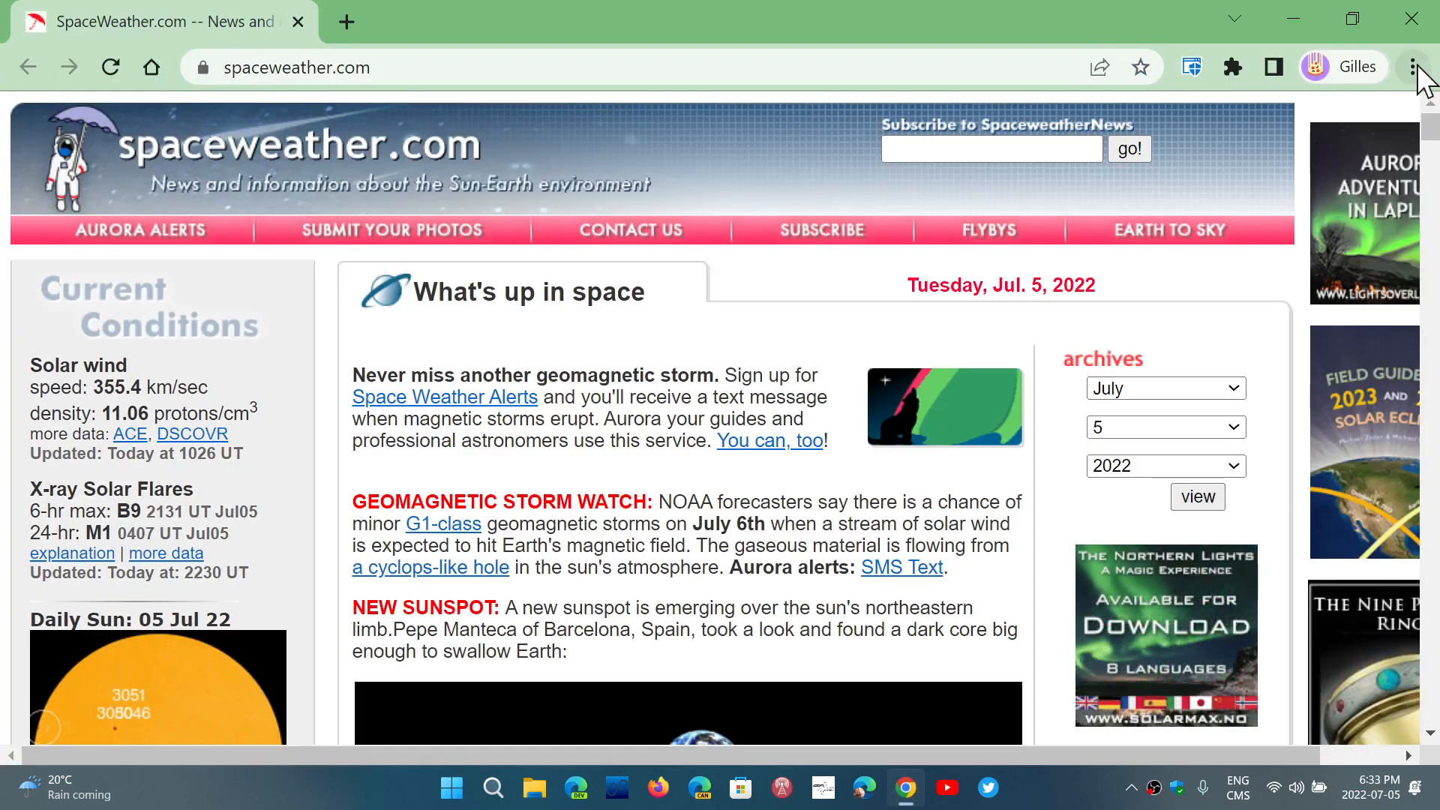
{"action": "left_click", "coordinate": [1414, 65]}
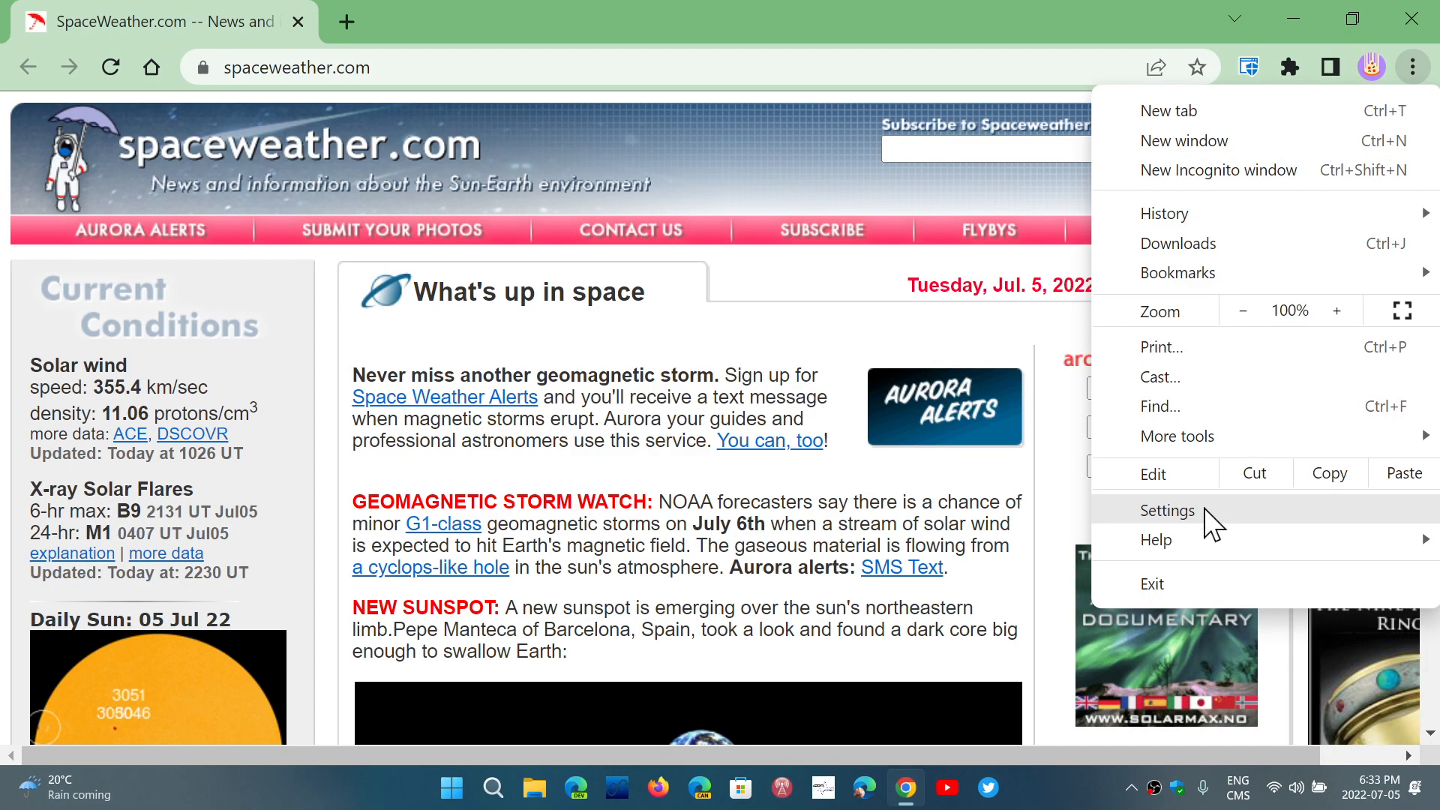
{"action": "left_click", "coordinate": [1167, 511]}
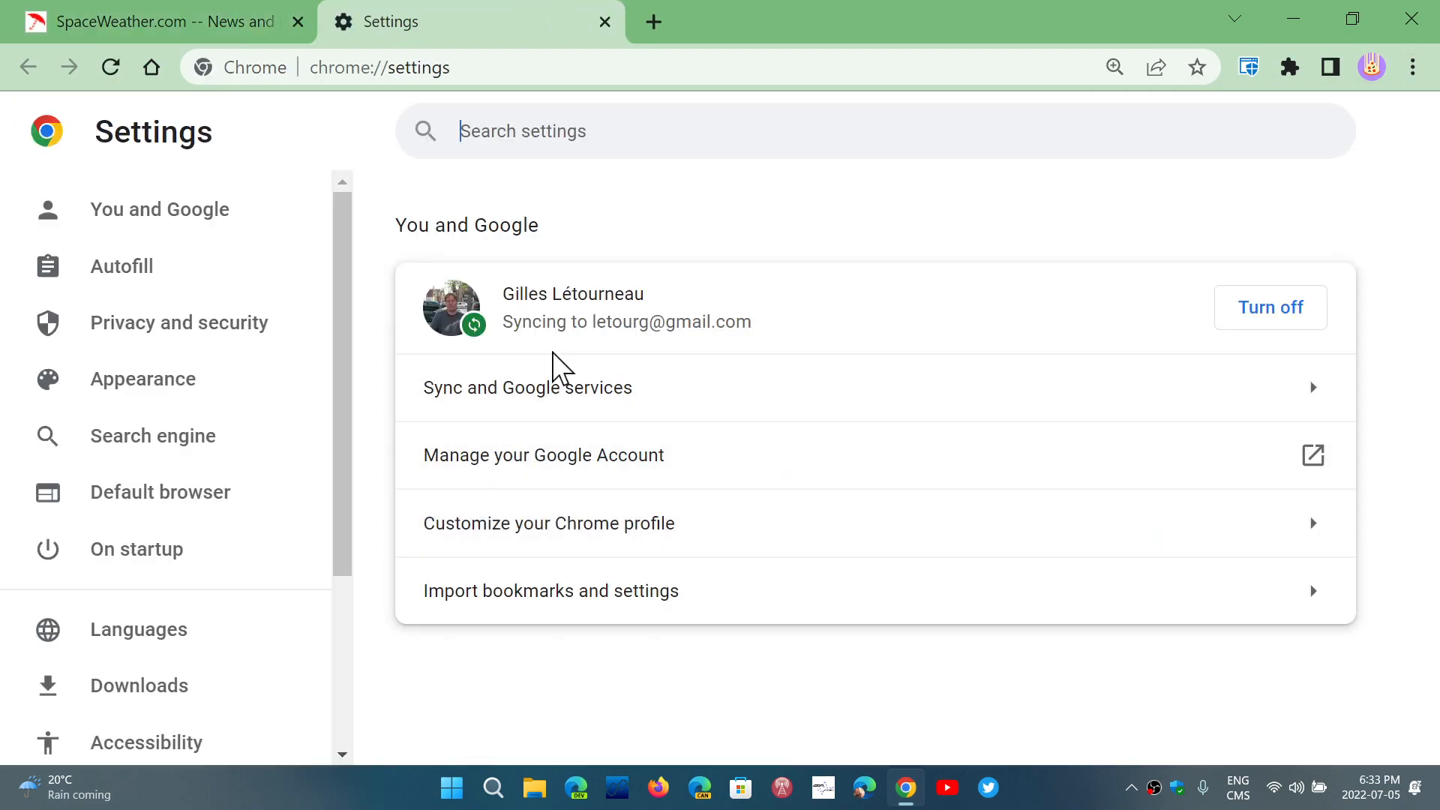
{"action": "left_click", "coordinate": [179, 323]}
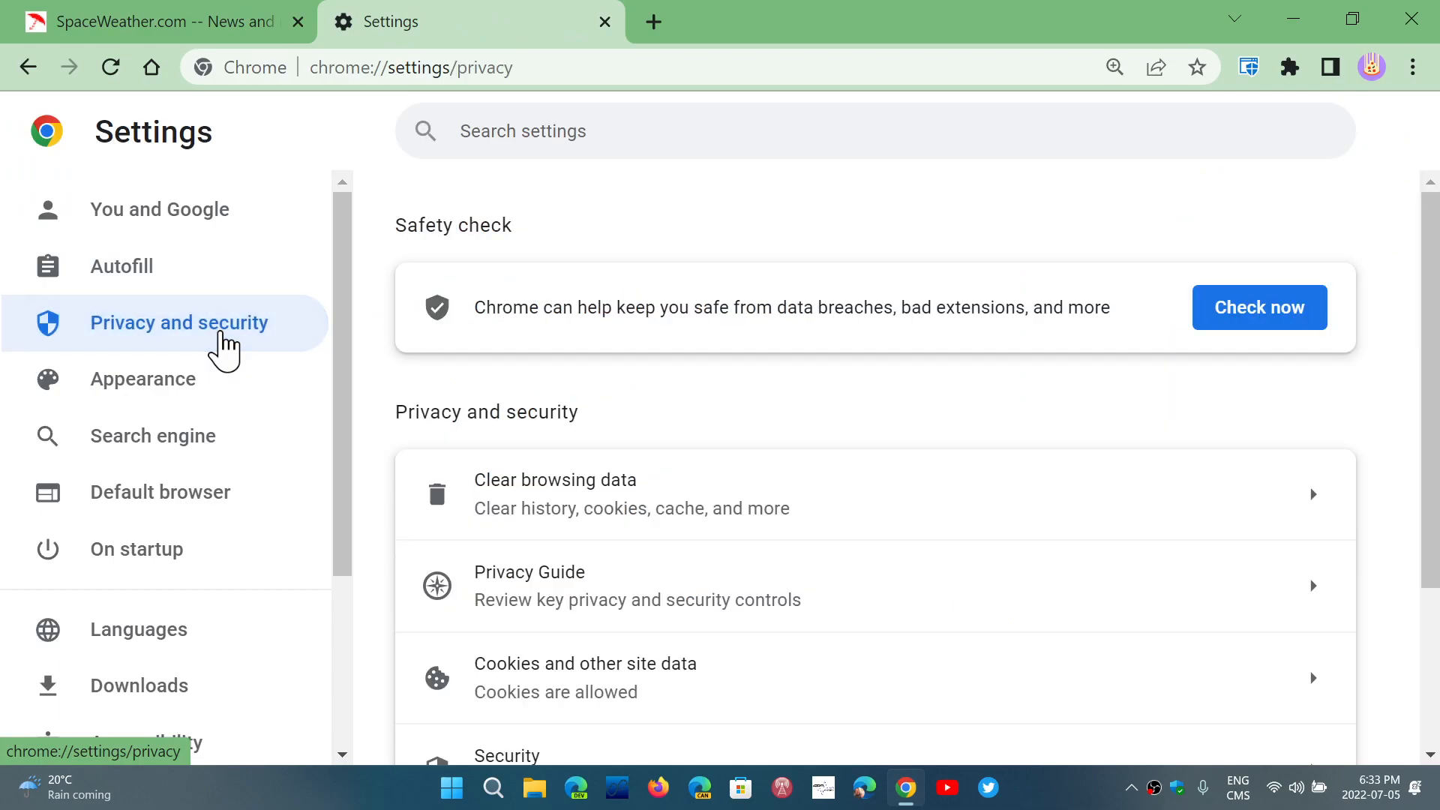
{"action": "scroll", "scroll_direction": "down", "scroll_amount": 3}
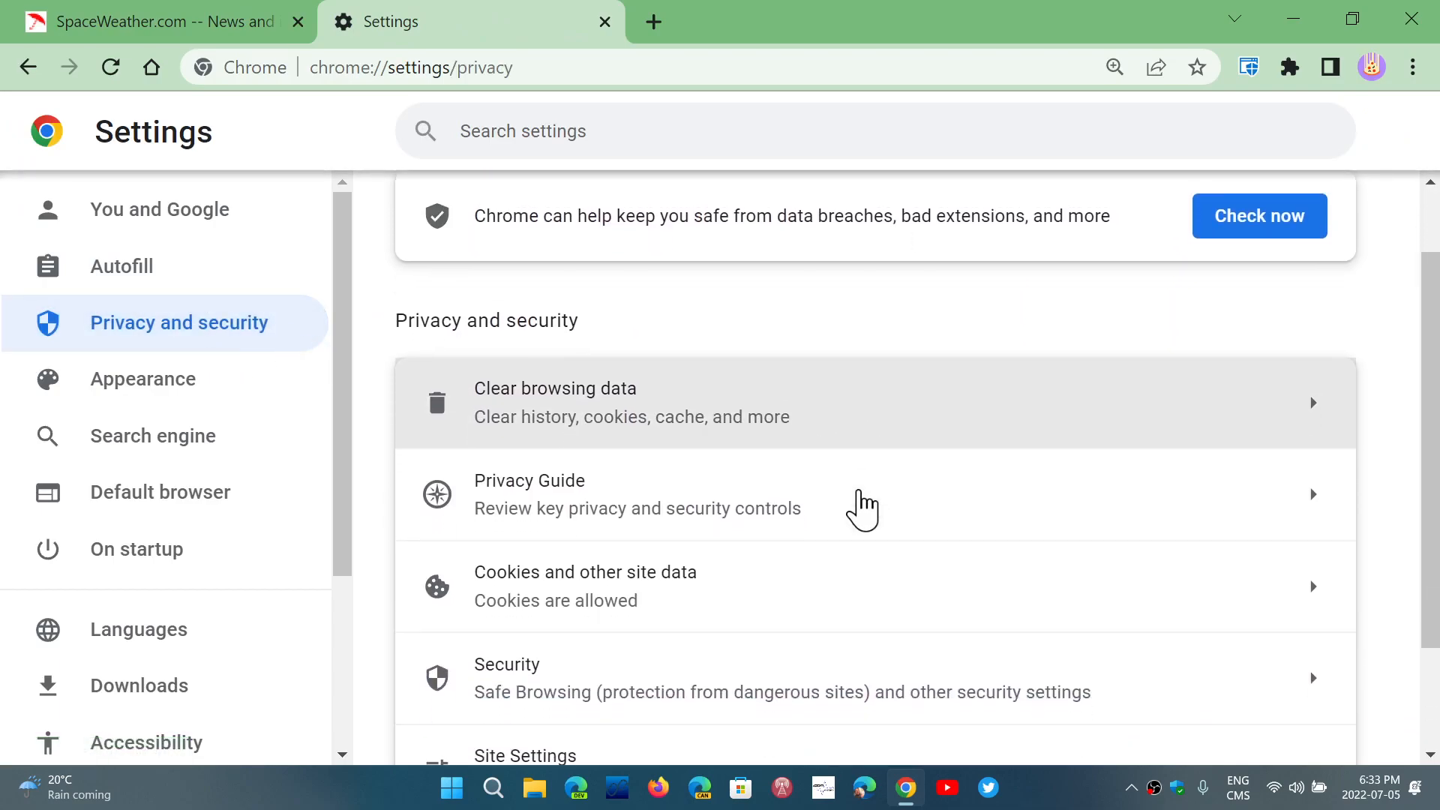
{"action": "scroll", "scroll_direction": "down", "scroll_amount": 3}
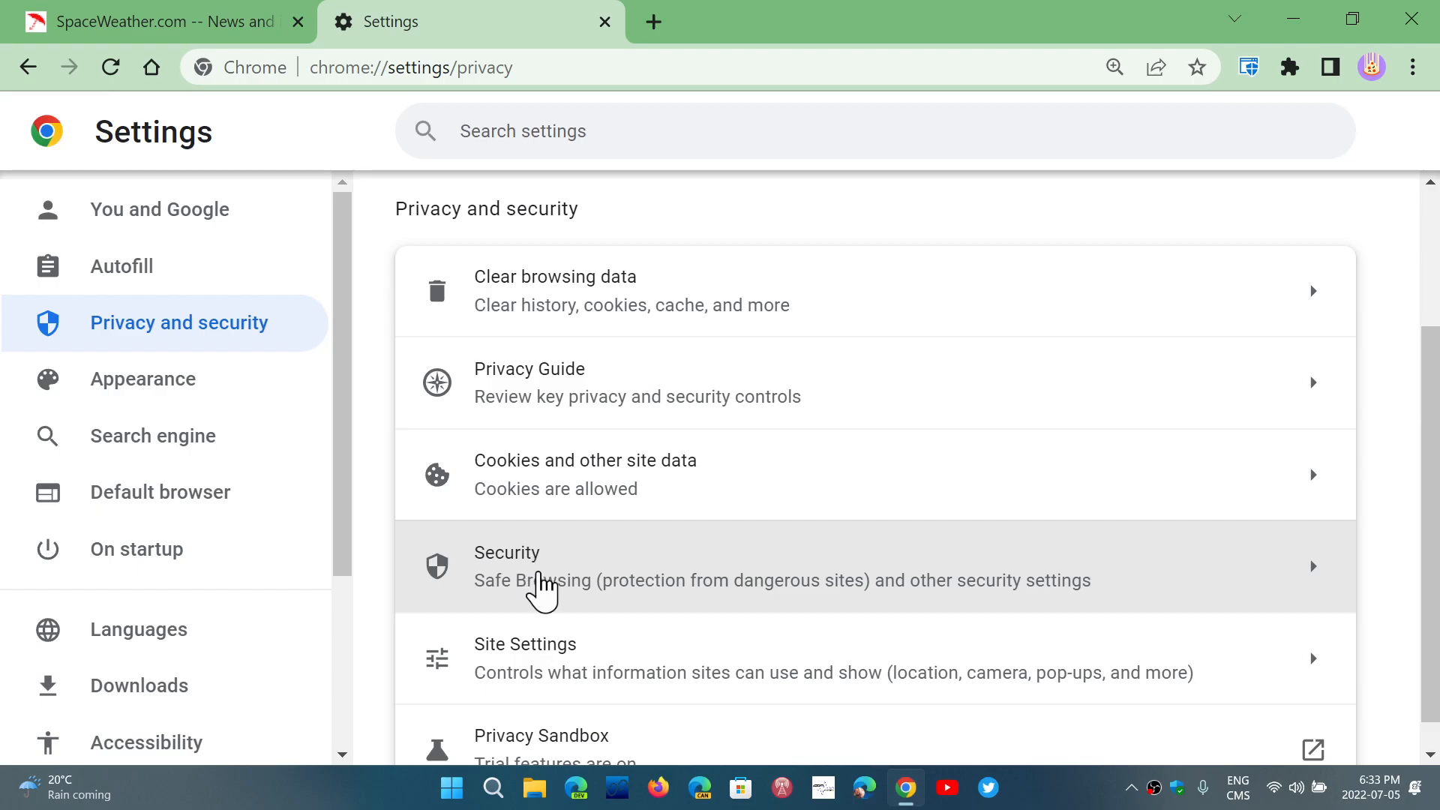
{"action": "mouse_move", "coordinate": [727, 666]}
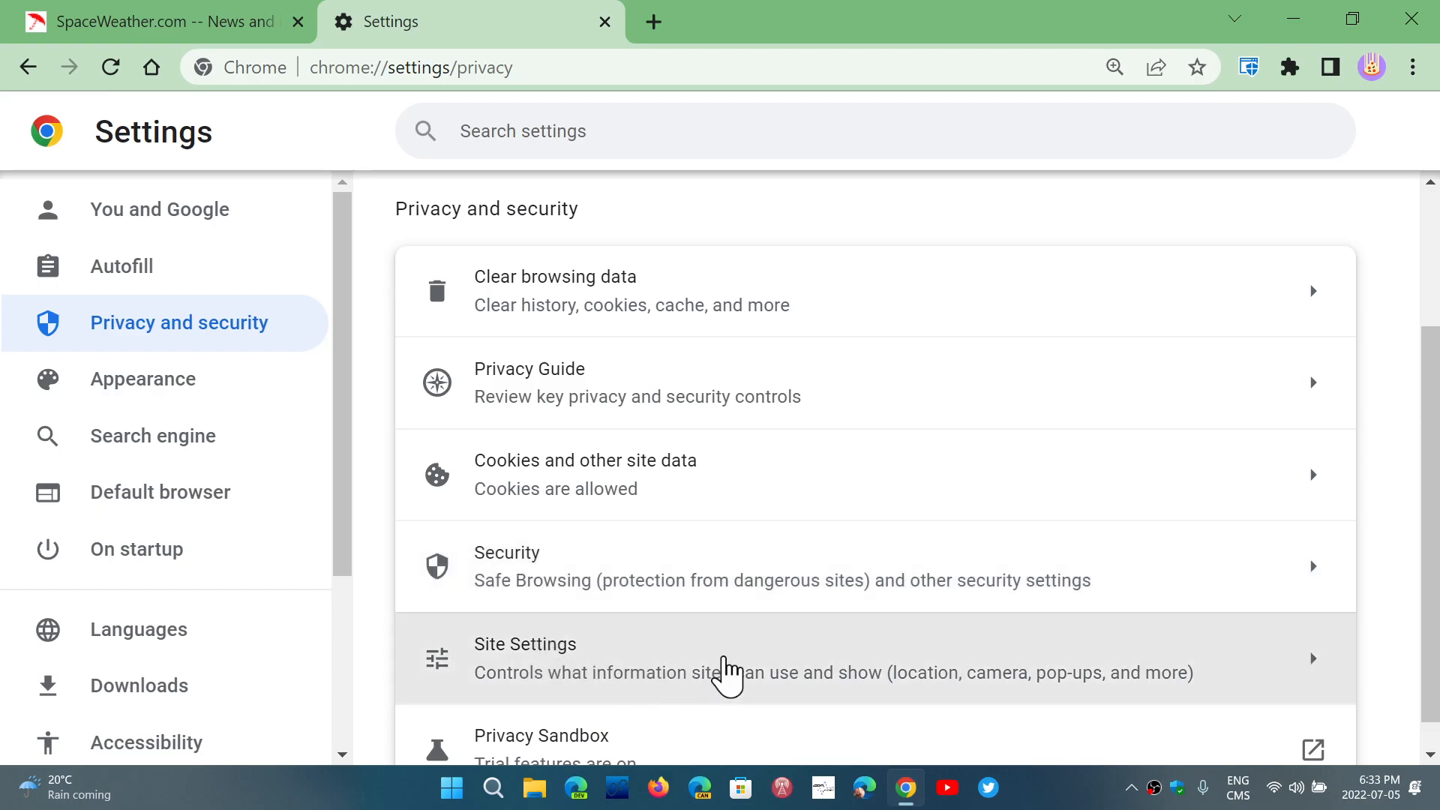
{"action": "mouse_move", "coordinate": [803, 672]}
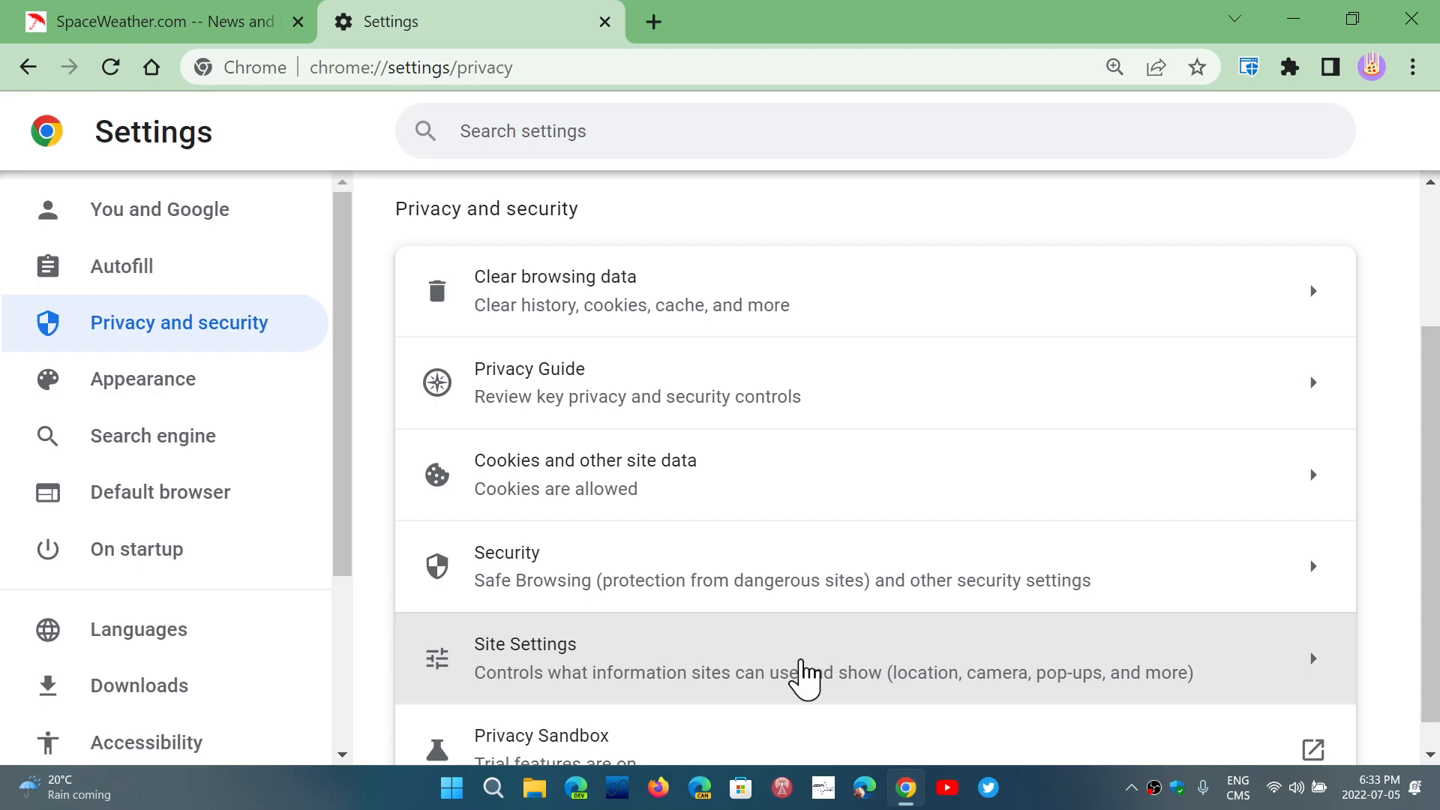
{"action": "mouse_move", "coordinate": [946, 663]}
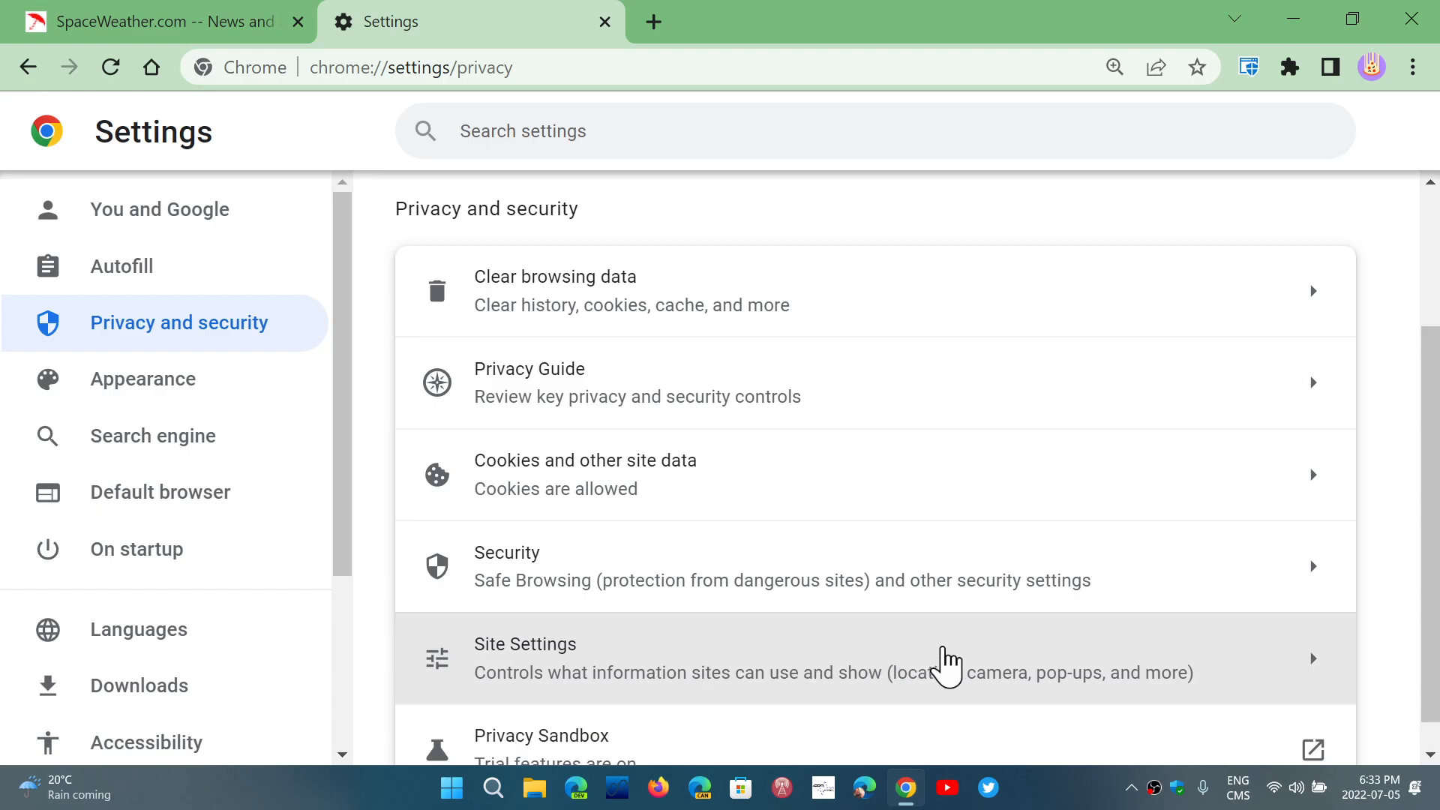
{"action": "mouse_move", "coordinate": [1027, 688]}
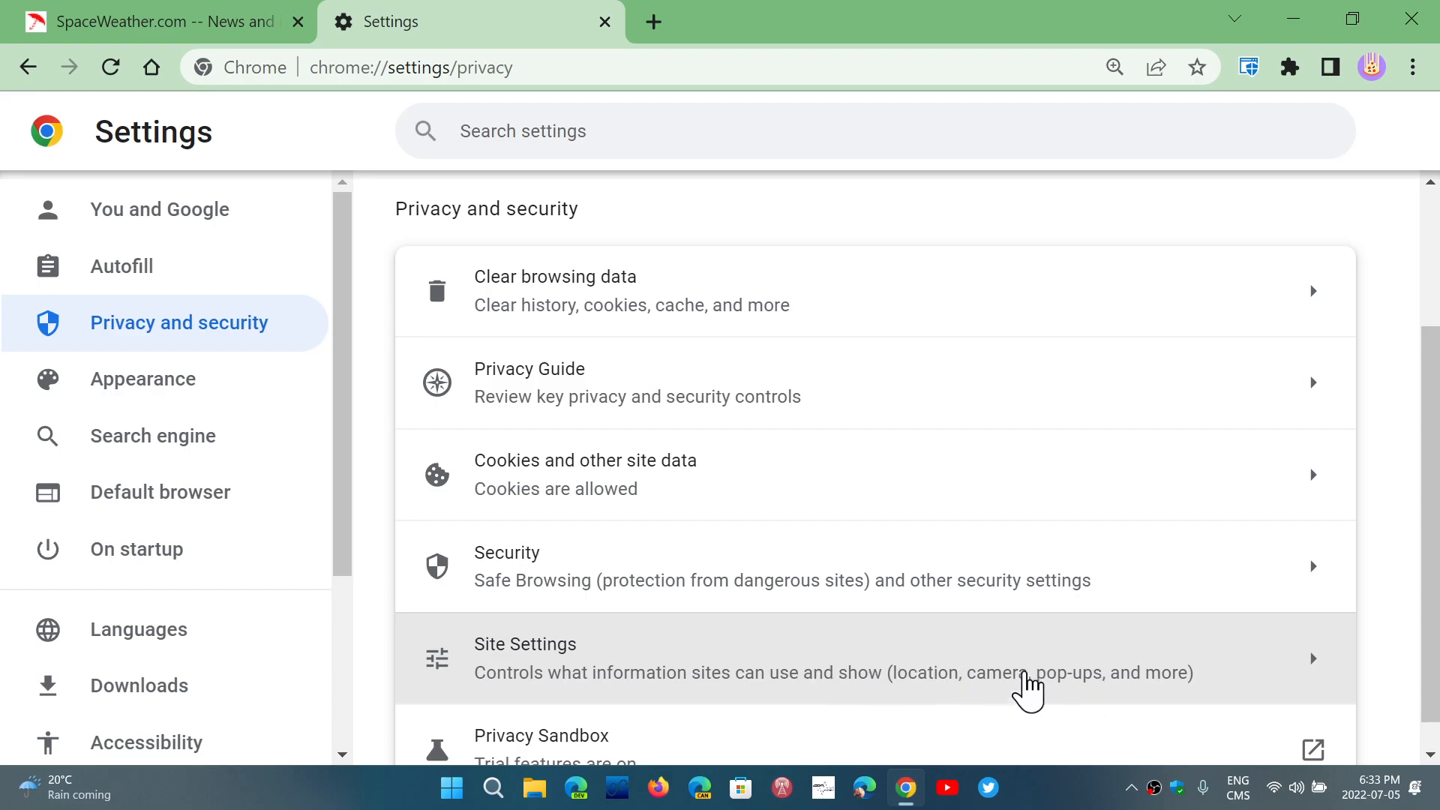
{"action": "mouse_move", "coordinate": [834, 661]}
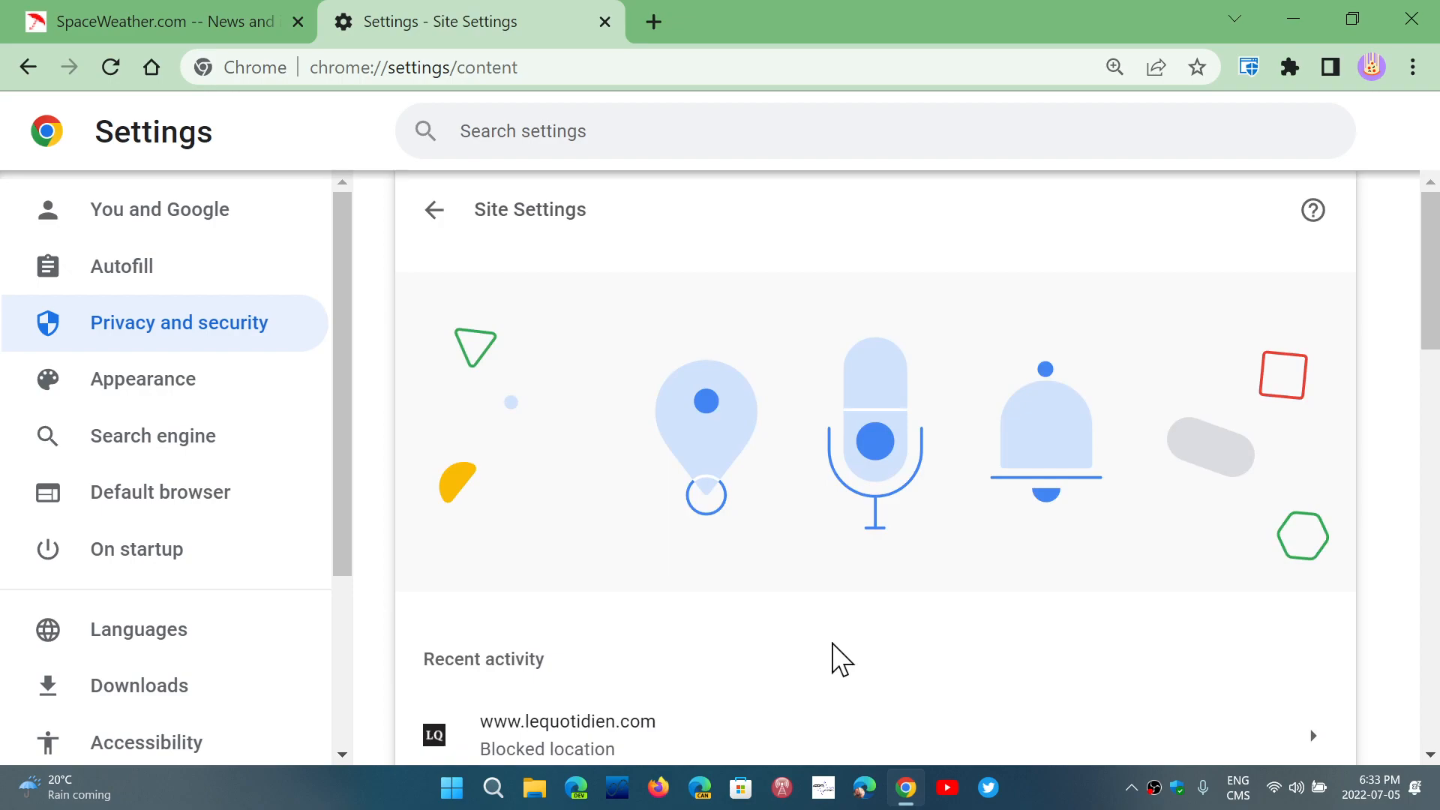
{"action": "scroll", "scroll_direction": "down", "scroll_amount": 3}
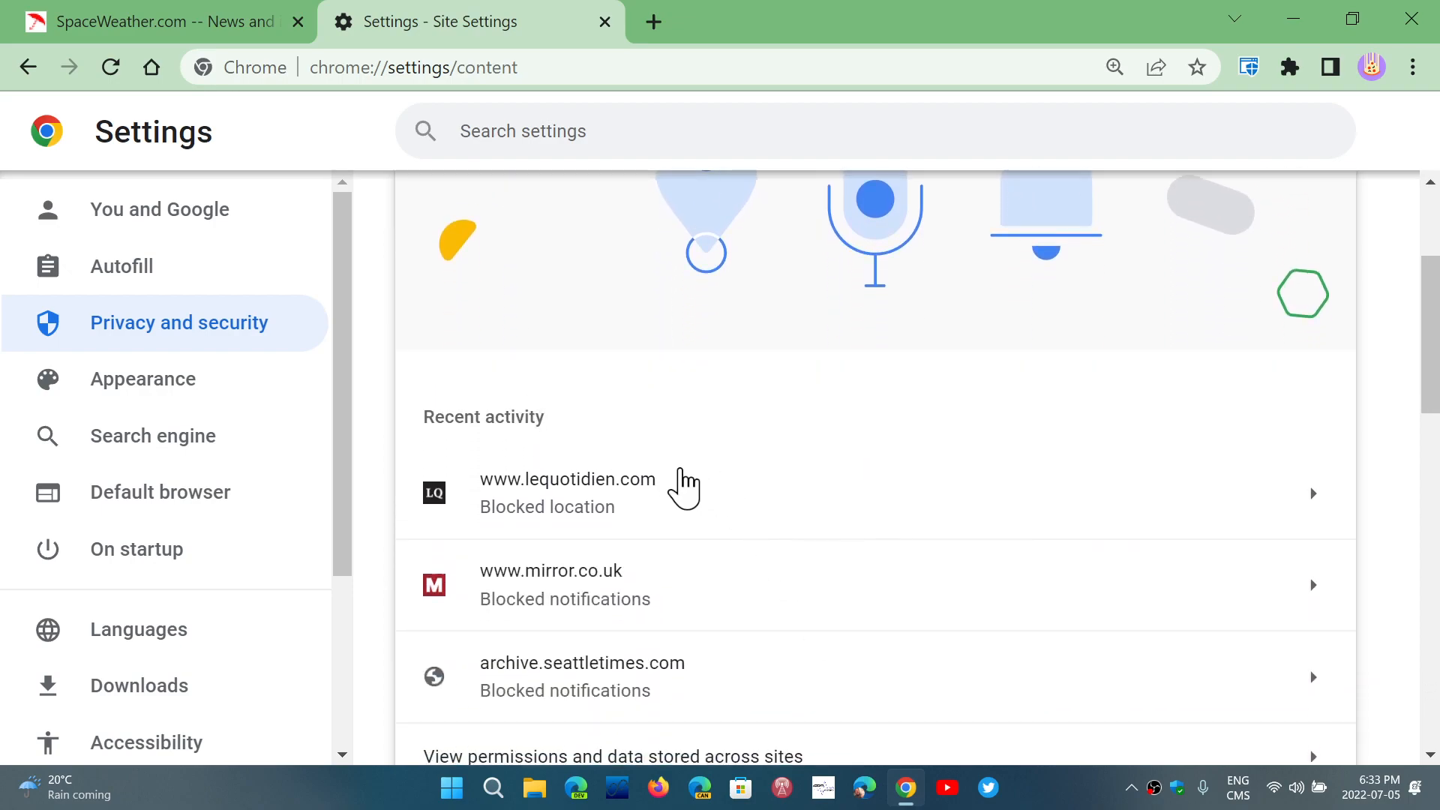
{"action": "mouse_move", "coordinate": [830, 721]}
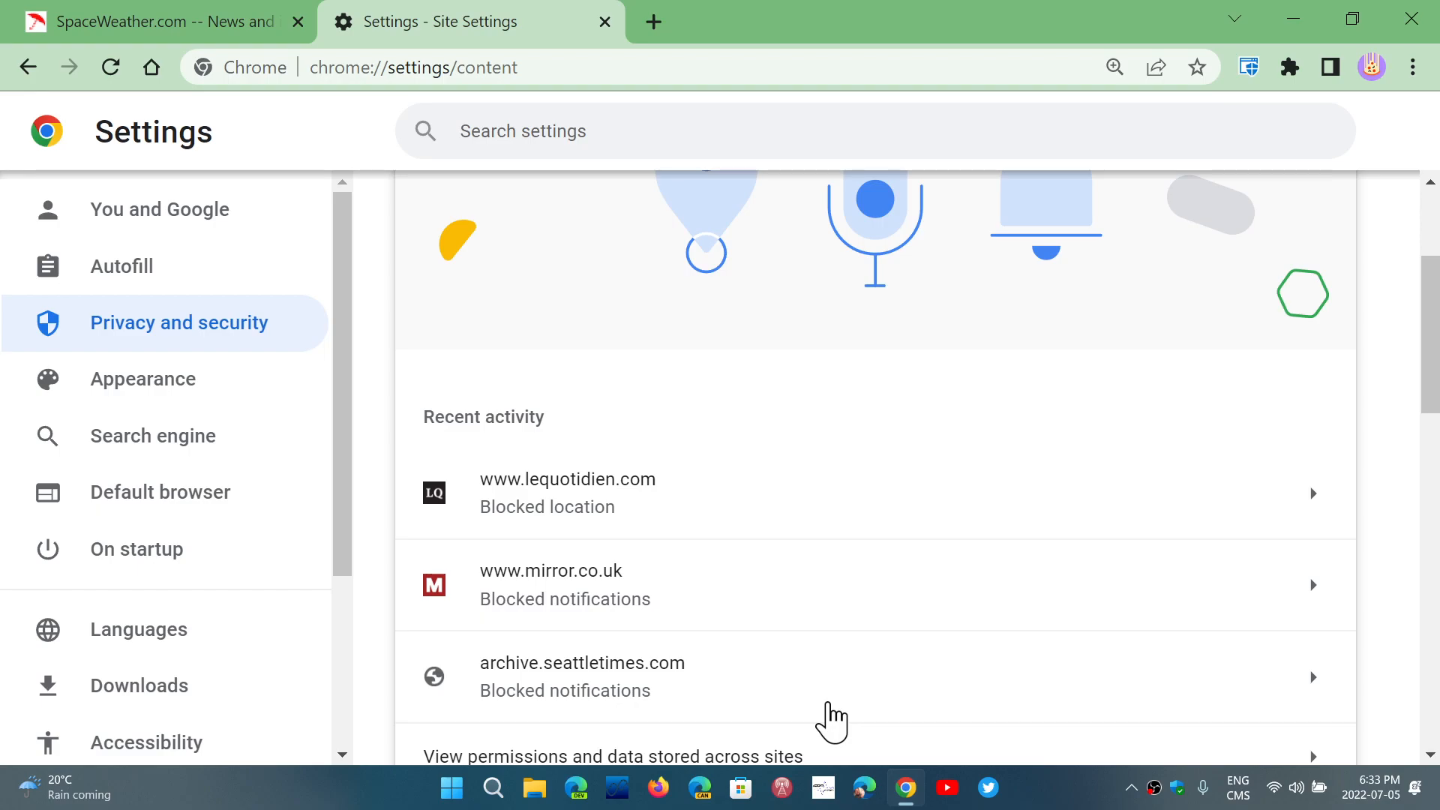
{"action": "scroll", "scroll_direction": "down", "scroll_amount": 3}
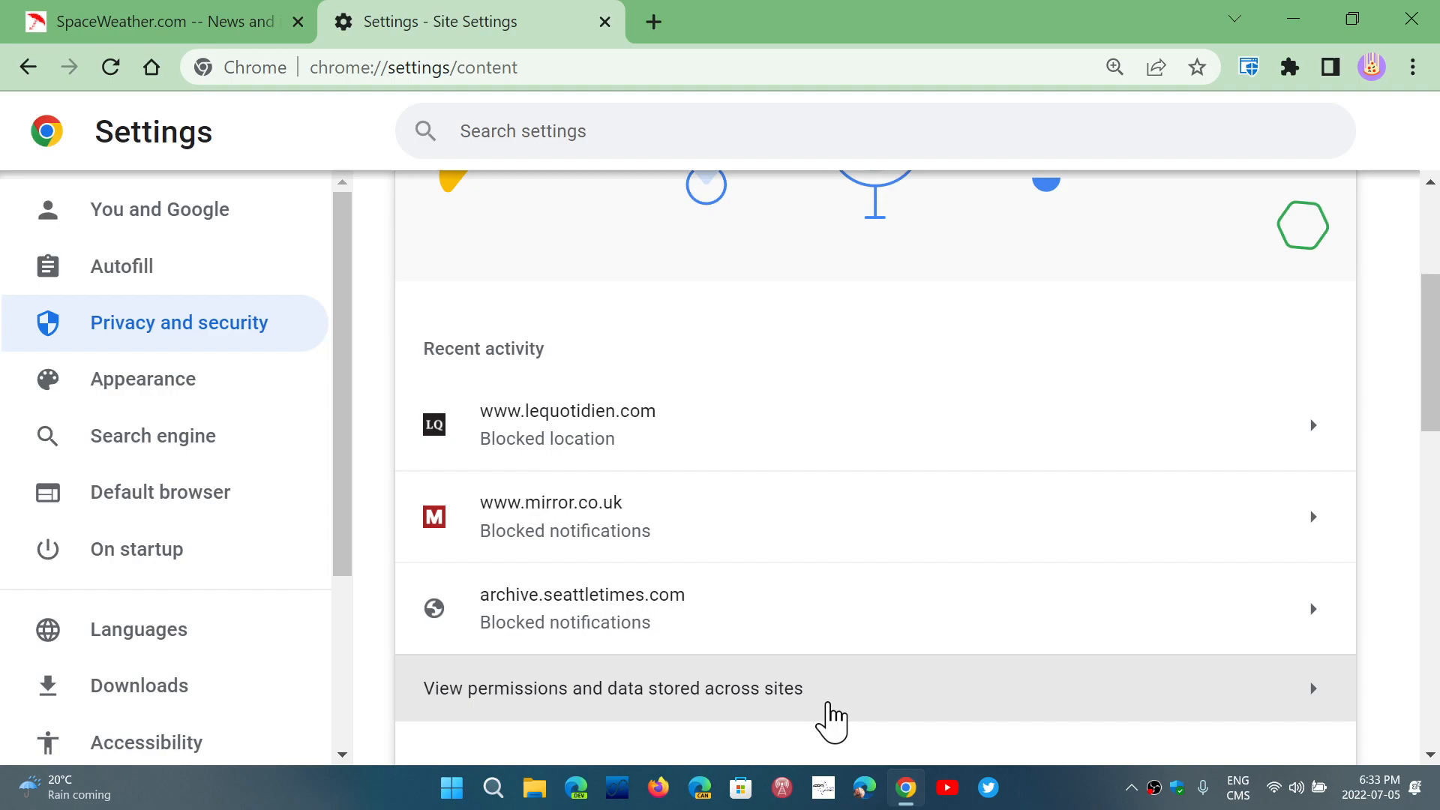
{"action": "mouse_move", "coordinate": [491, 478]}
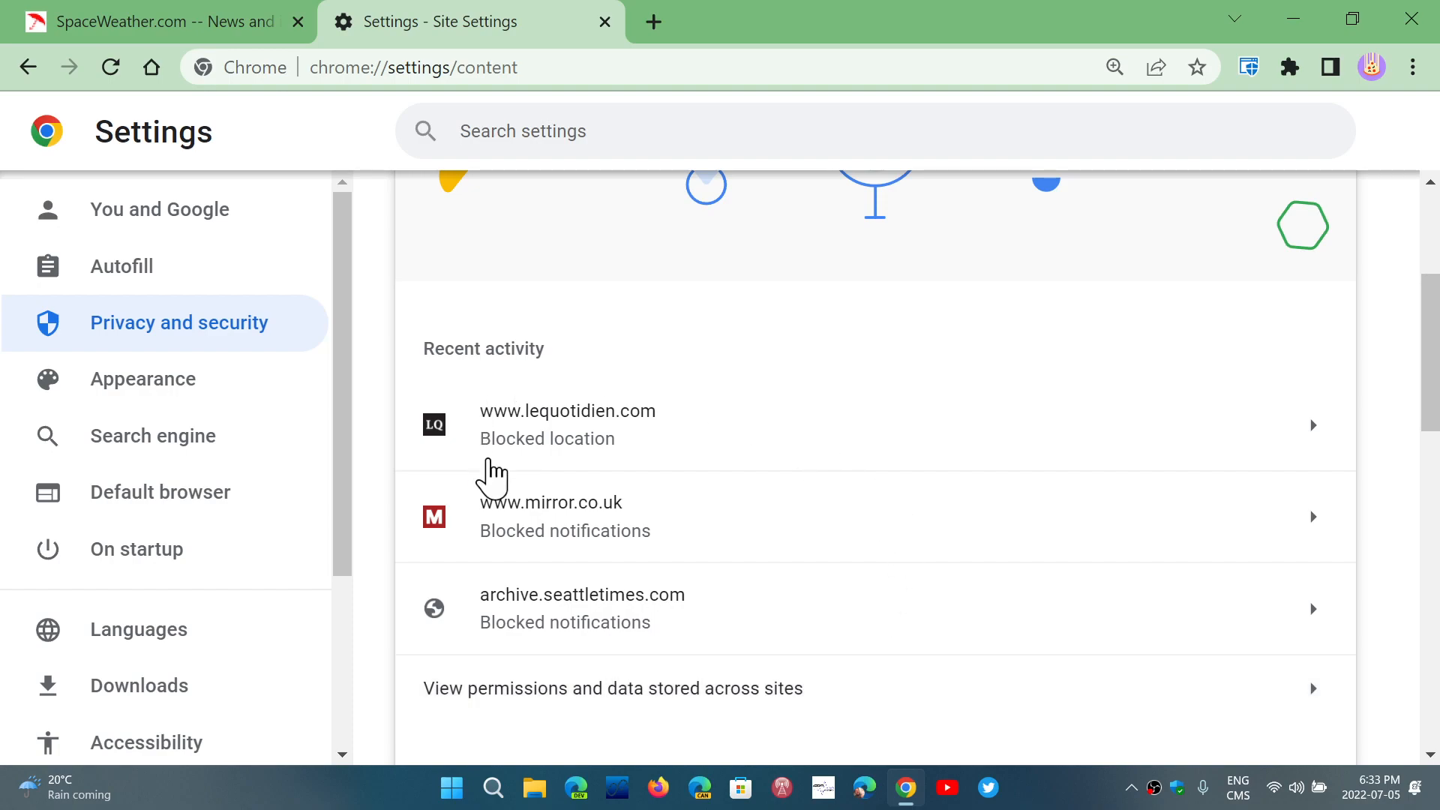
{"action": "mouse_move", "coordinate": [577, 436]}
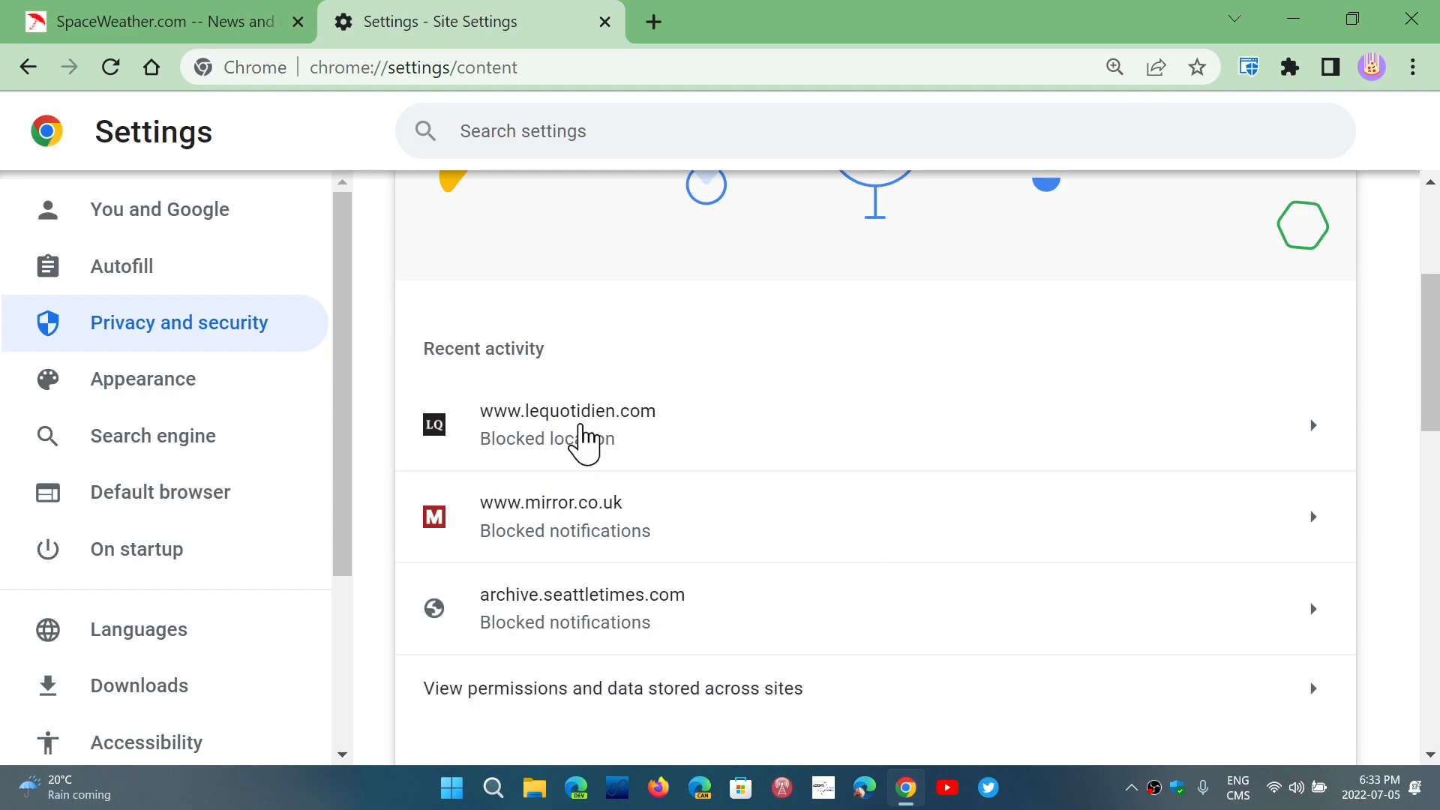
{"action": "left_click", "coordinate": [567, 425]}
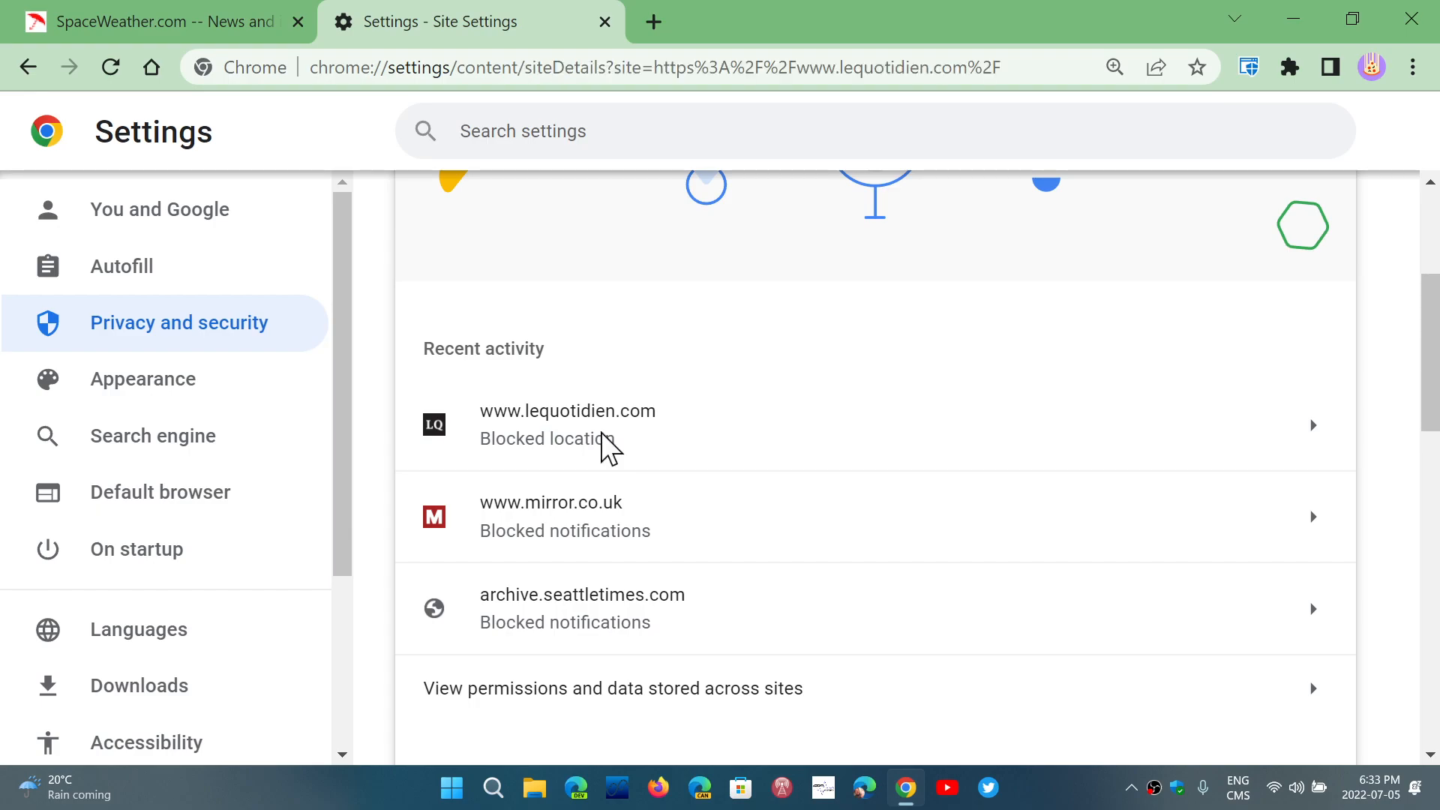
Check lequotidien.com's permissions (Location blocked, 8 cookies), then go back to Site Settings
{"action": "left_click", "coordinate": [567, 425]}
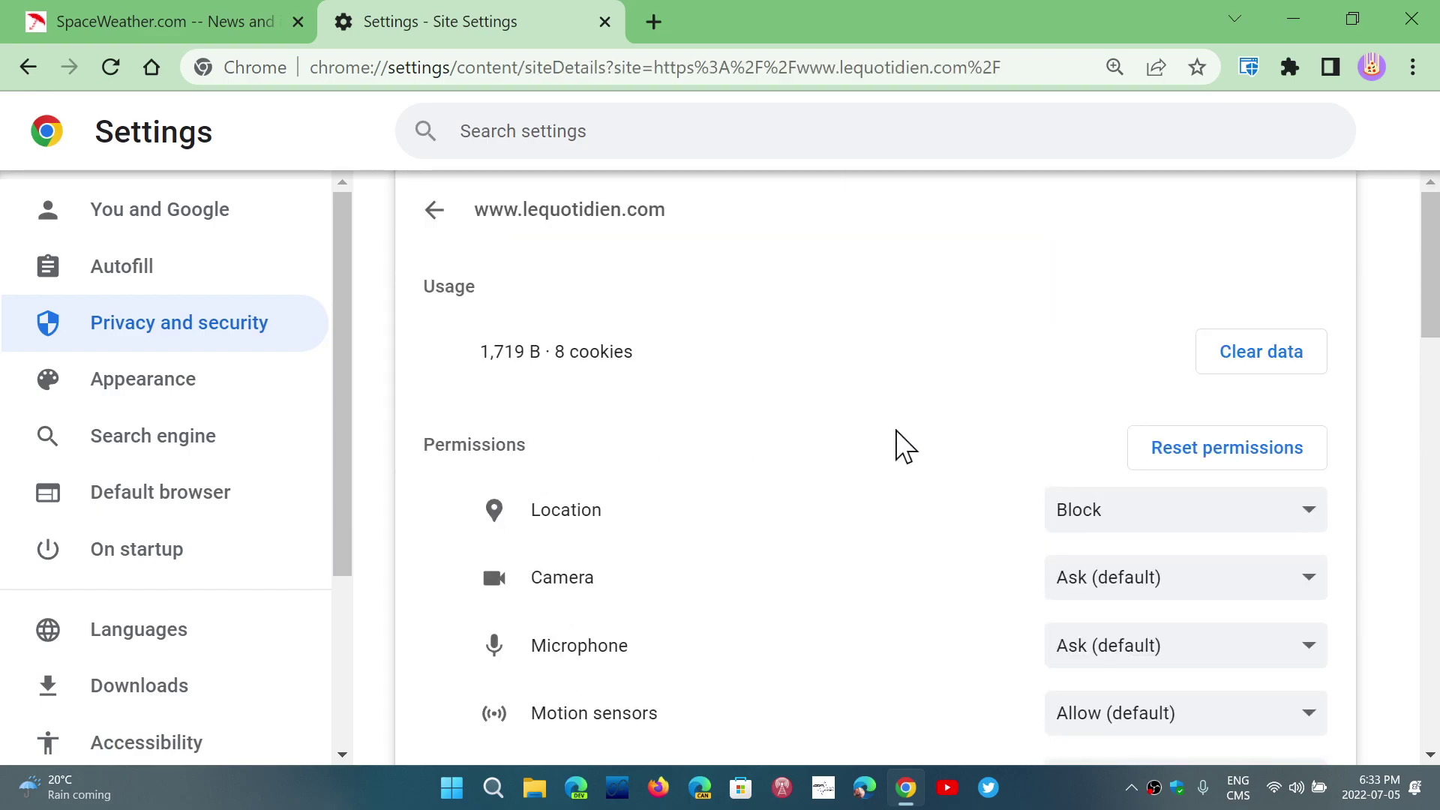
{"action": "scroll", "scroll_direction": "down", "scroll_amount": 3}
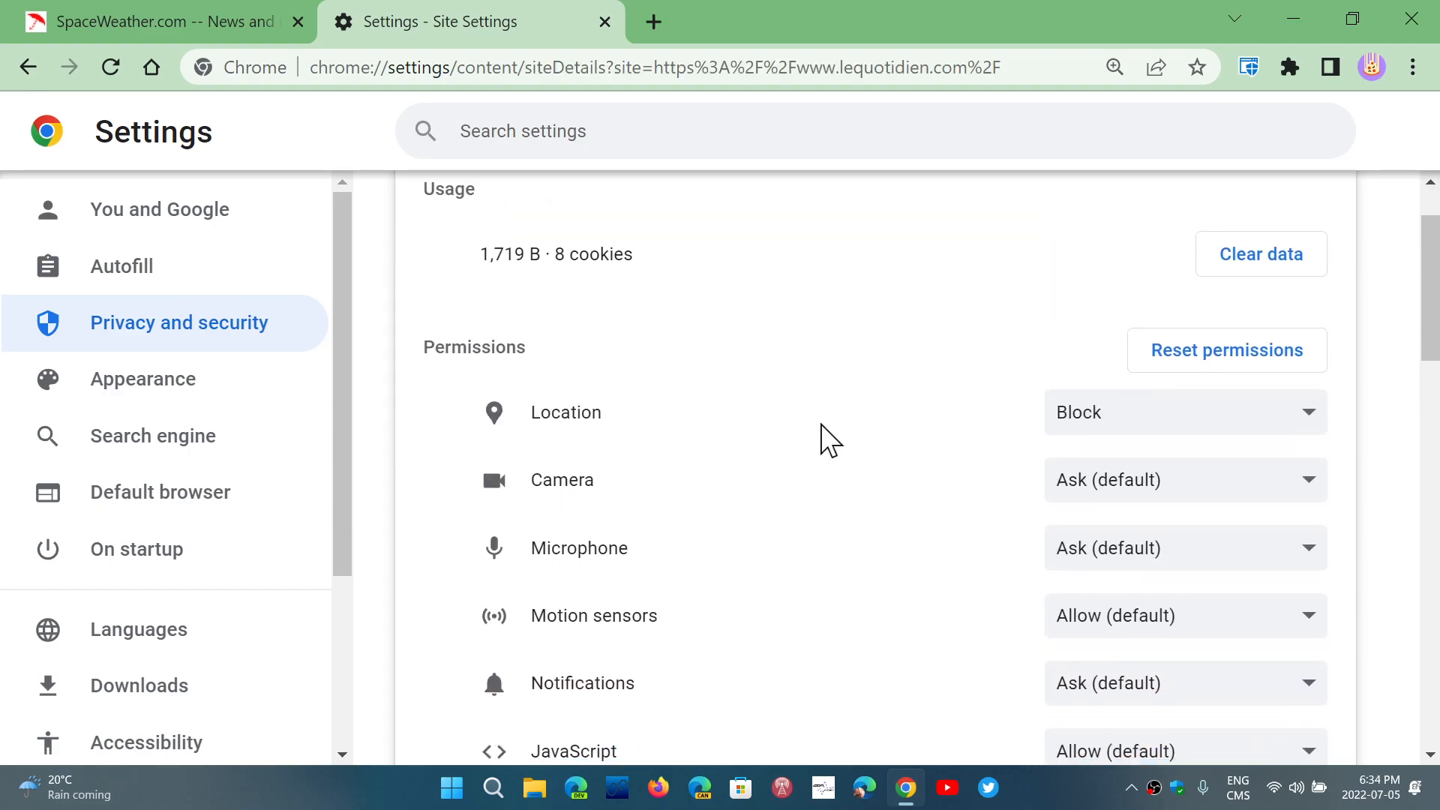
{"action": "mouse_move", "coordinate": [906, 638]}
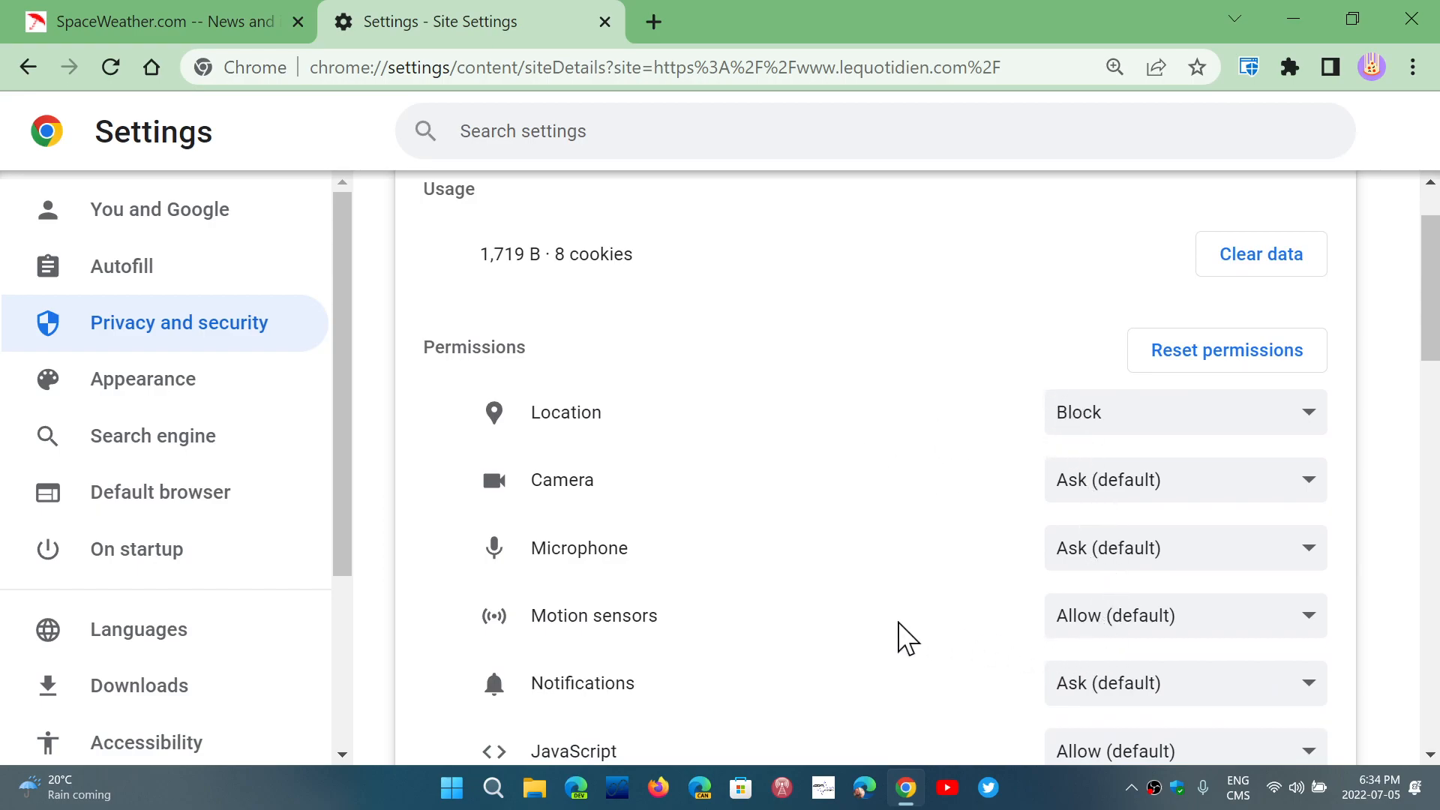
{"action": "mouse_move", "coordinate": [893, 636]}
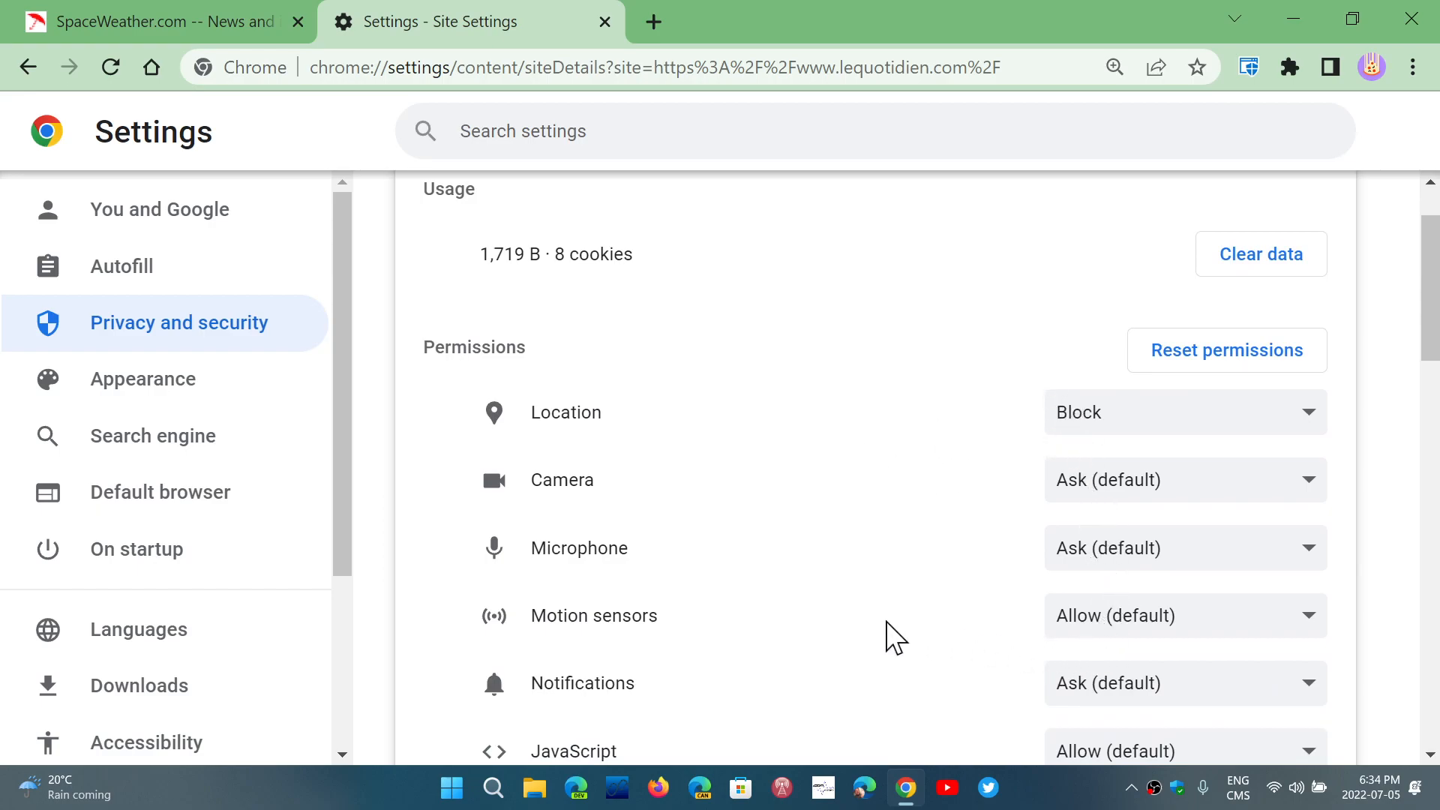
{"action": "mouse_move", "coordinate": [1060, 447]}
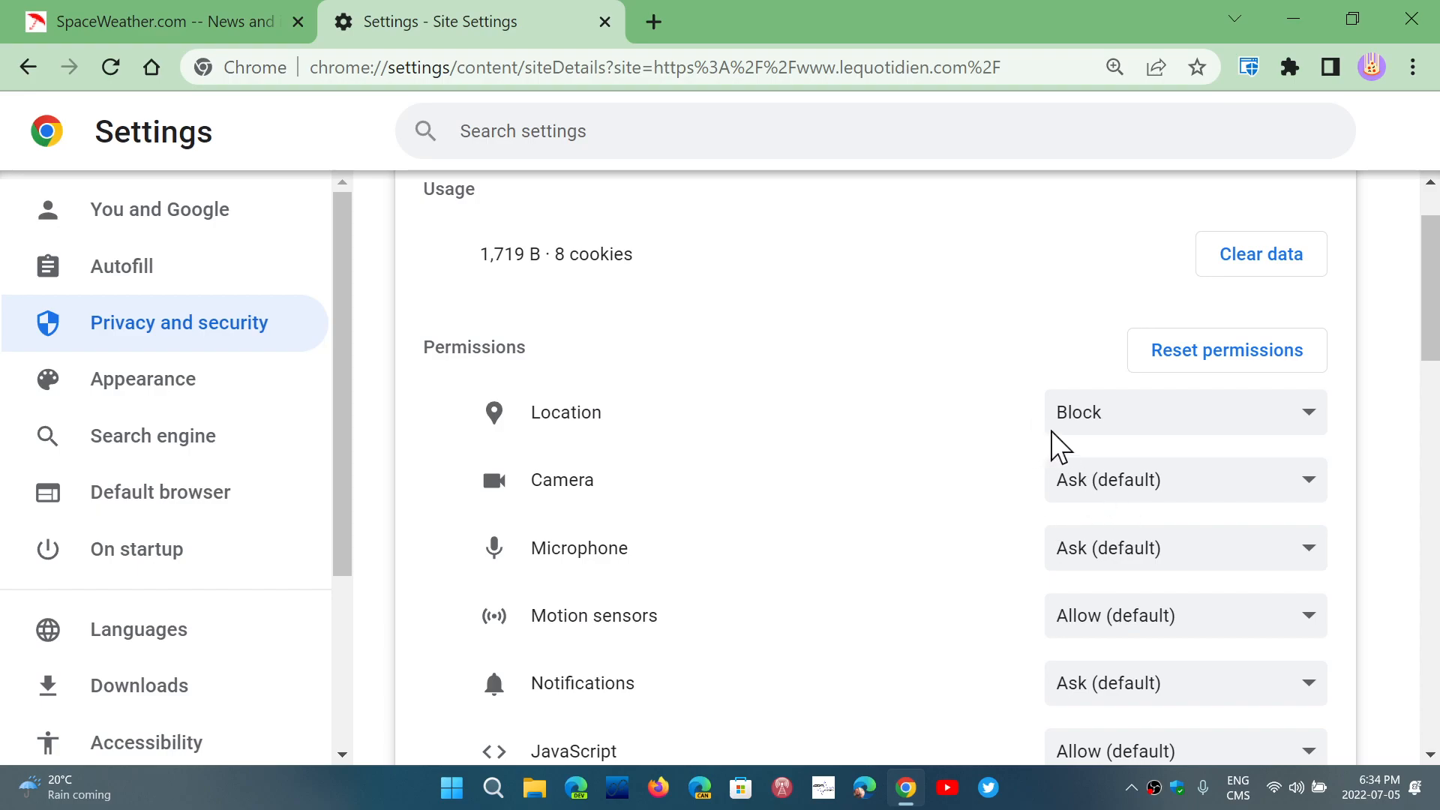
{"action": "mouse_move", "coordinate": [1141, 430]}
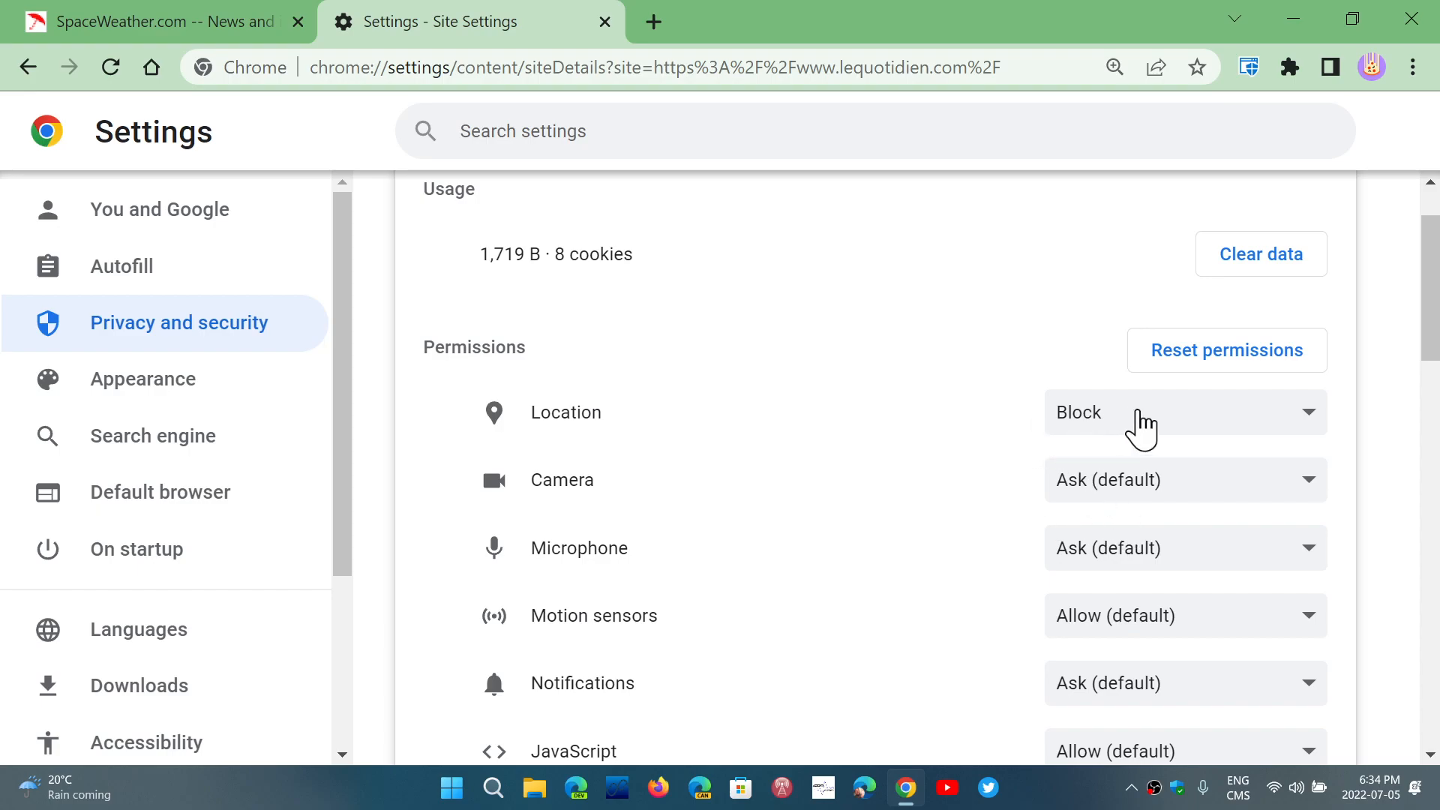
{"action": "mouse_move", "coordinate": [1032, 257]}
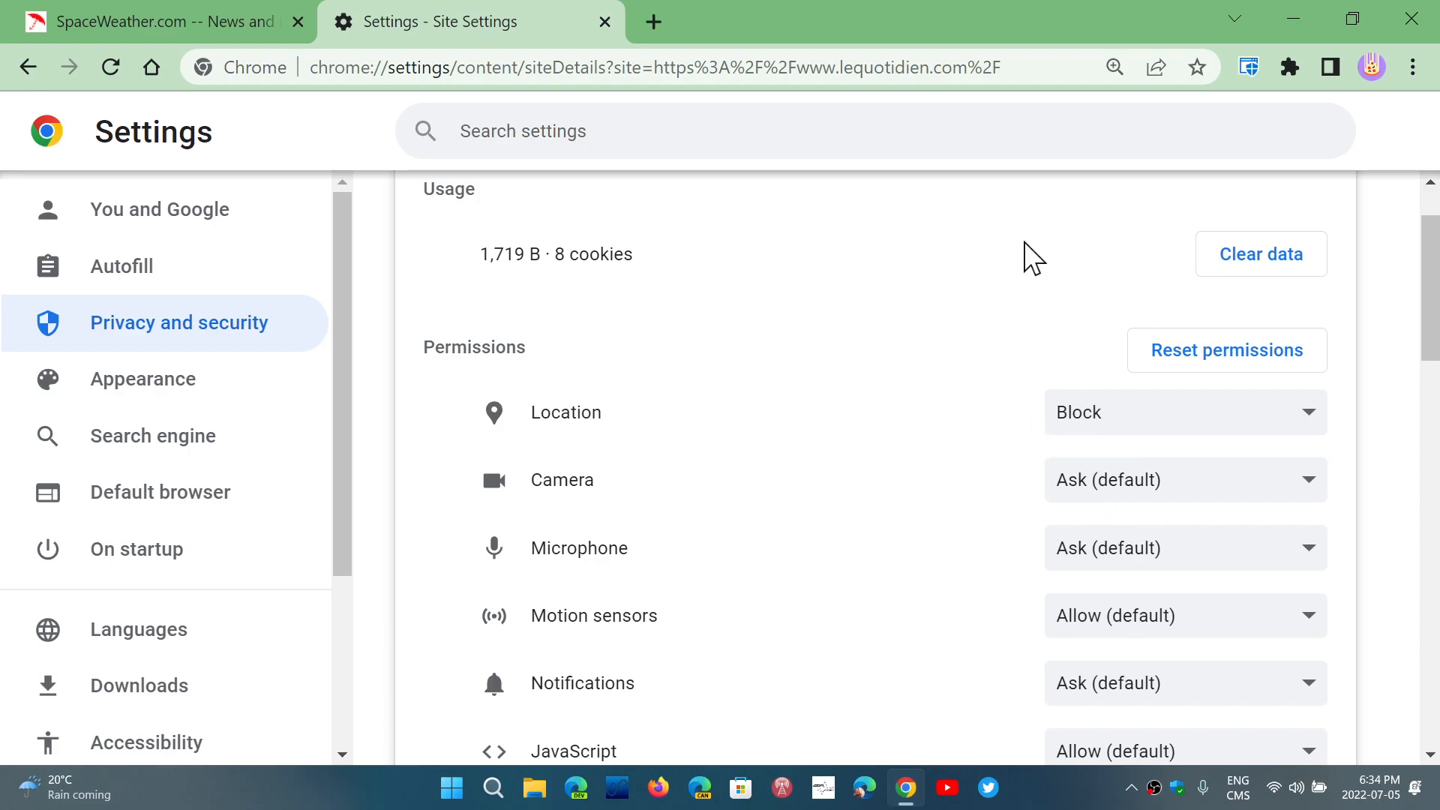
{"action": "mouse_move", "coordinate": [1248, 371]}
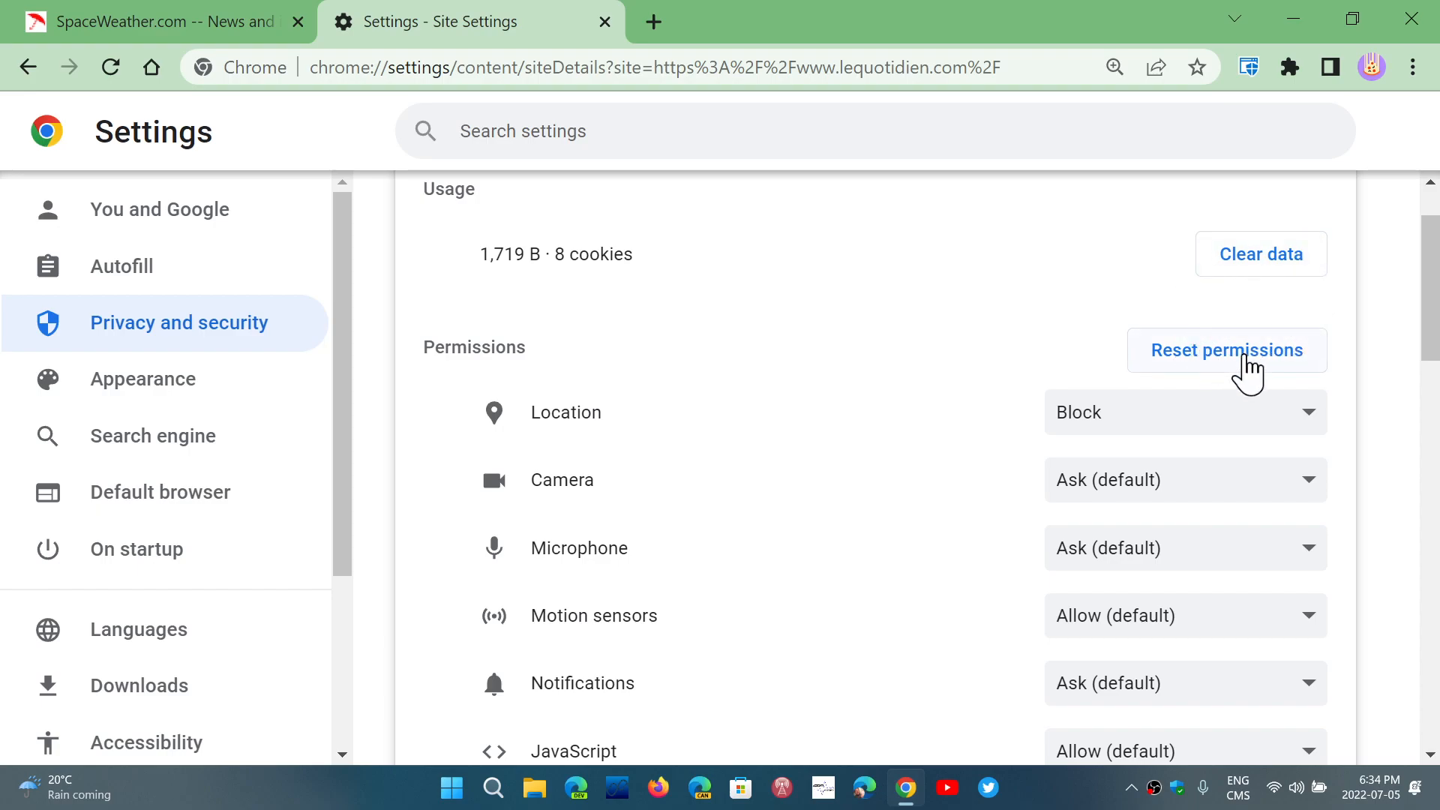
{"action": "mouse_move", "coordinate": [874, 507]}
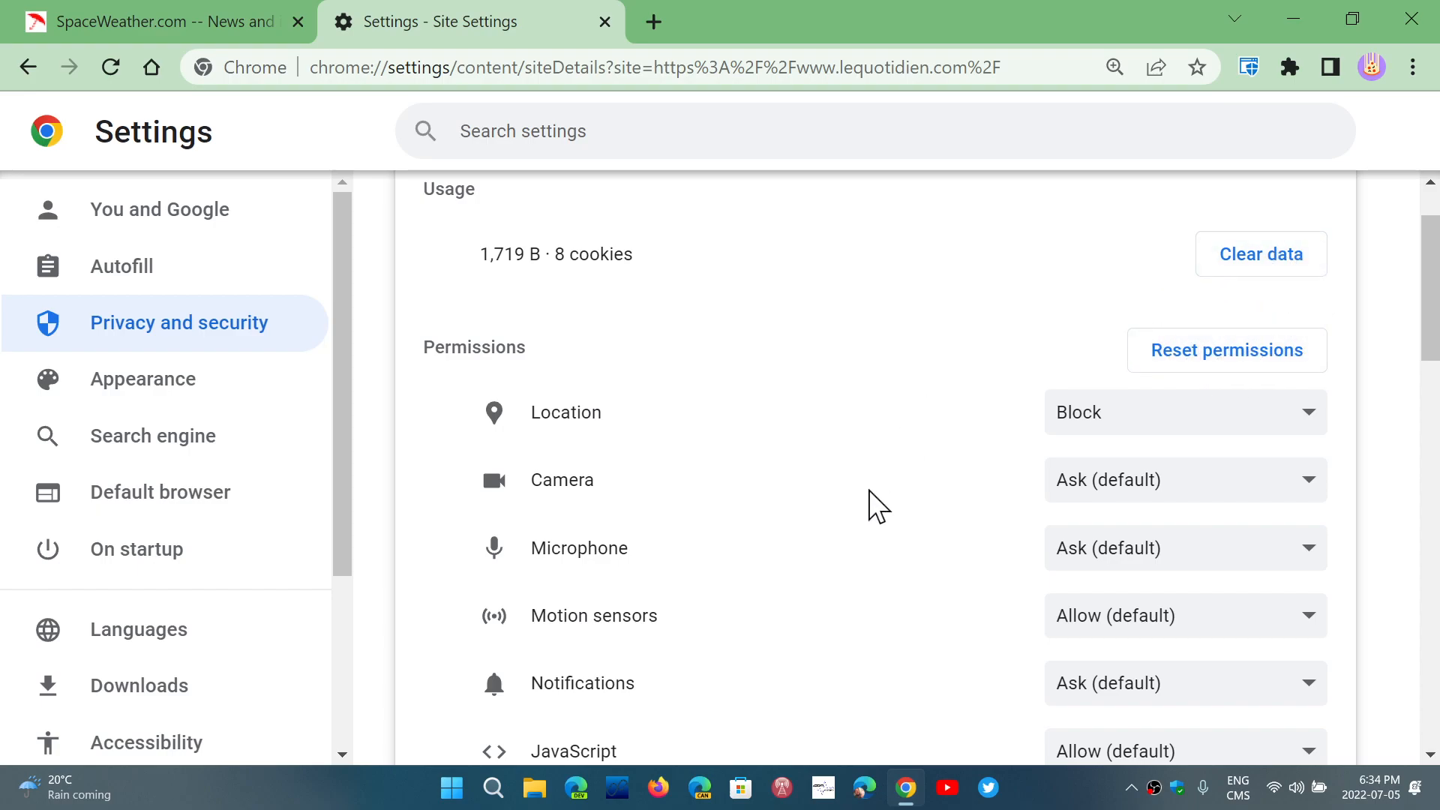
{"action": "mouse_move", "coordinate": [488, 348]}
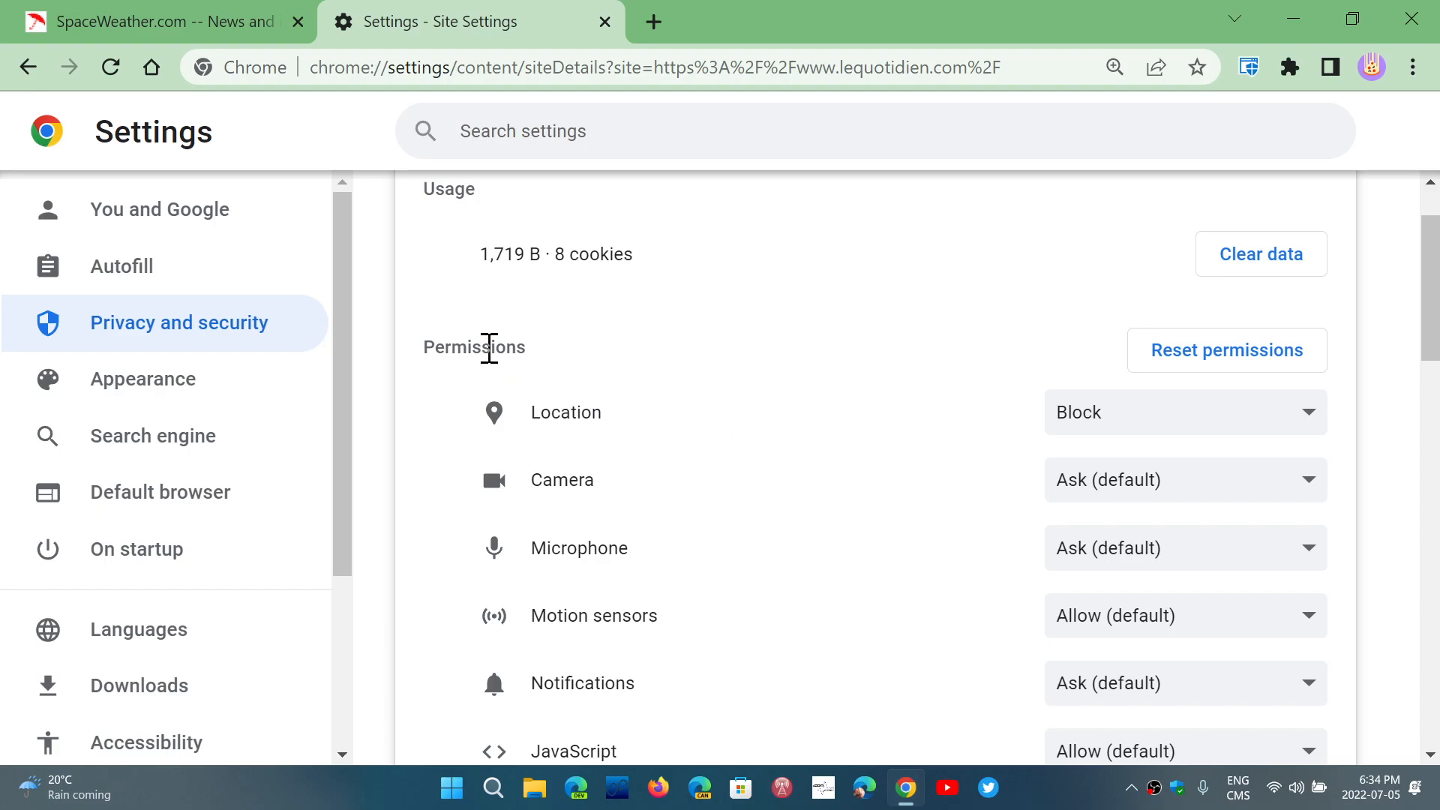
{"action": "scroll", "scroll_direction": "up", "scroll_amount": 3}
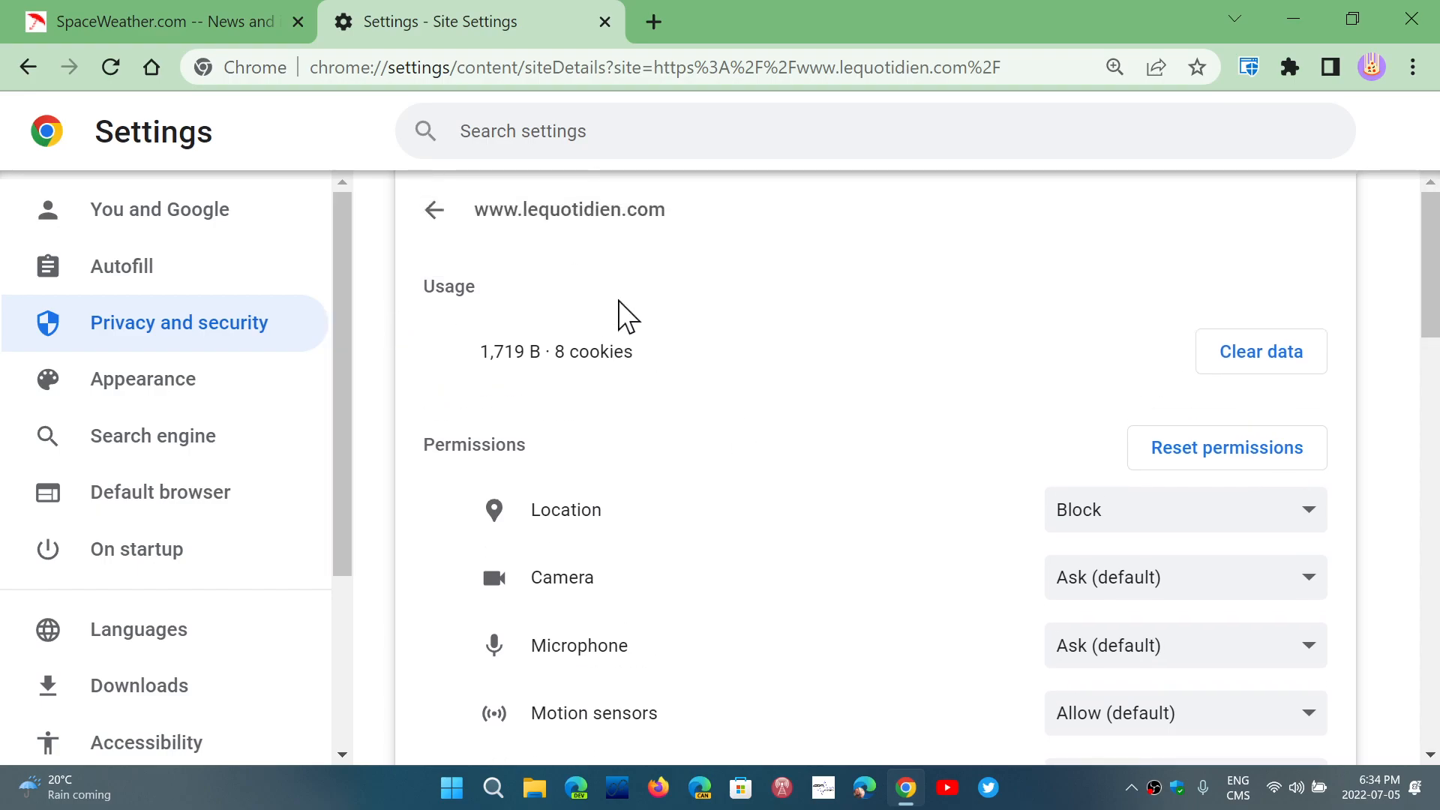
{"action": "mouse_move", "coordinate": [803, 482]}
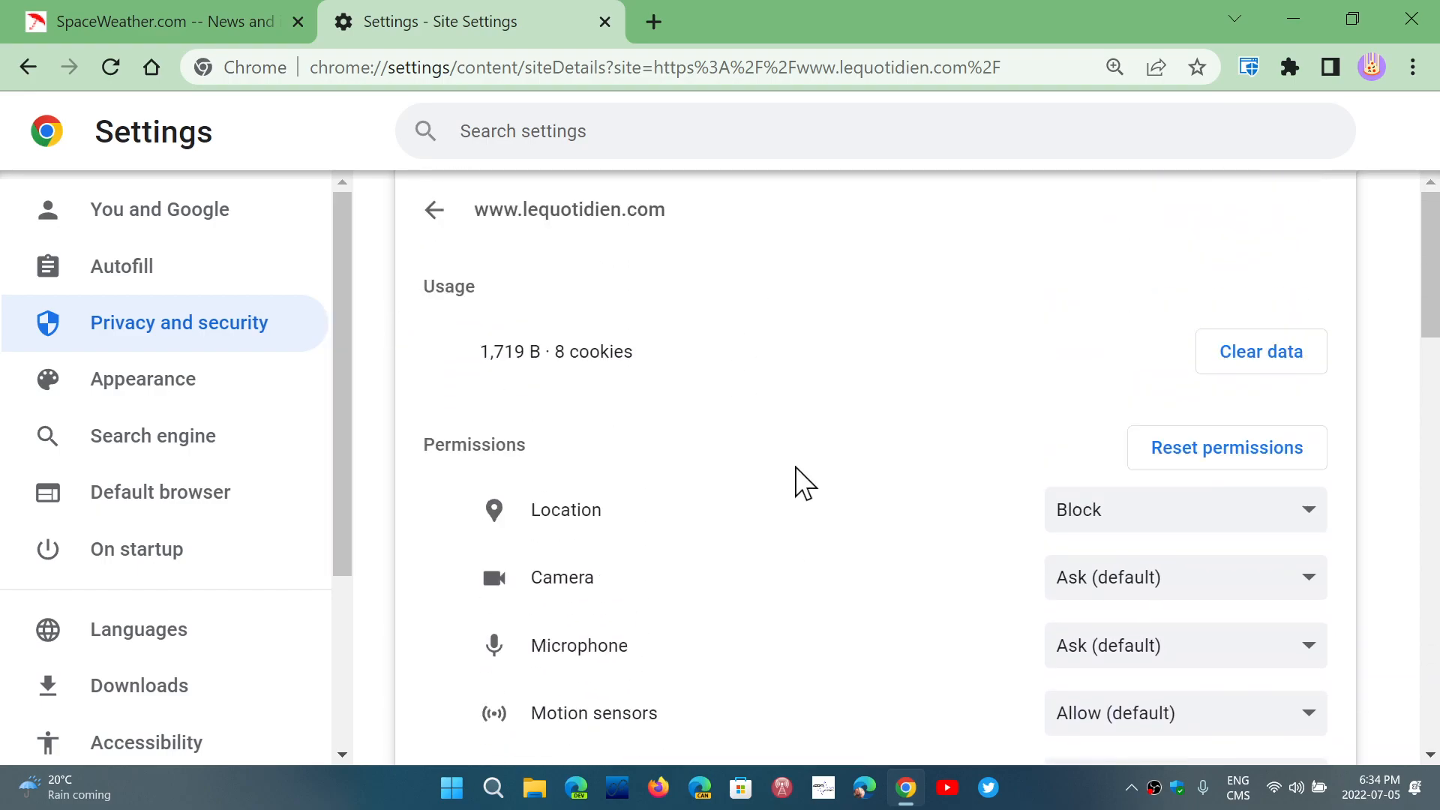
{"action": "left_click", "coordinate": [434, 210]}
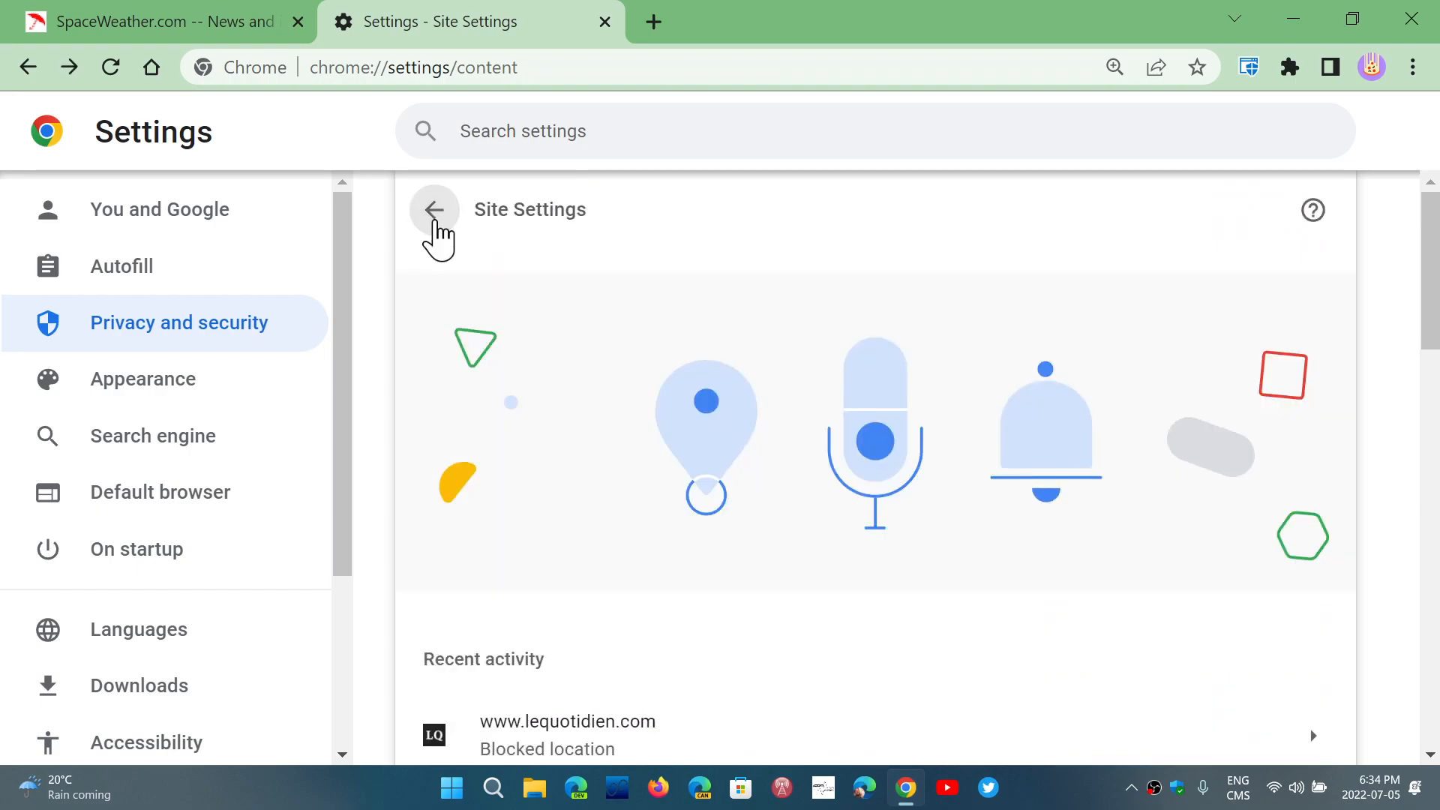
{"action": "scroll", "scroll_direction": "down", "scroll_amount": 3}
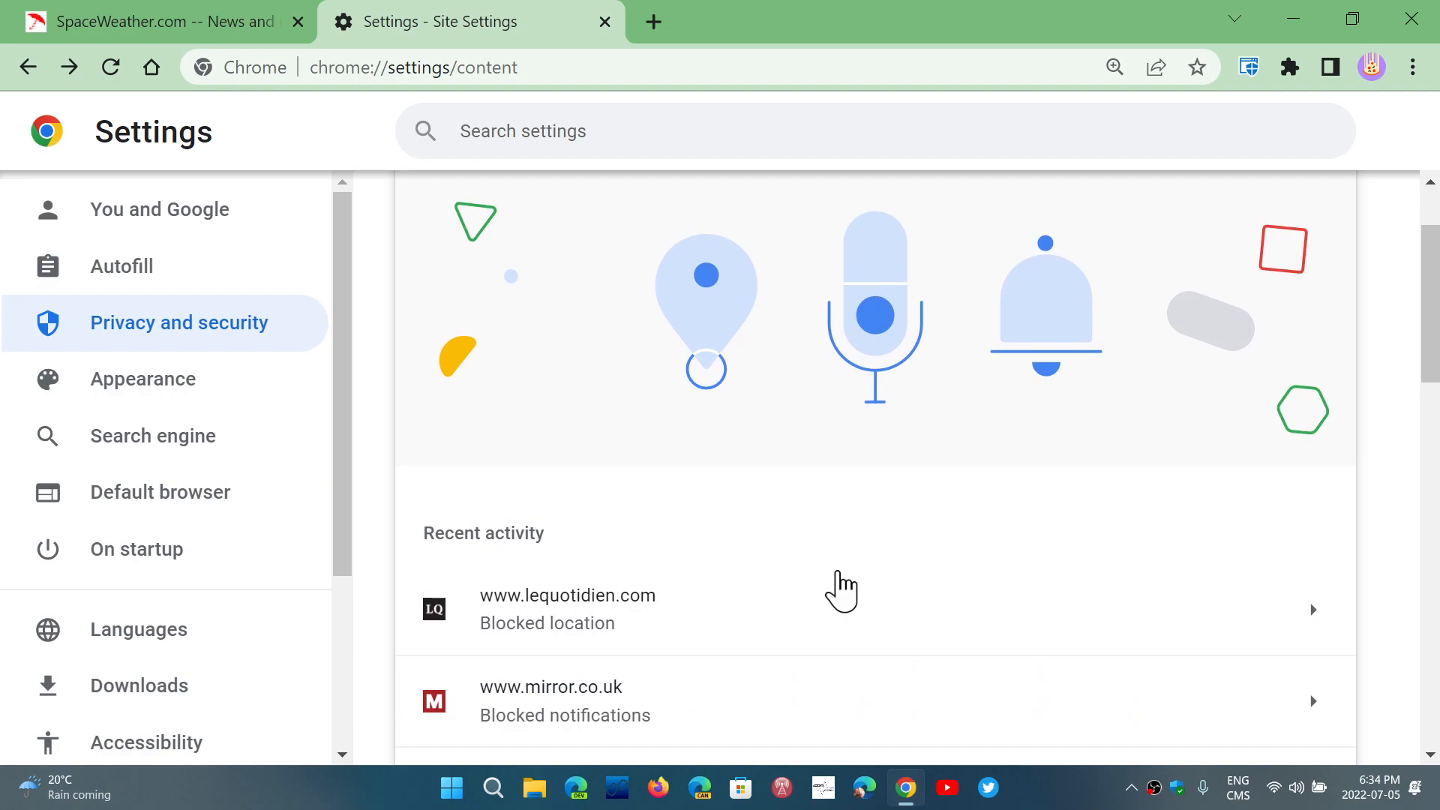
{"action": "mouse_move", "coordinate": [904, 537]}
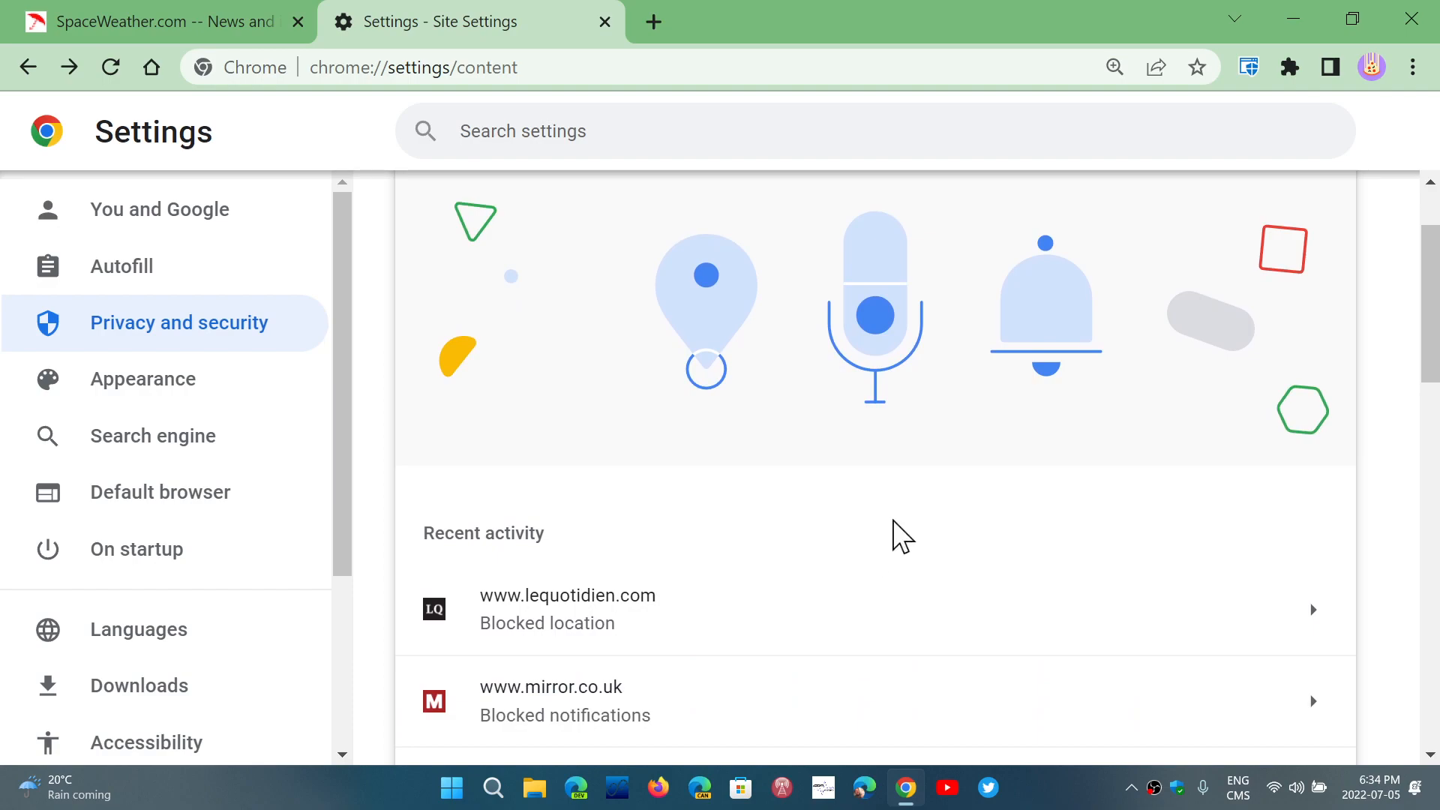
{"action": "scroll", "scroll_direction": "down", "scroll_amount": 3}
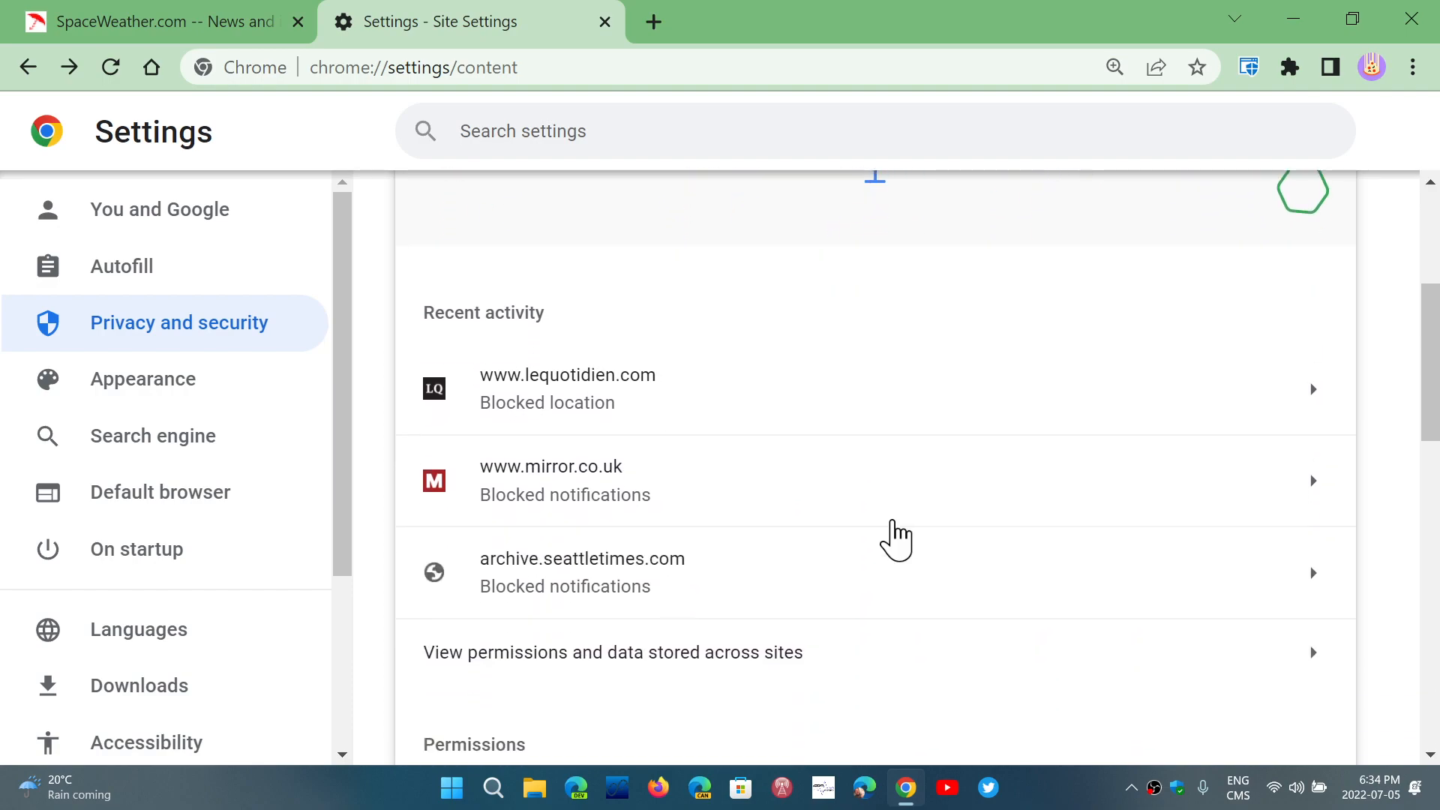
{"action": "scroll", "scroll_direction": "down", "scroll_amount": 3}
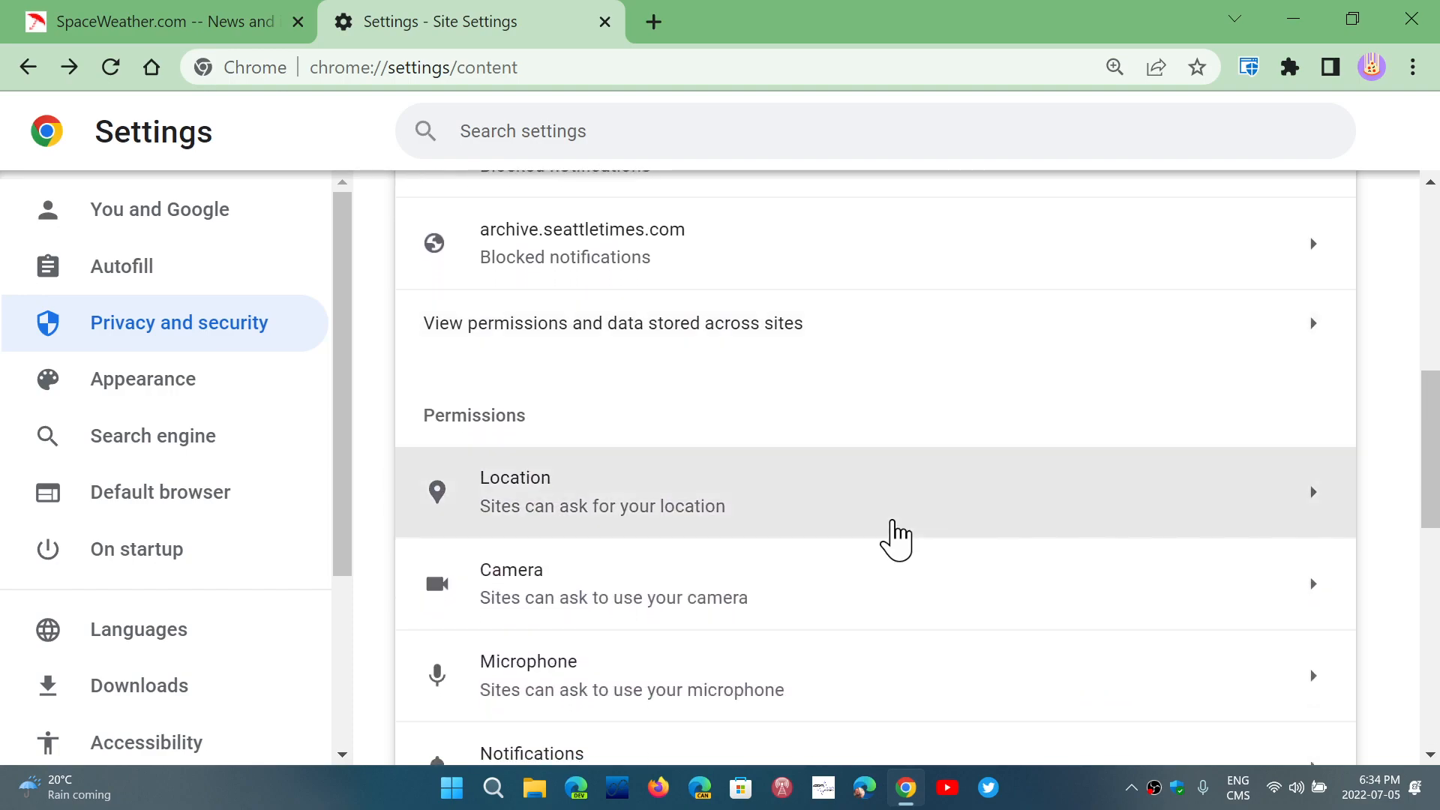
{"action": "scroll", "scroll_direction": "down", "scroll_amount": 3}
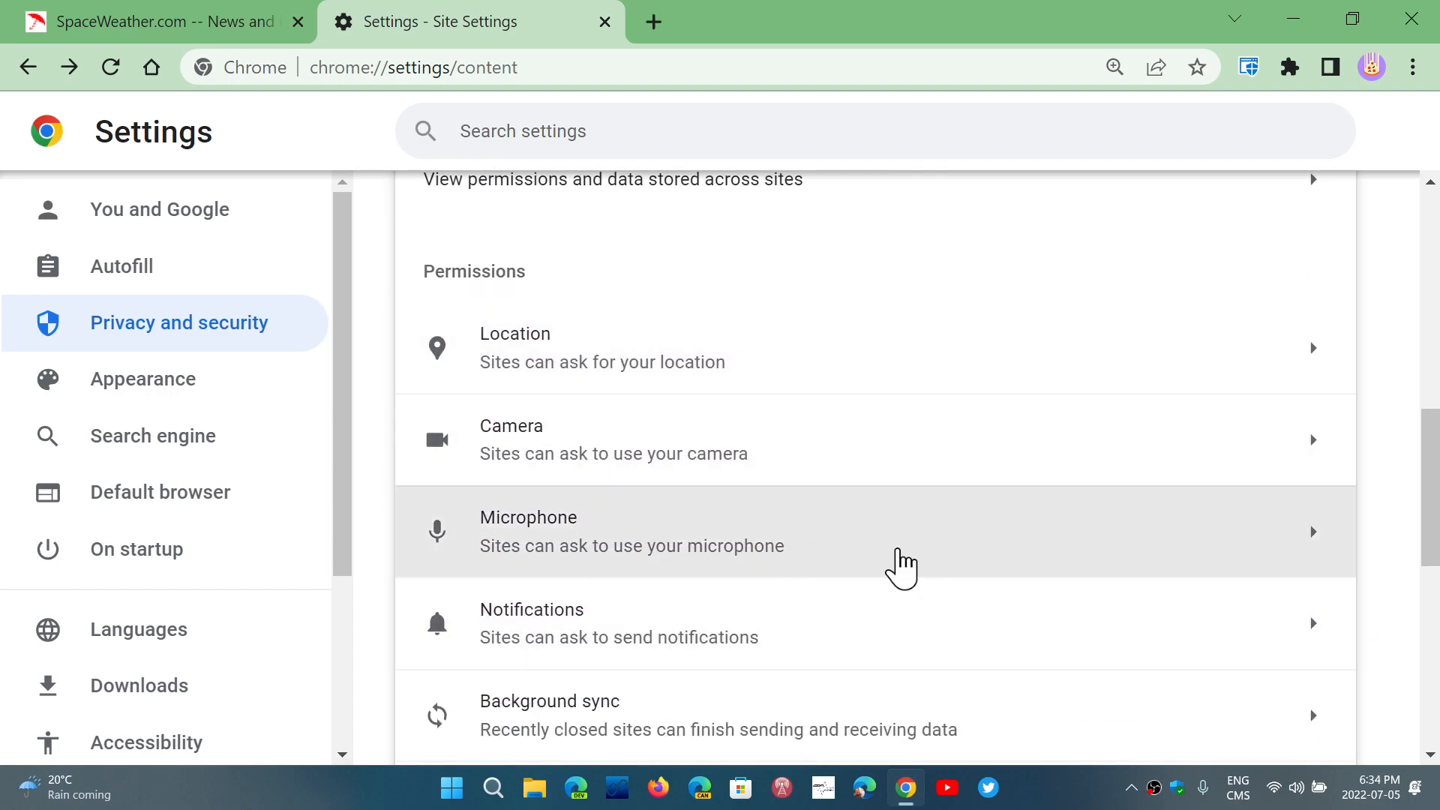
{"action": "mouse_move", "coordinate": [1015, 657]}
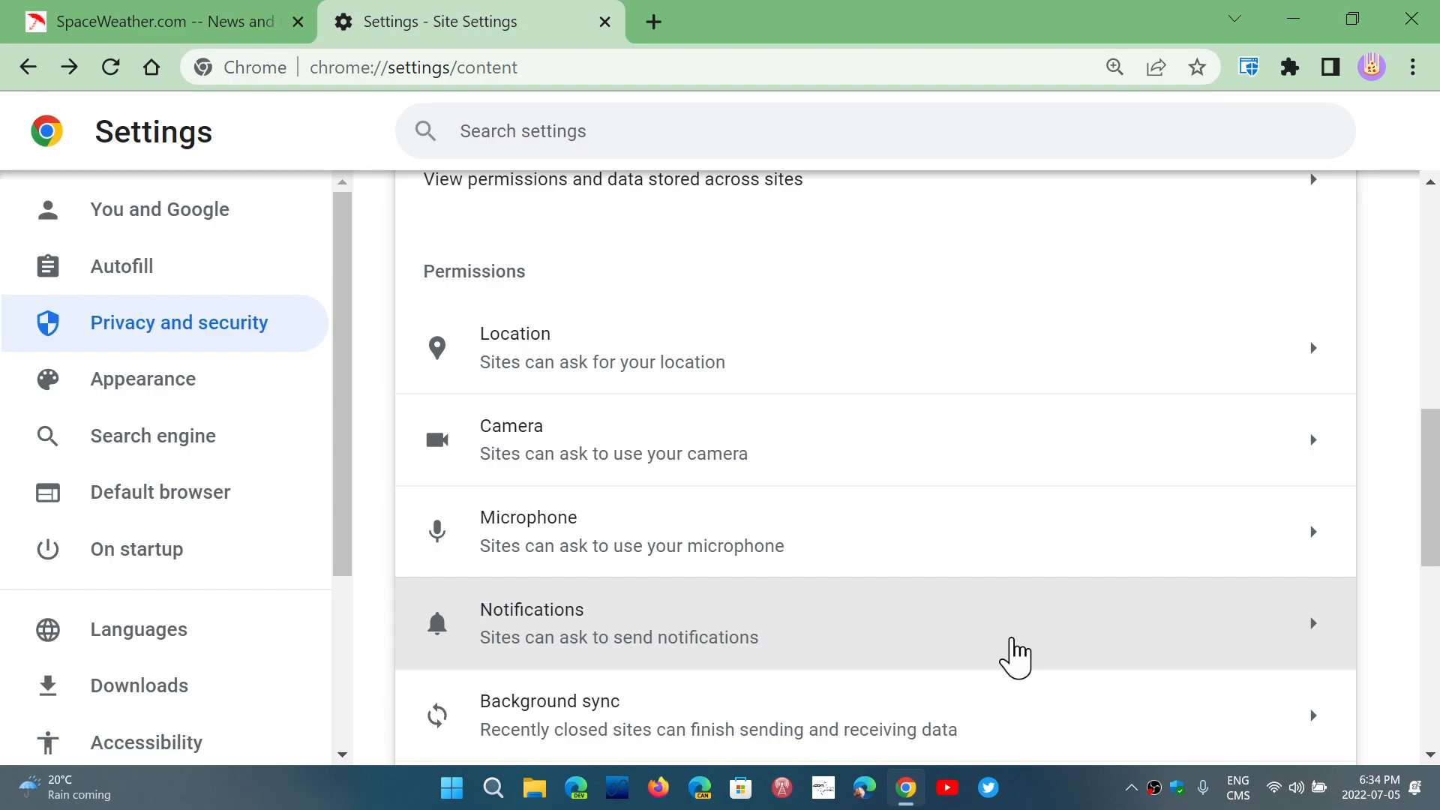
{"action": "mouse_move", "coordinate": [760, 307]}
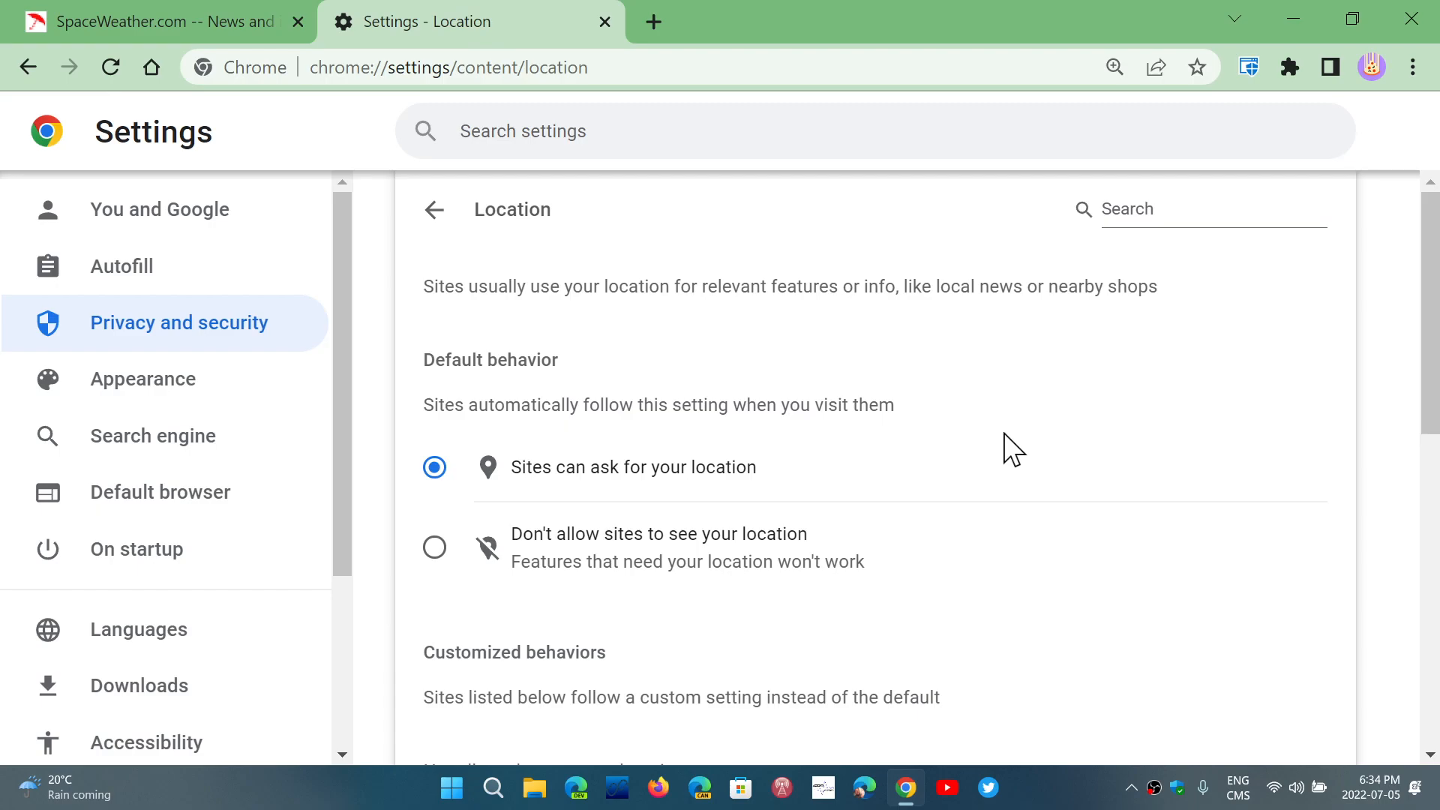
{"action": "mouse_move", "coordinate": [655, 480]}
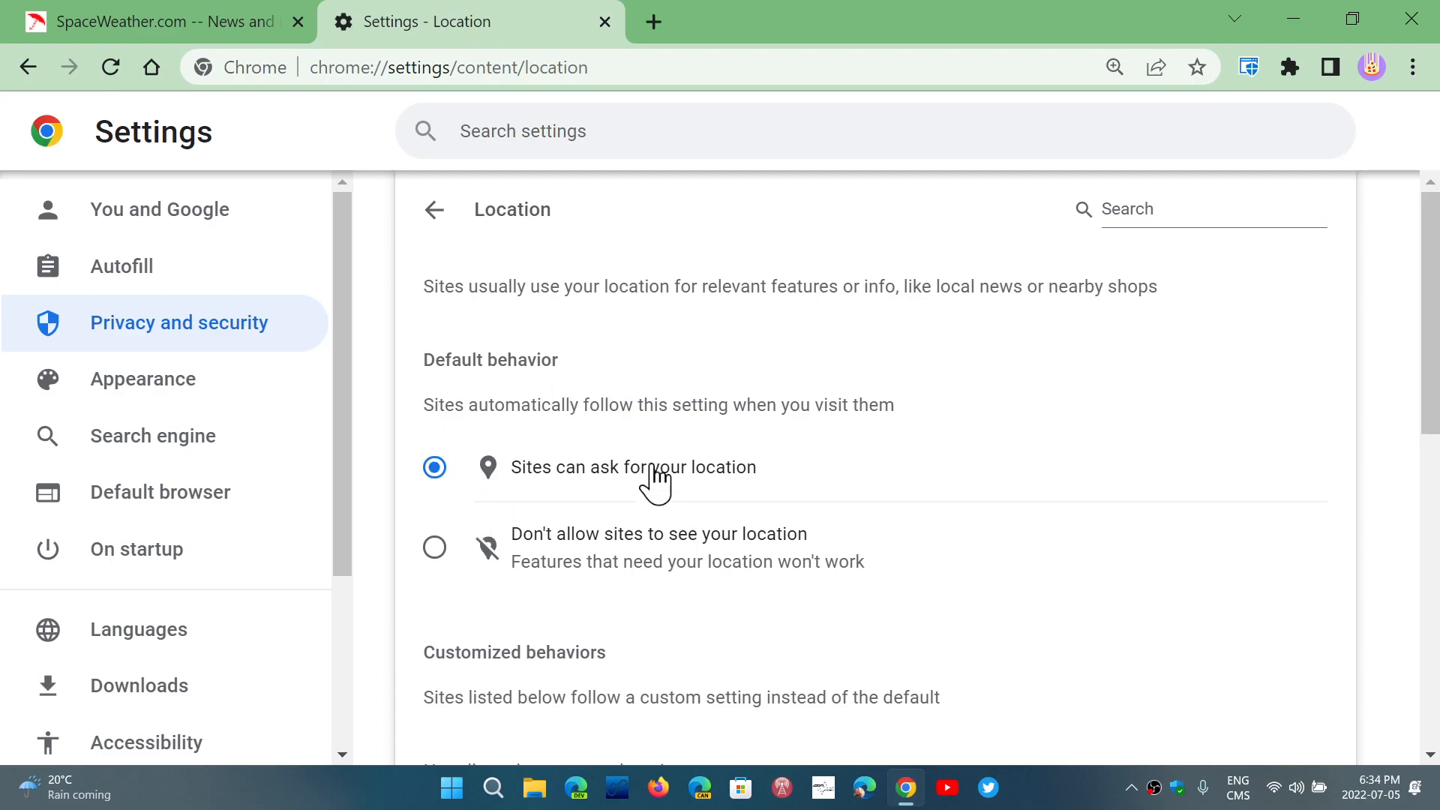
{"action": "mouse_move", "coordinate": [1031, 503]}
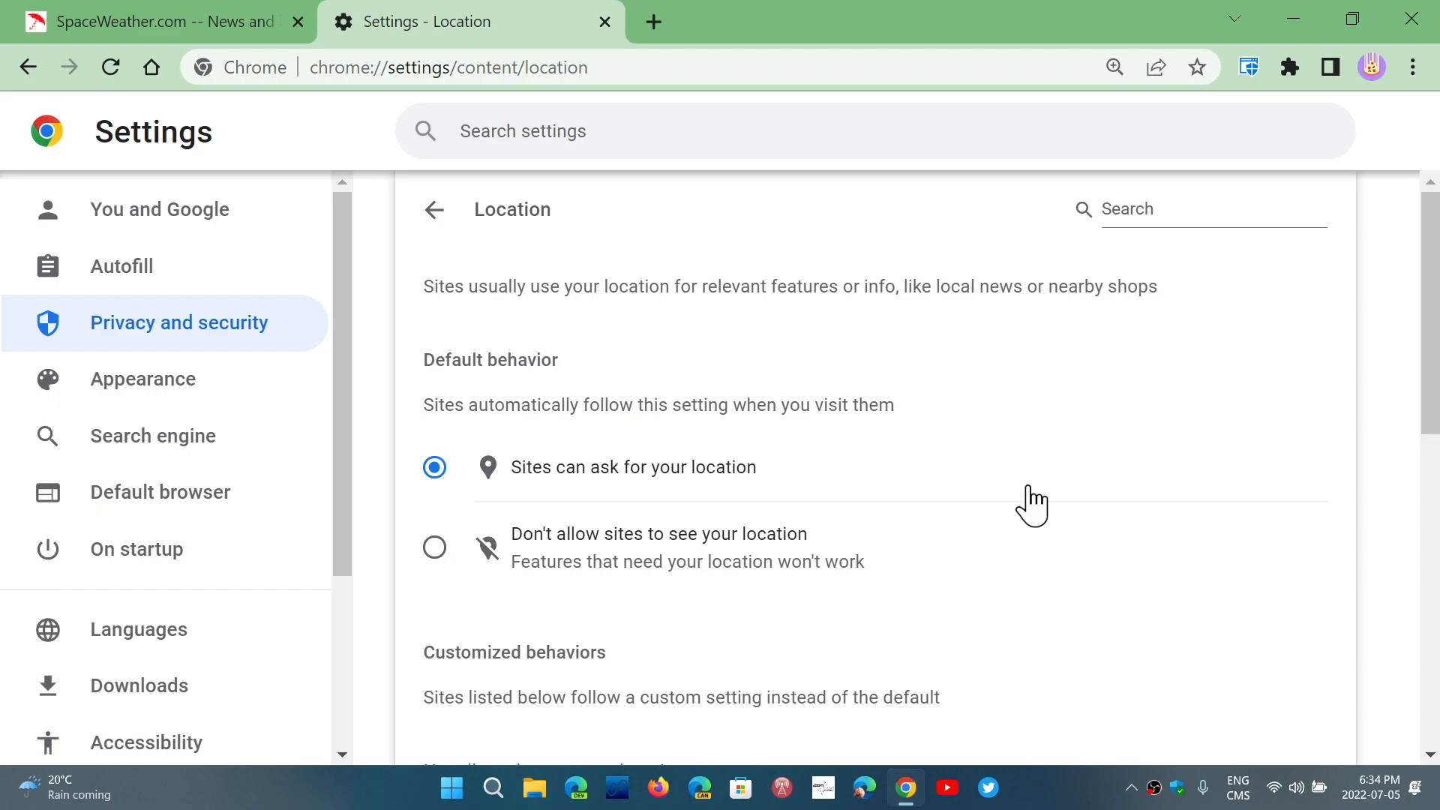
{"action": "mouse_move", "coordinate": [456, 560]}
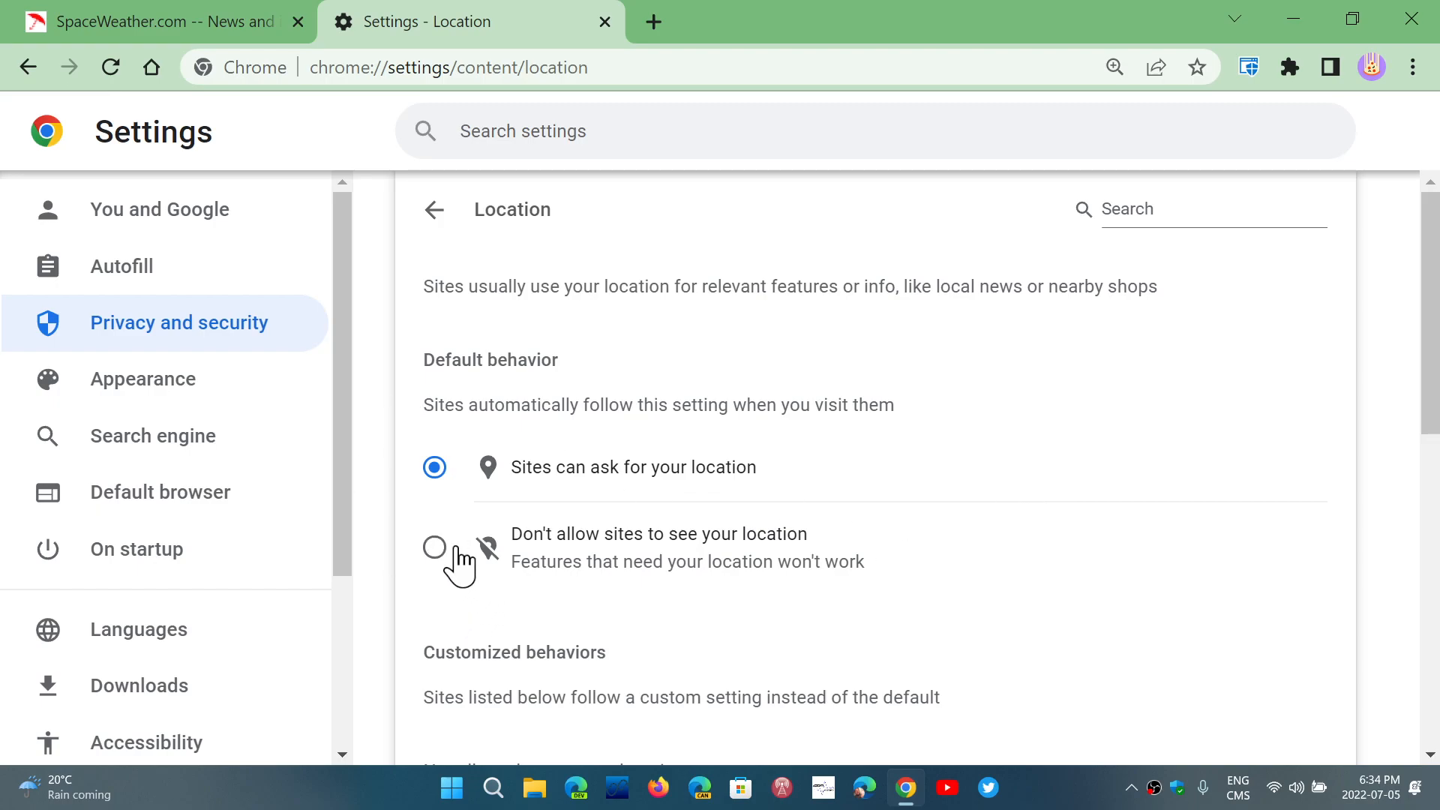
{"action": "mouse_move", "coordinate": [983, 580]}
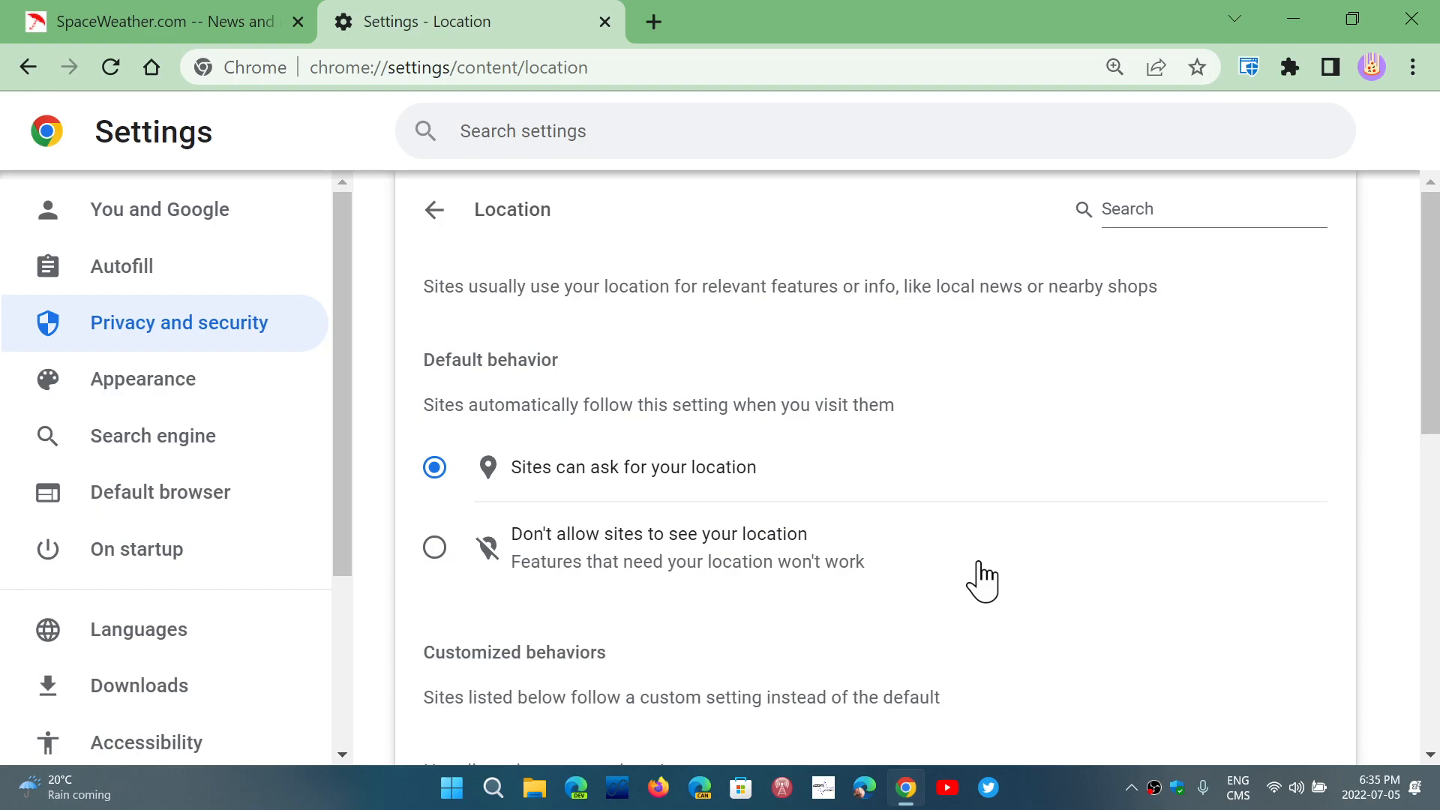
{"action": "mouse_move", "coordinate": [434, 209]}
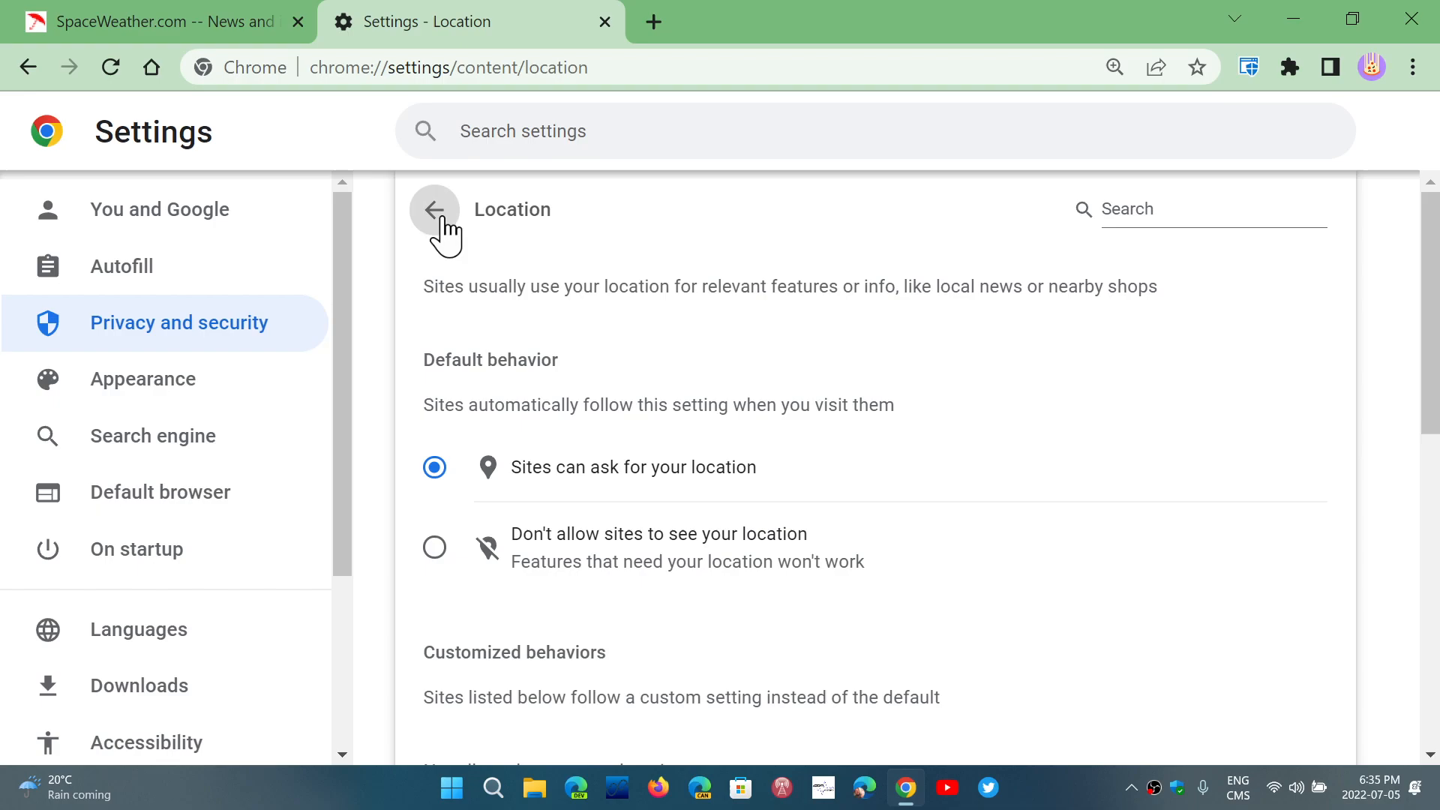
Leave the Location page unchanged and return to Site Settings
{"action": "left_click", "coordinate": [434, 209]}
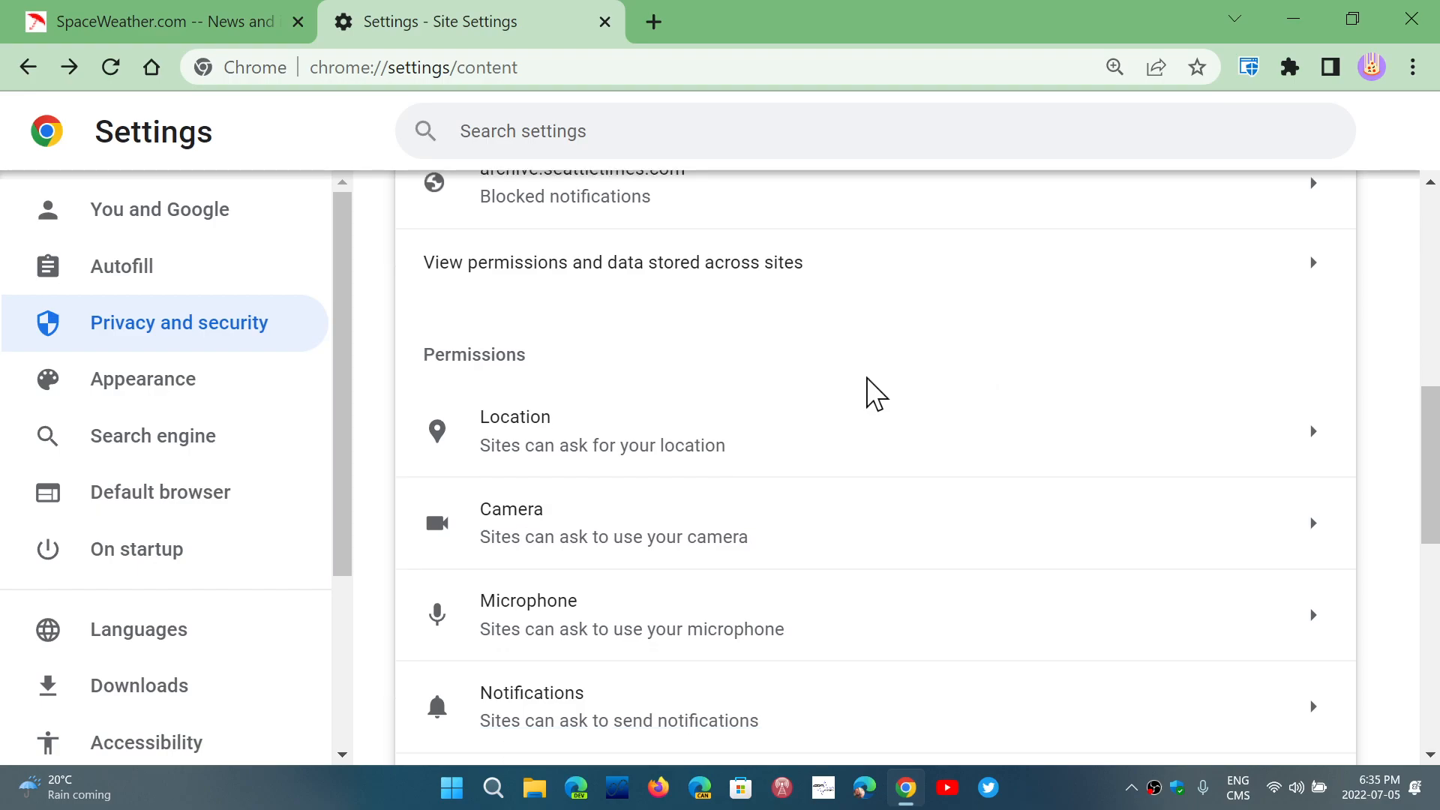
Open the Camera permission page, keeping sites allowed to ask
{"action": "scroll", "scroll_direction": "down", "scroll_amount": 3}
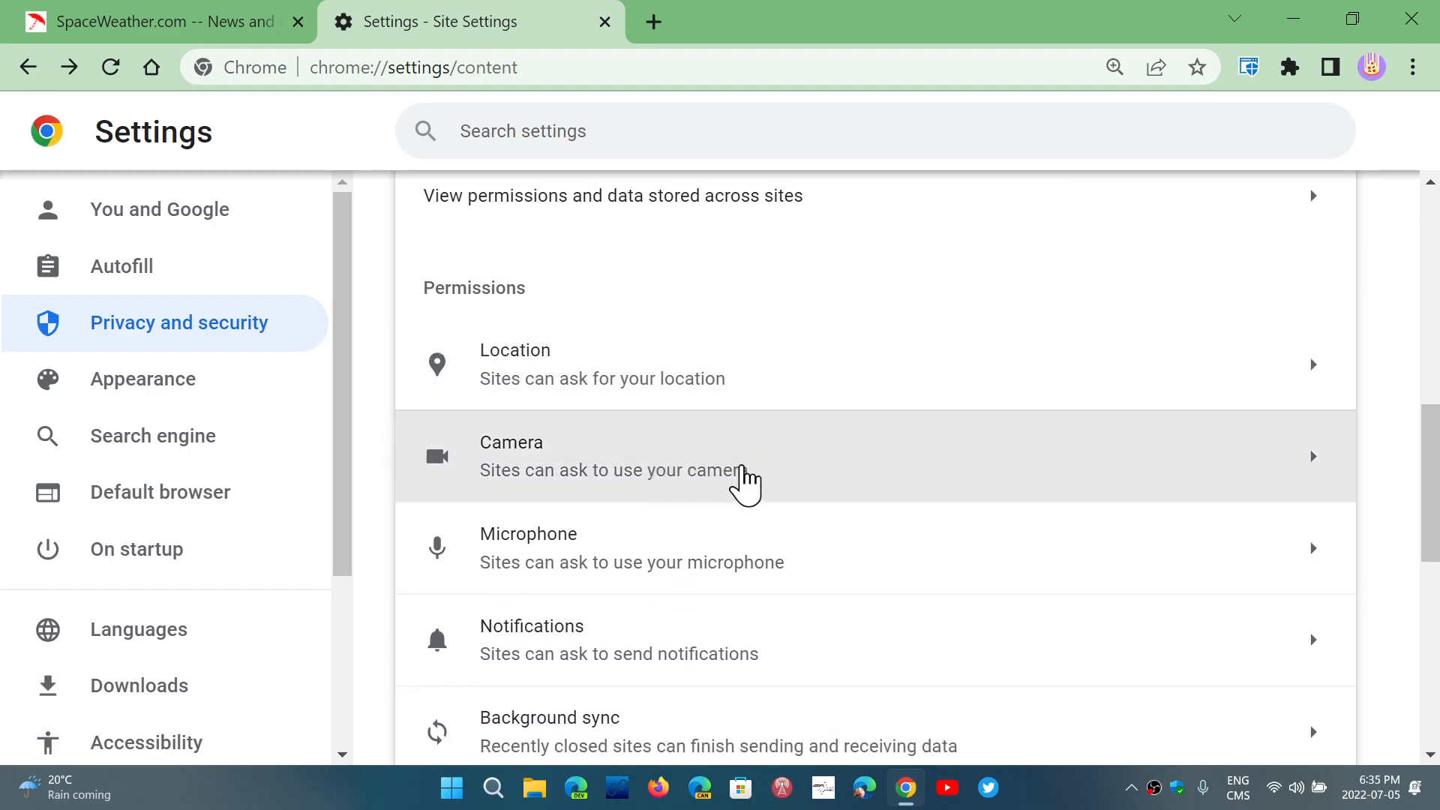
{"action": "left_click", "coordinate": [744, 457]}
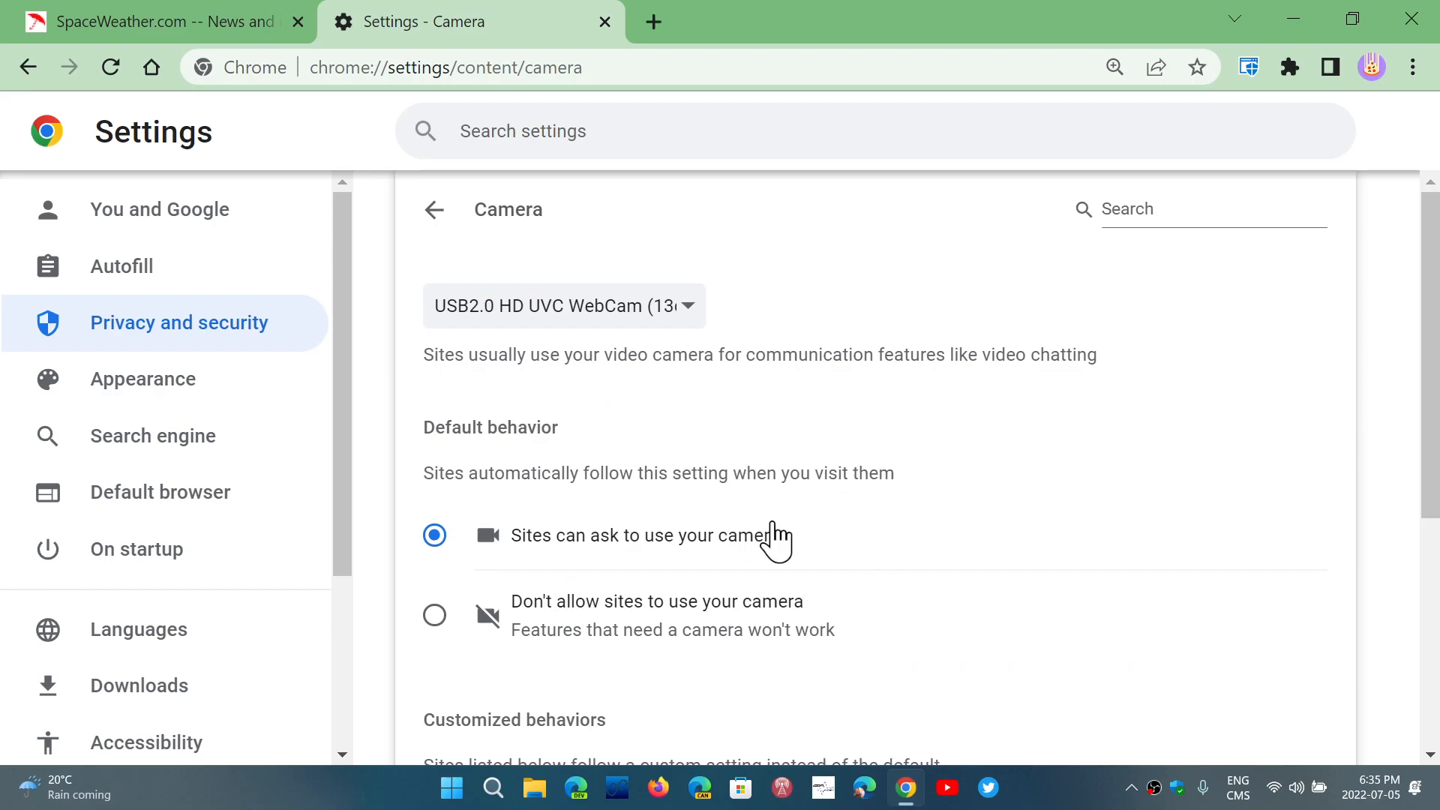
{"action": "mouse_move", "coordinate": [900, 615]}
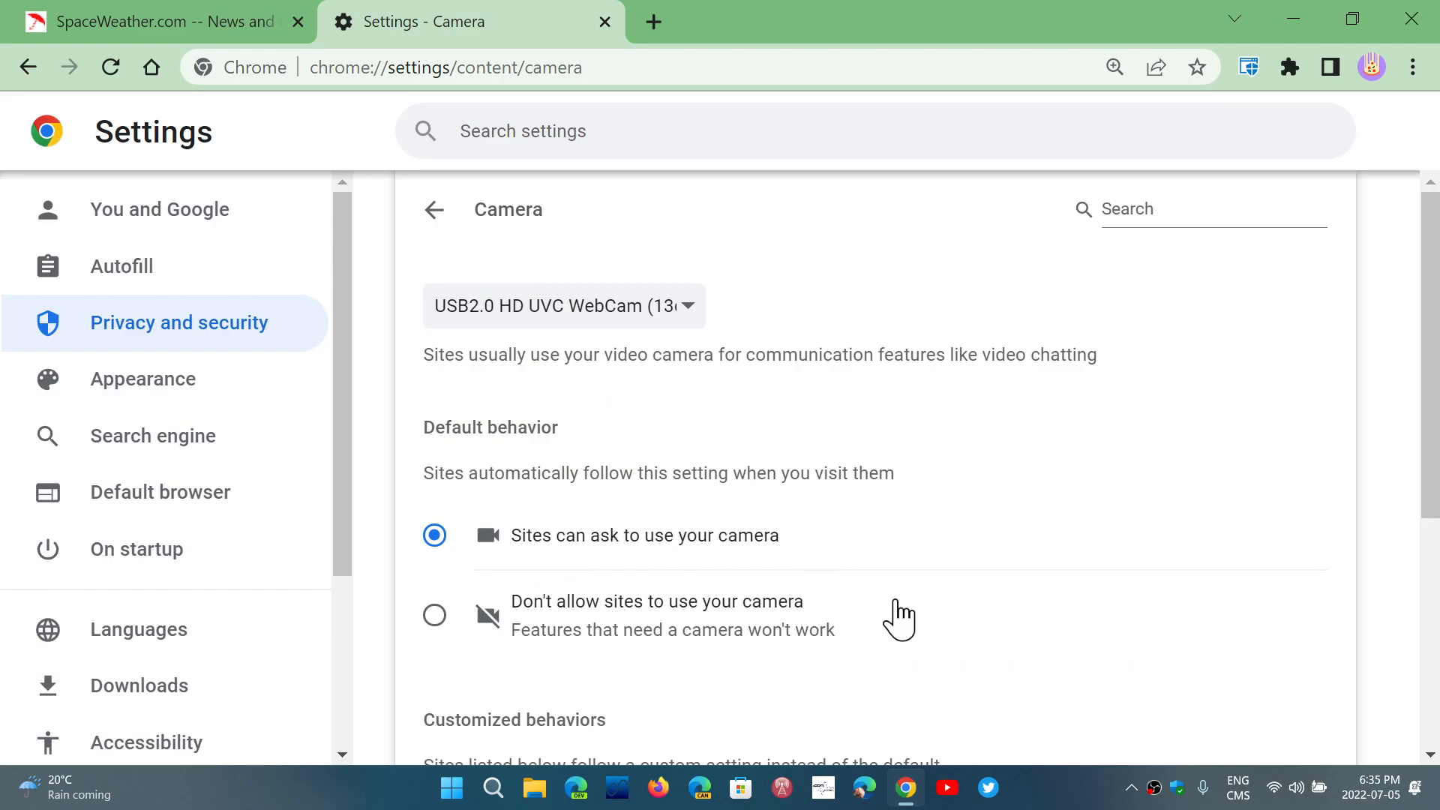
{"action": "mouse_move", "coordinate": [1037, 570]}
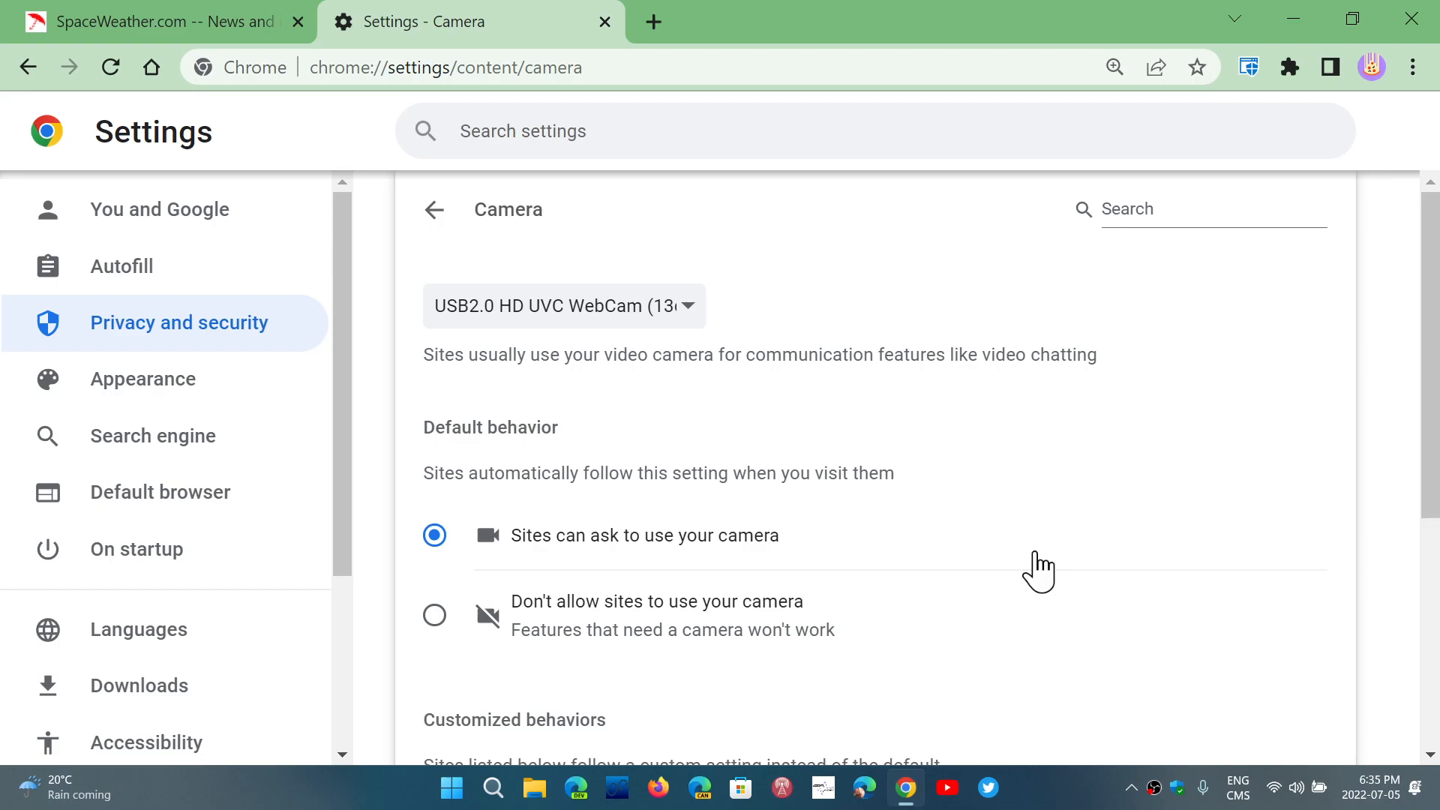
{"action": "mouse_move", "coordinate": [561, 629]}
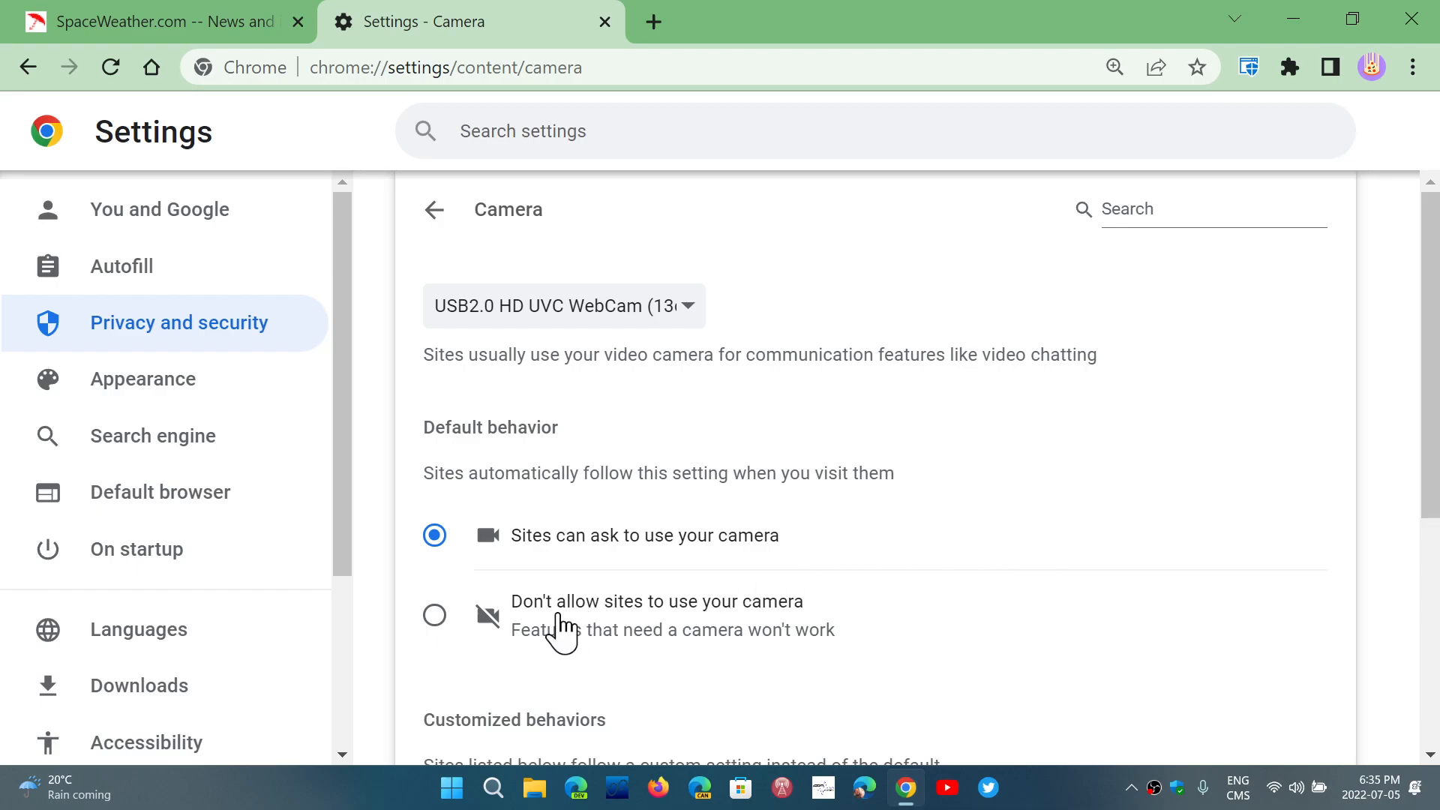
{"action": "mouse_move", "coordinate": [457, 635]}
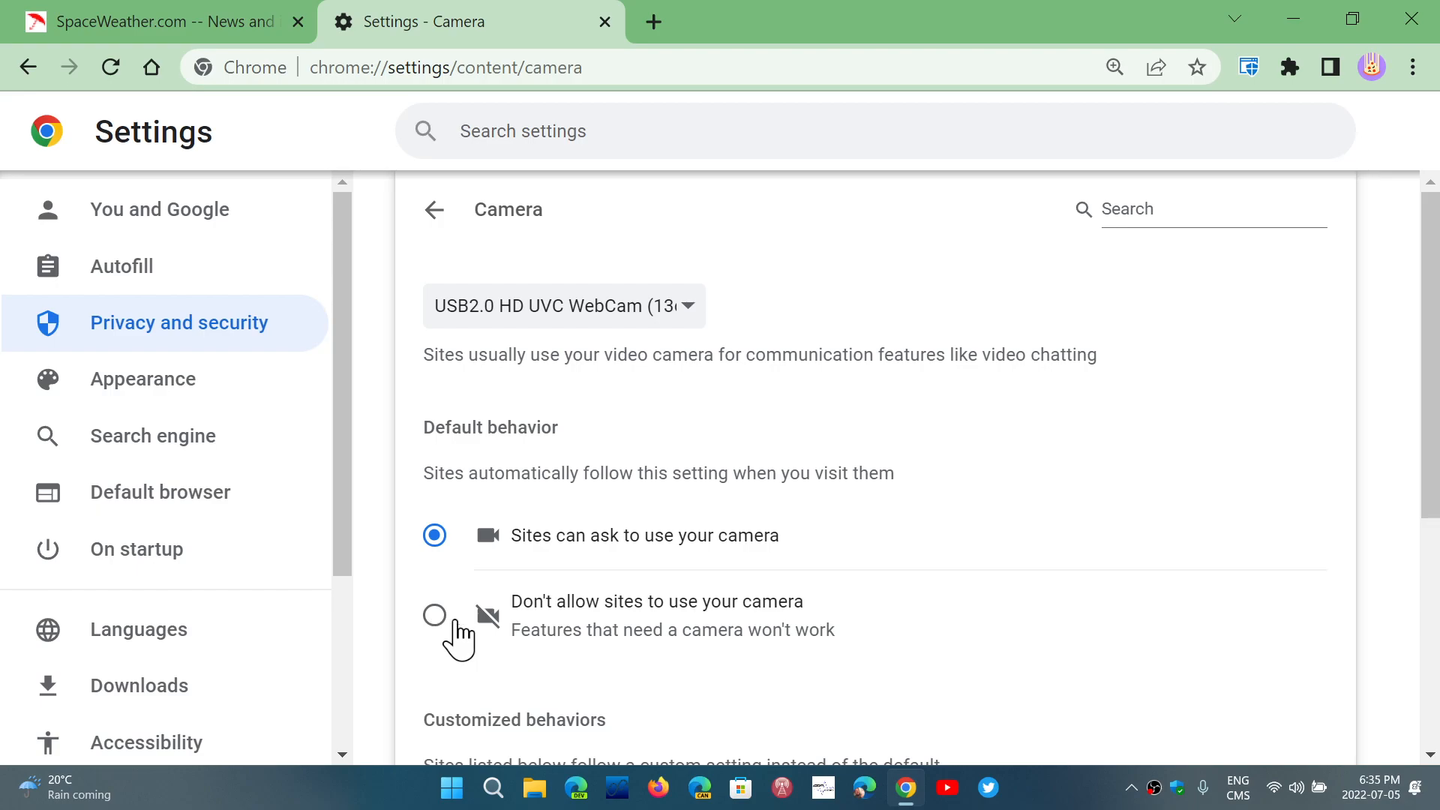
{"action": "mouse_move", "coordinate": [897, 627]}
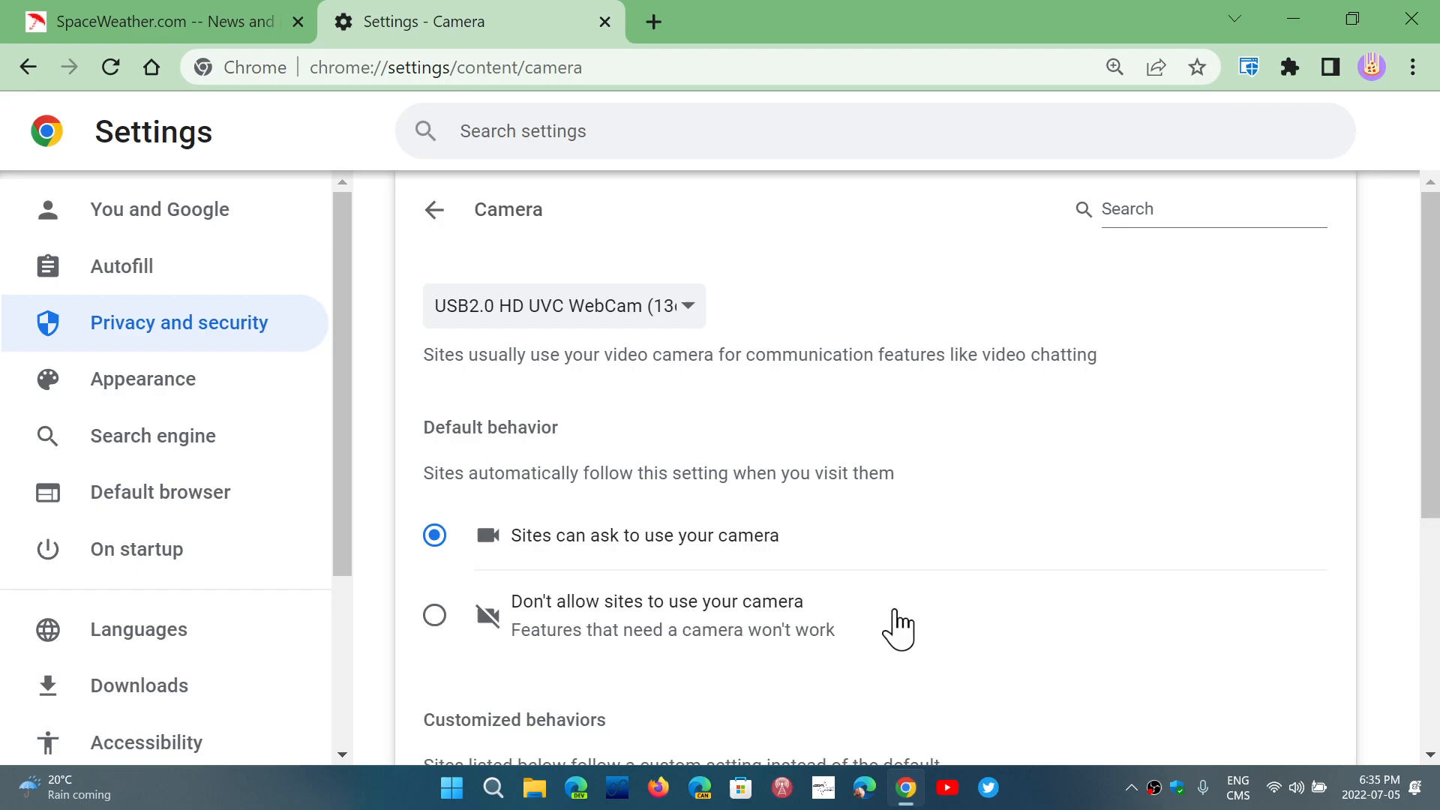
{"action": "mouse_move", "coordinate": [434, 209]}
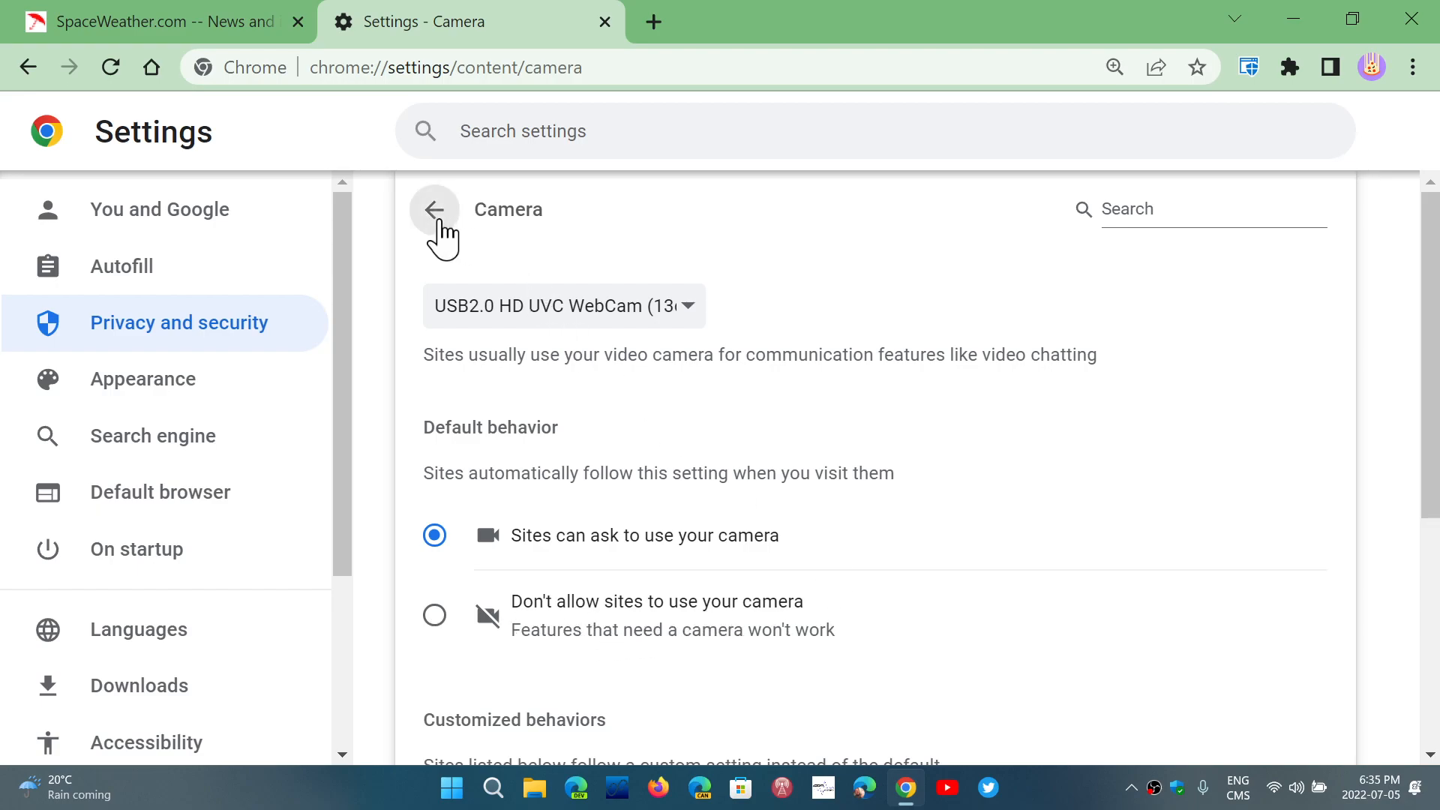
Review the Microphone defaults, leaving sites allowed to ask, and return to Permissions
{"action": "left_click", "coordinate": [434, 209]}
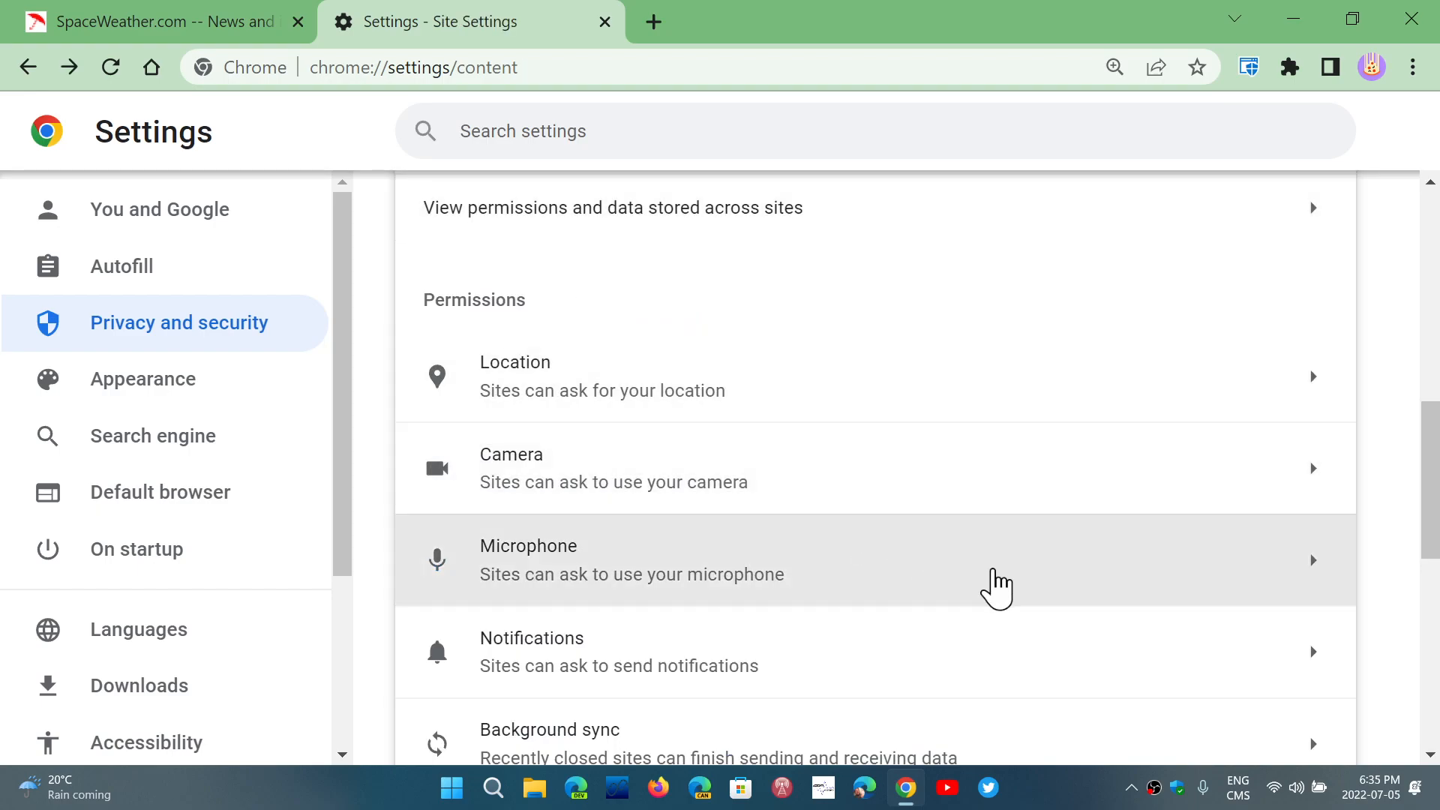
{"action": "mouse_move", "coordinate": [740, 598]}
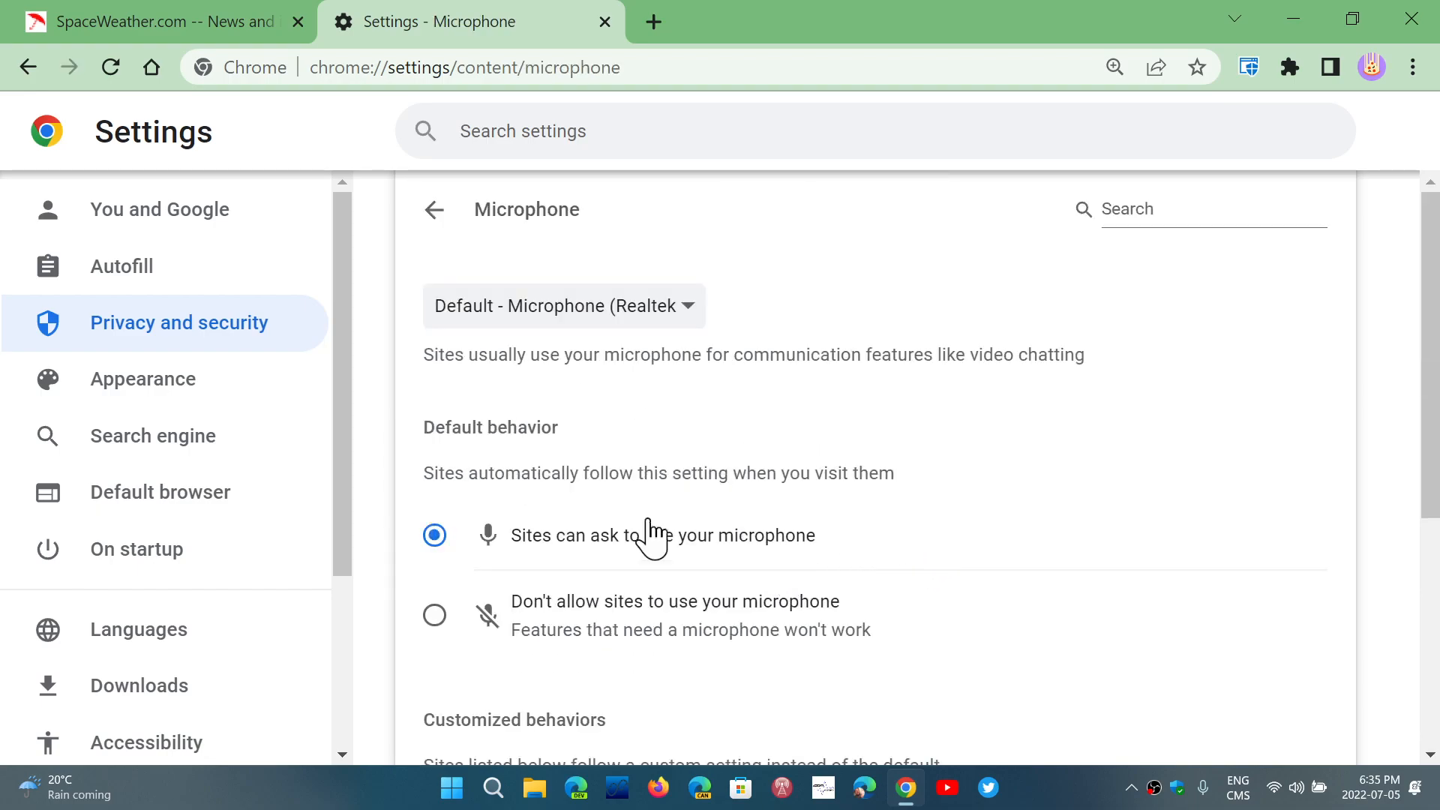
{"action": "mouse_move", "coordinate": [493, 592]}
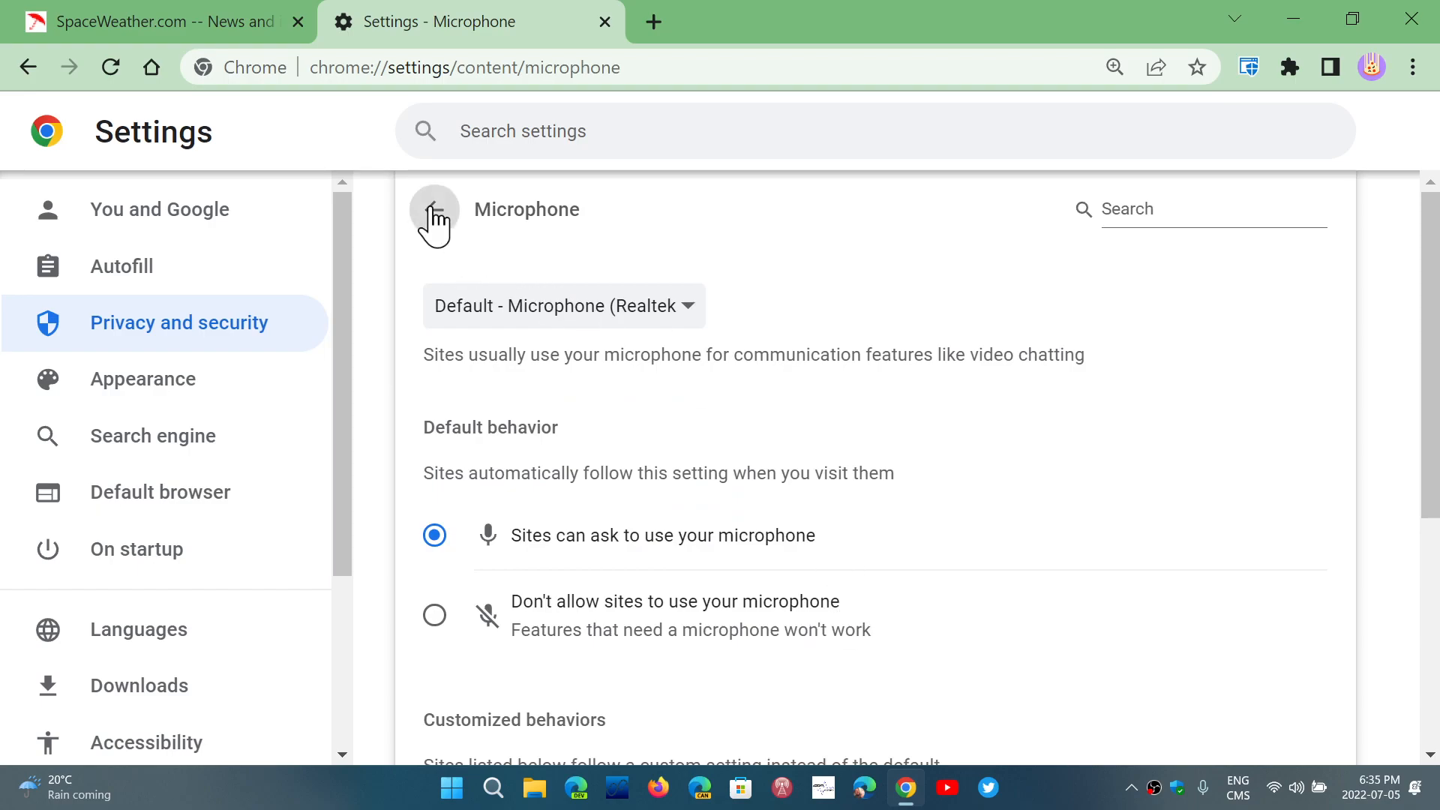
{"action": "left_click", "coordinate": [434, 212]}
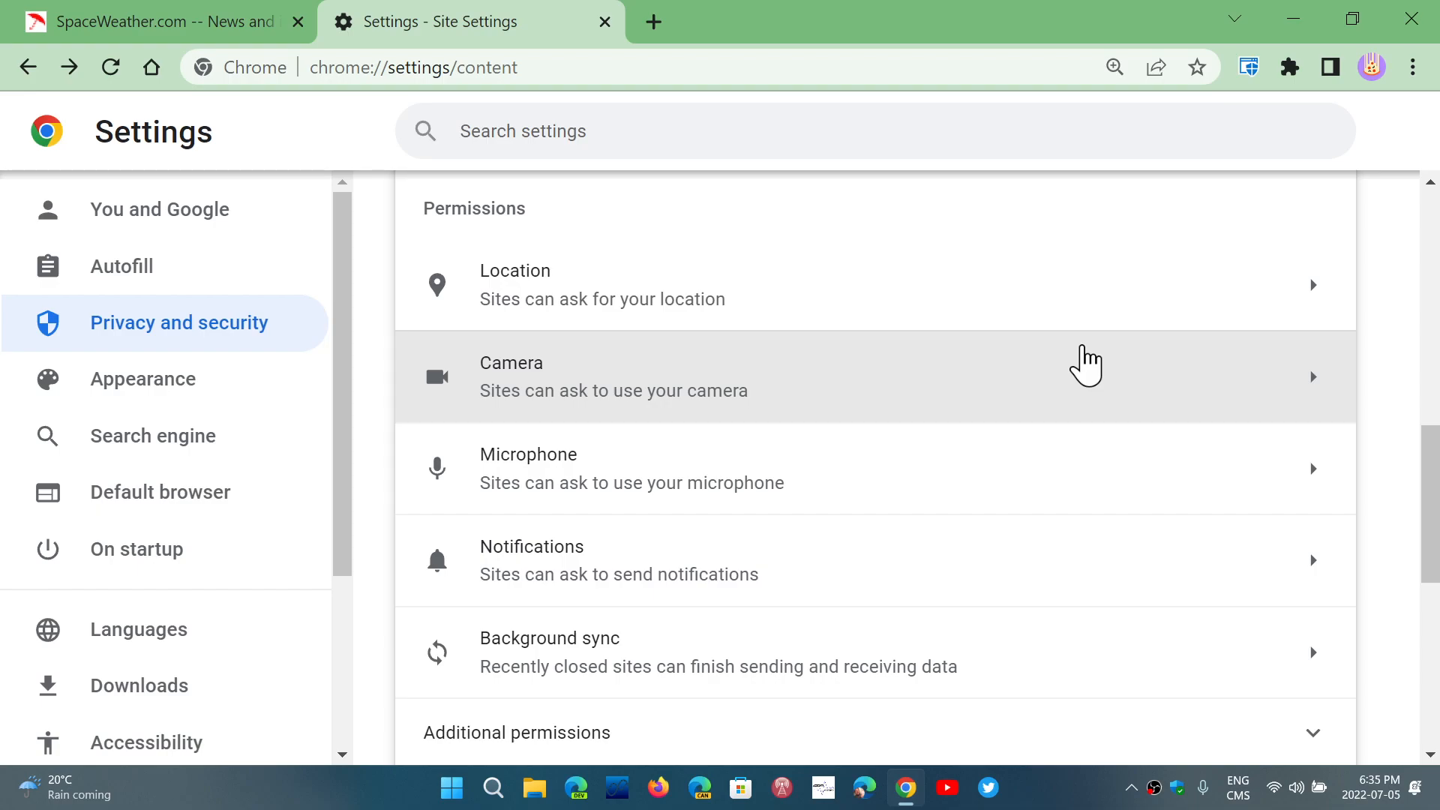
{"action": "mouse_move", "coordinate": [741, 528]}
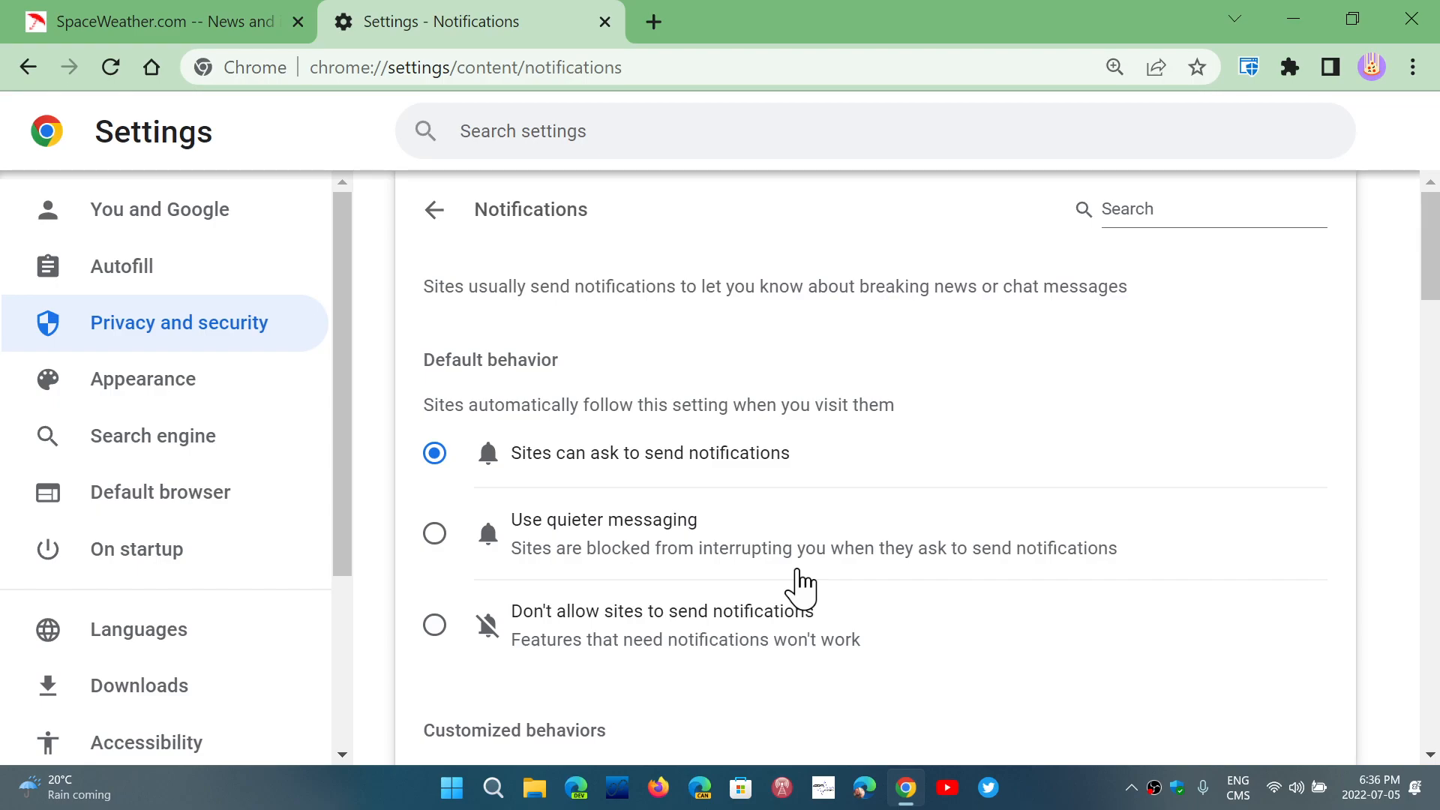
{"action": "mouse_move", "coordinate": [578, 643]}
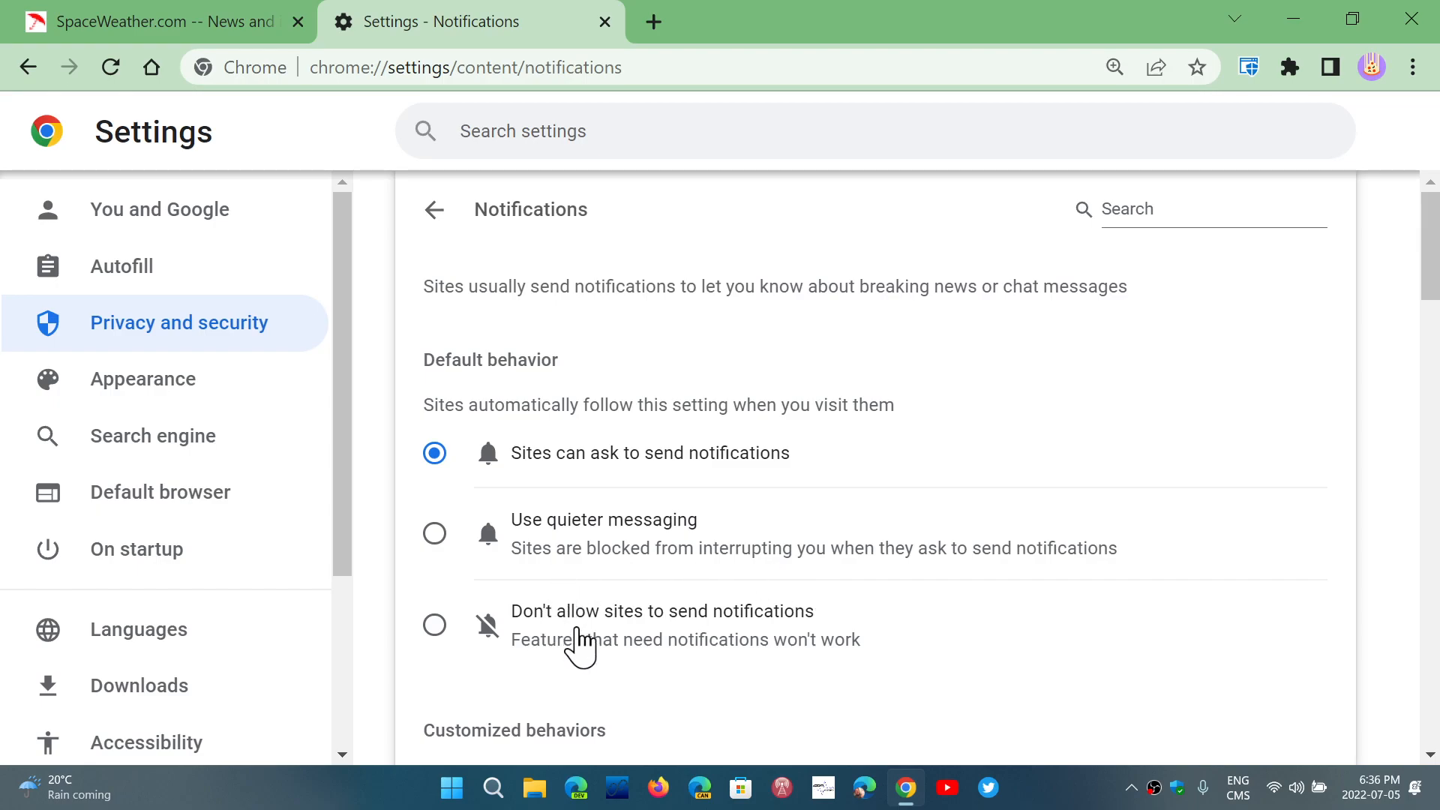
{"action": "mouse_move", "coordinate": [436, 629]}
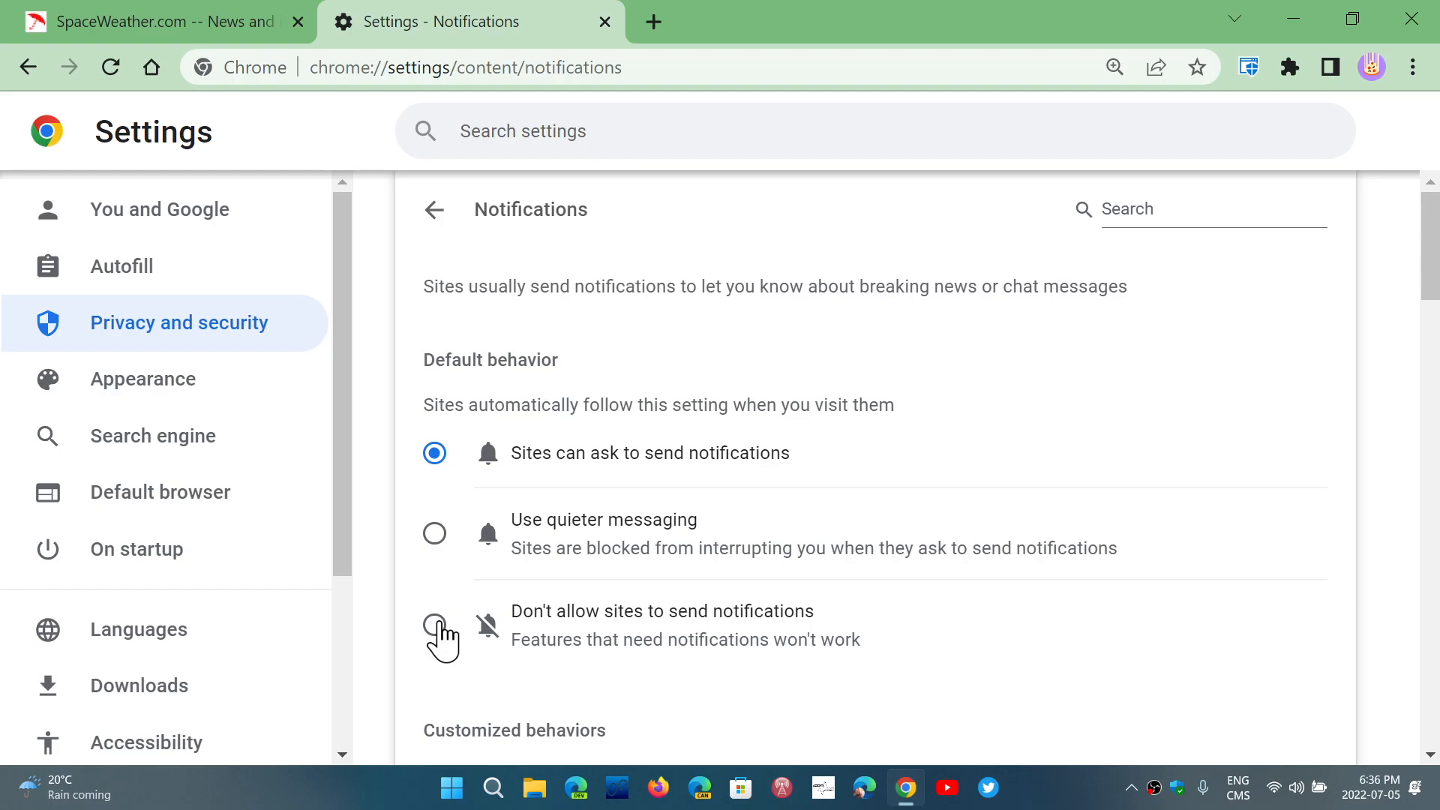
Choose 'Don't allow sites to send notifications' as the Notifications default
{"action": "left_click", "coordinate": [434, 623]}
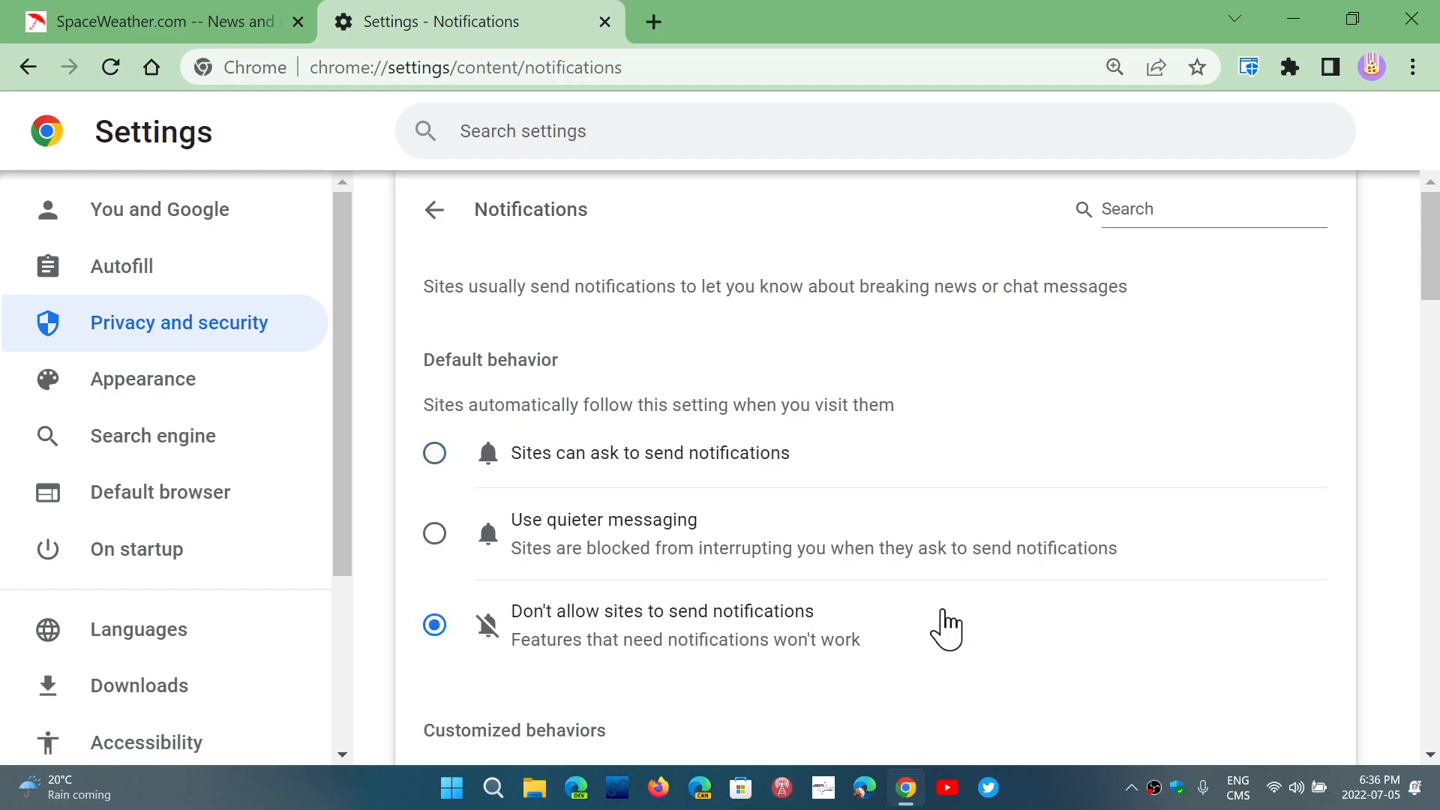
{"action": "mouse_move", "coordinate": [719, 389]}
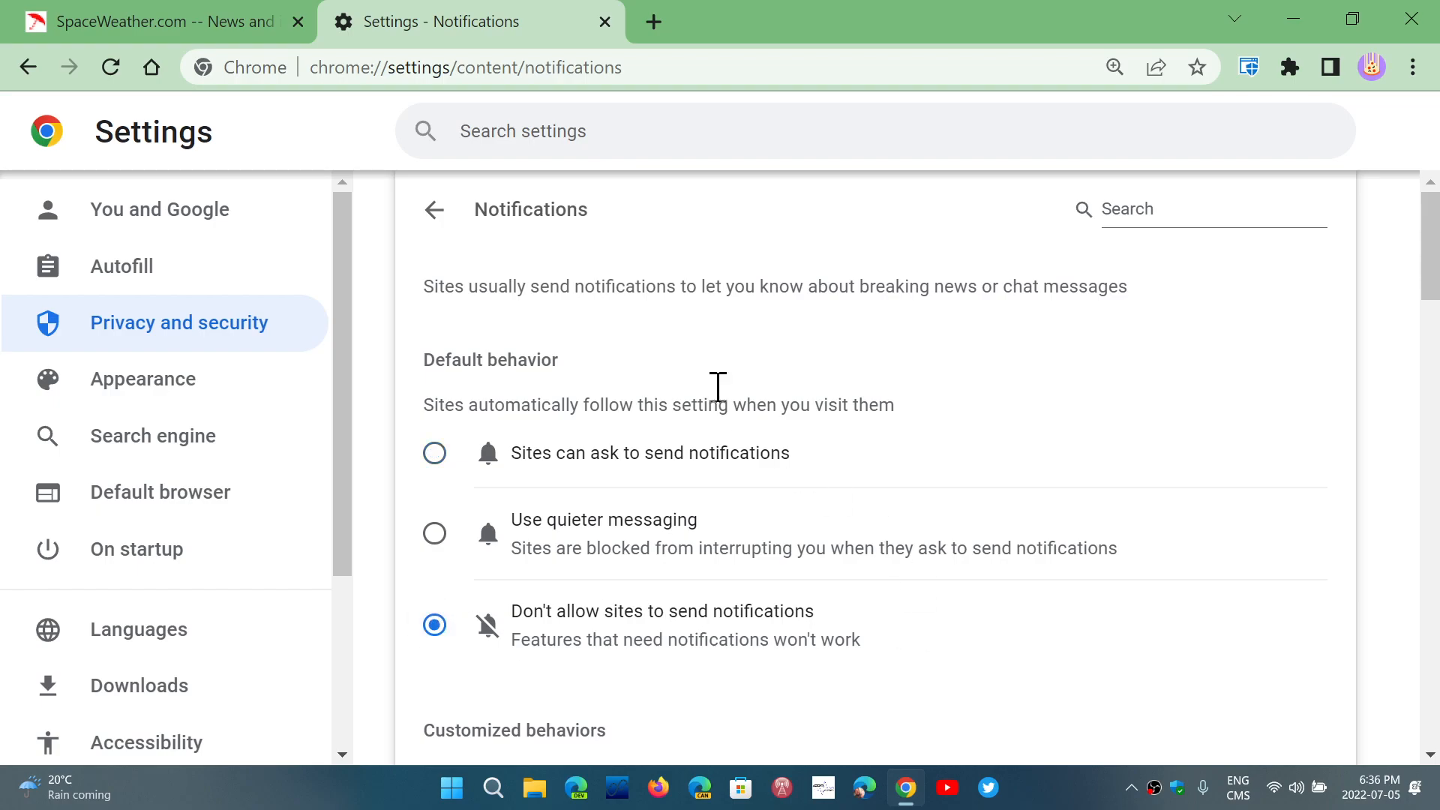
{"action": "mouse_move", "coordinate": [434, 209]}
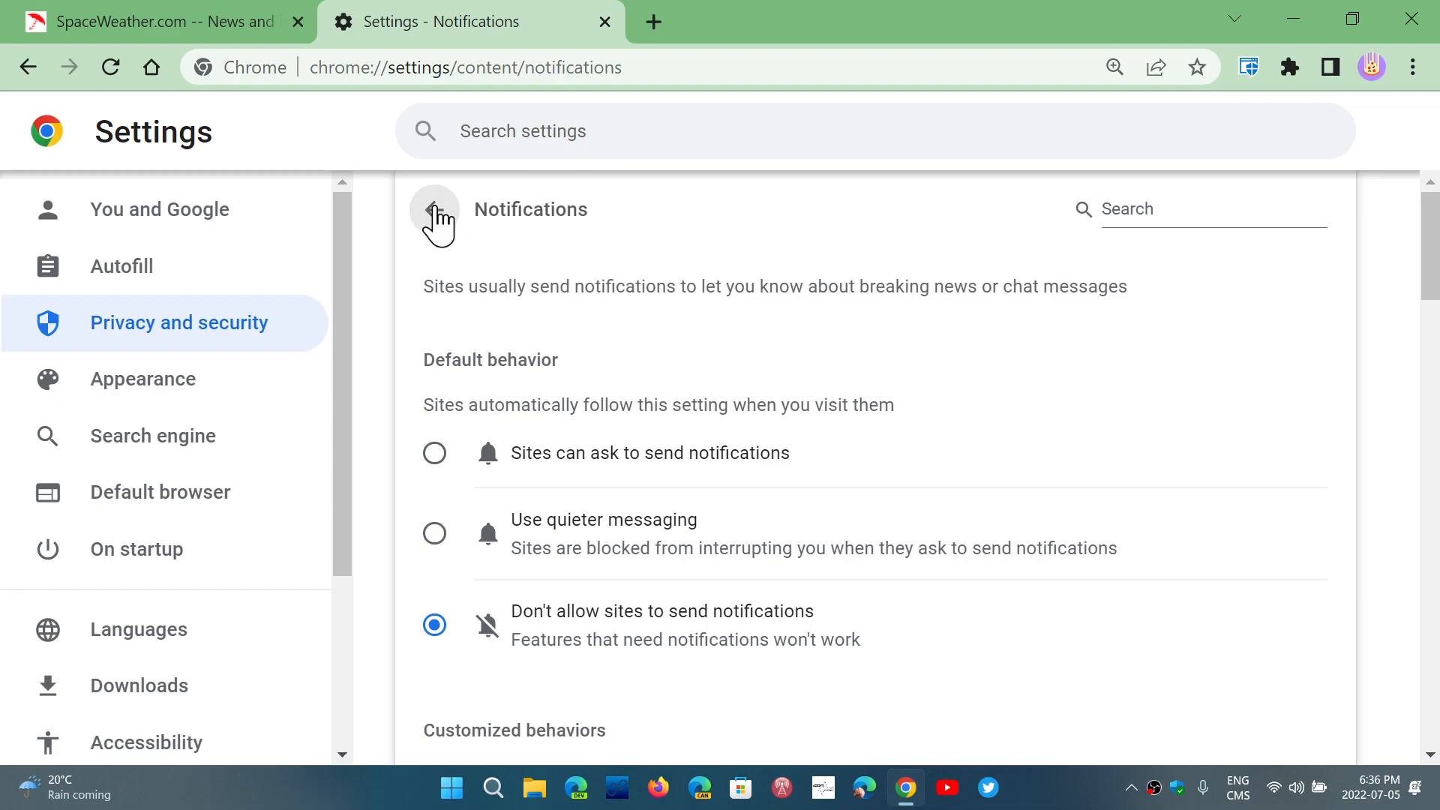
Go back to Site Settings and close the Chrome window
{"action": "left_click", "coordinate": [434, 208]}
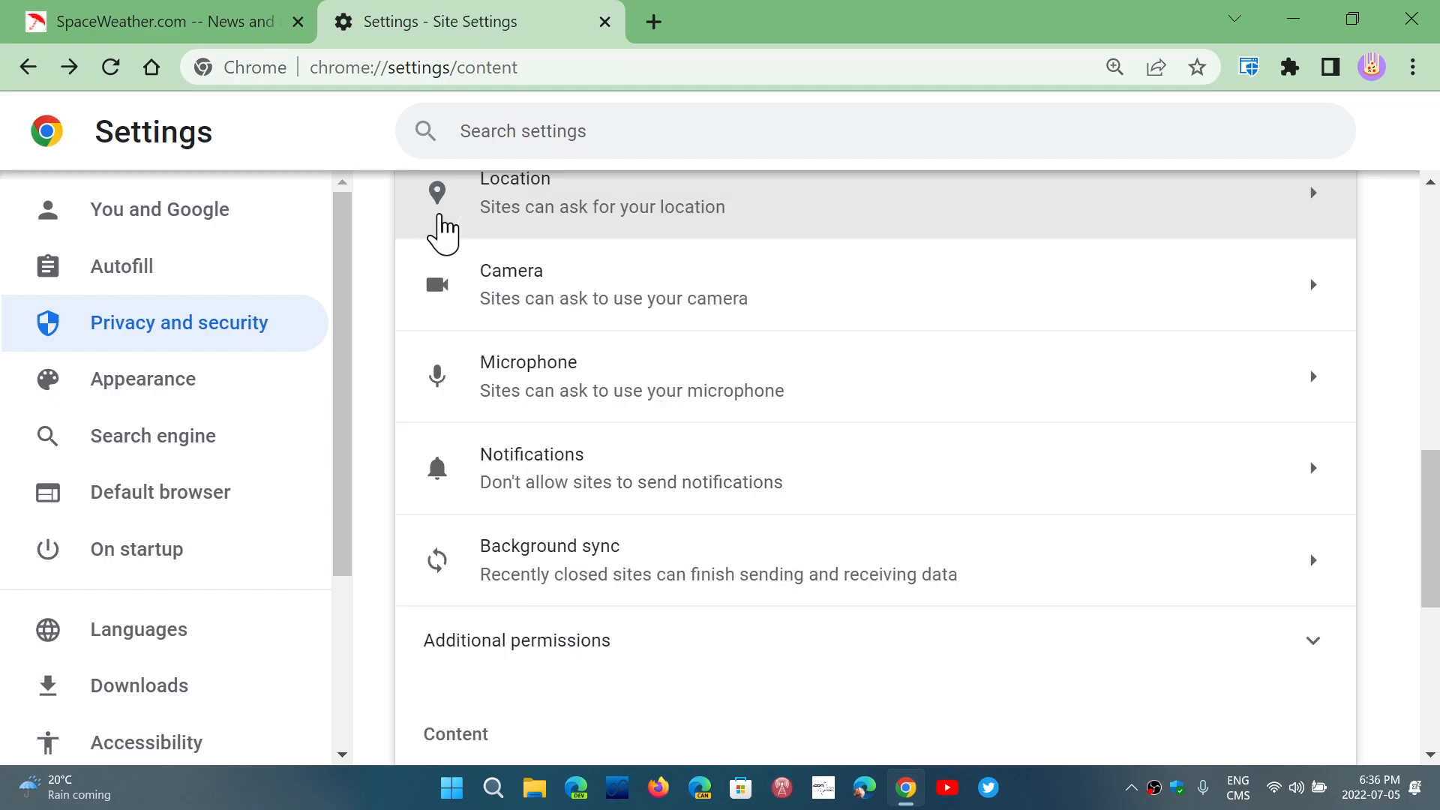
{"action": "mouse_move", "coordinate": [909, 348]}
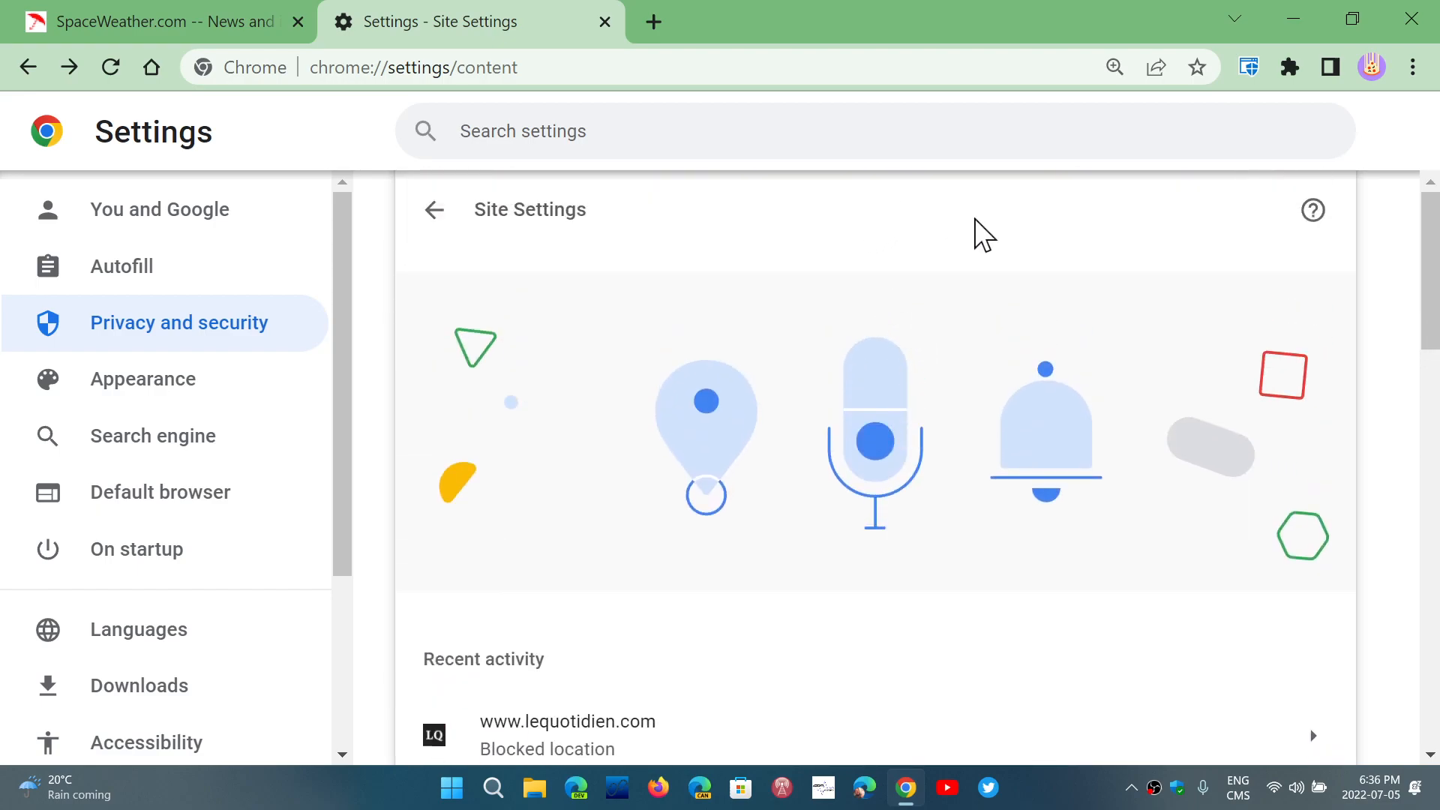
{"action": "mouse_move", "coordinate": [735, 340]}
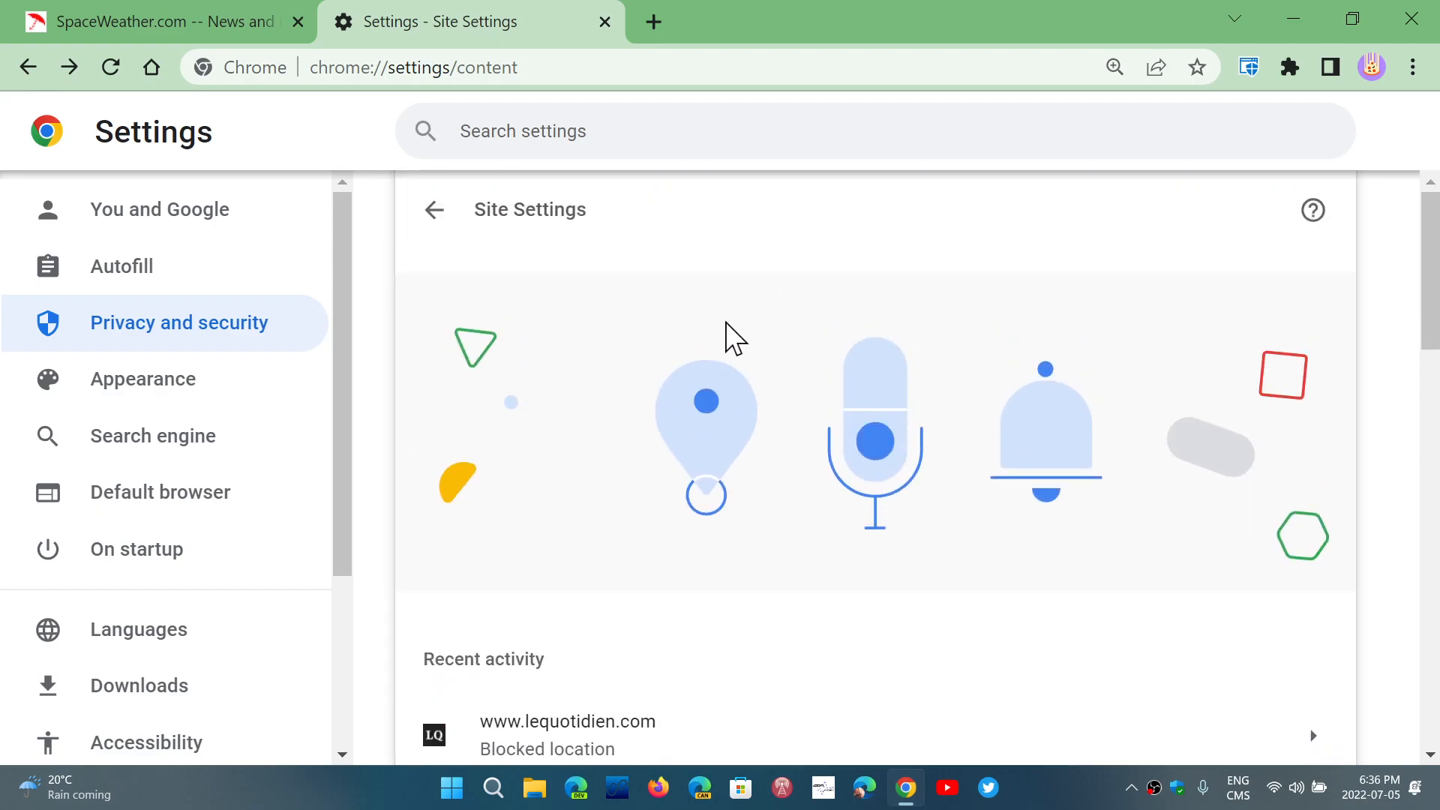
{"action": "mouse_move", "coordinate": [753, 358]}
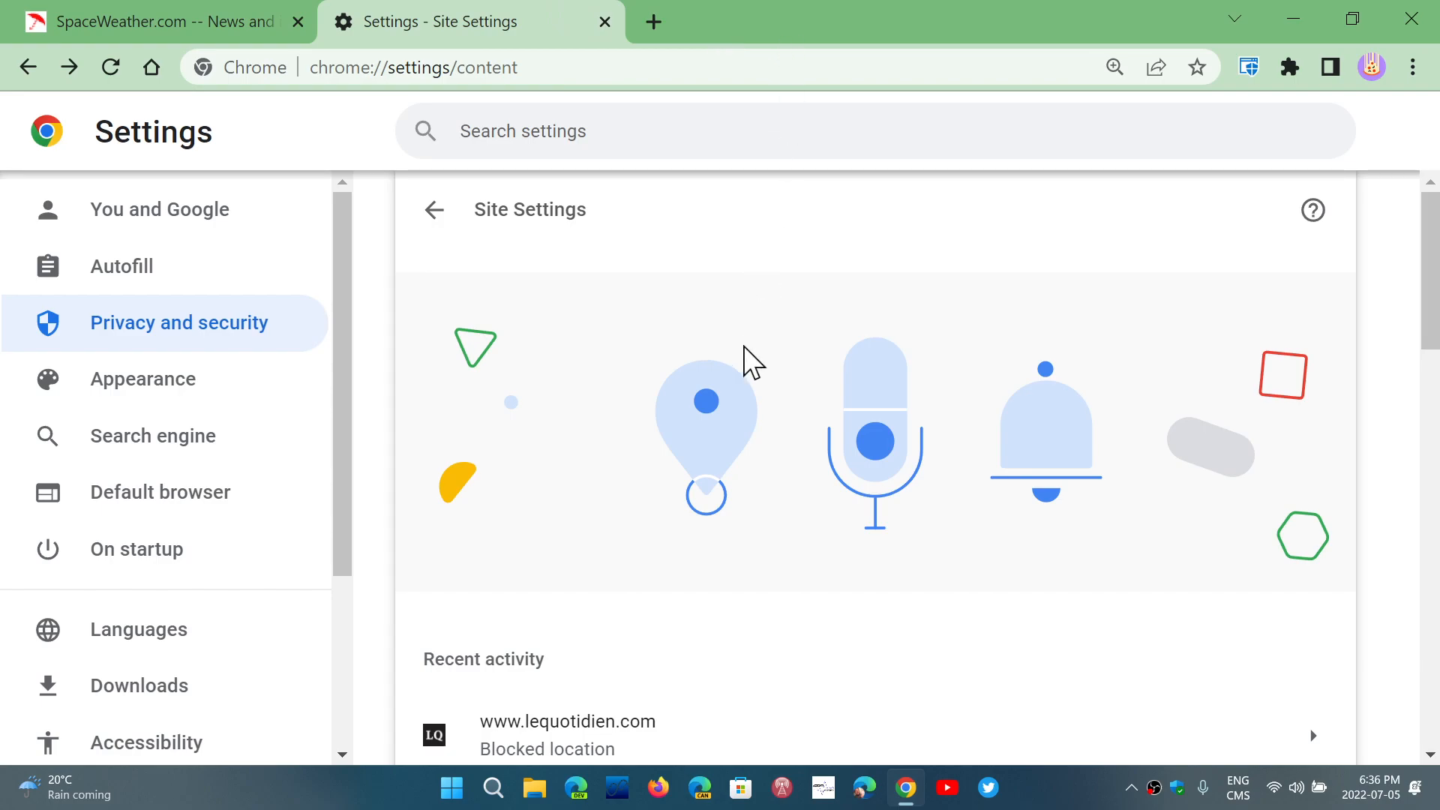
{"action": "mouse_move", "coordinate": [1414, 18]}
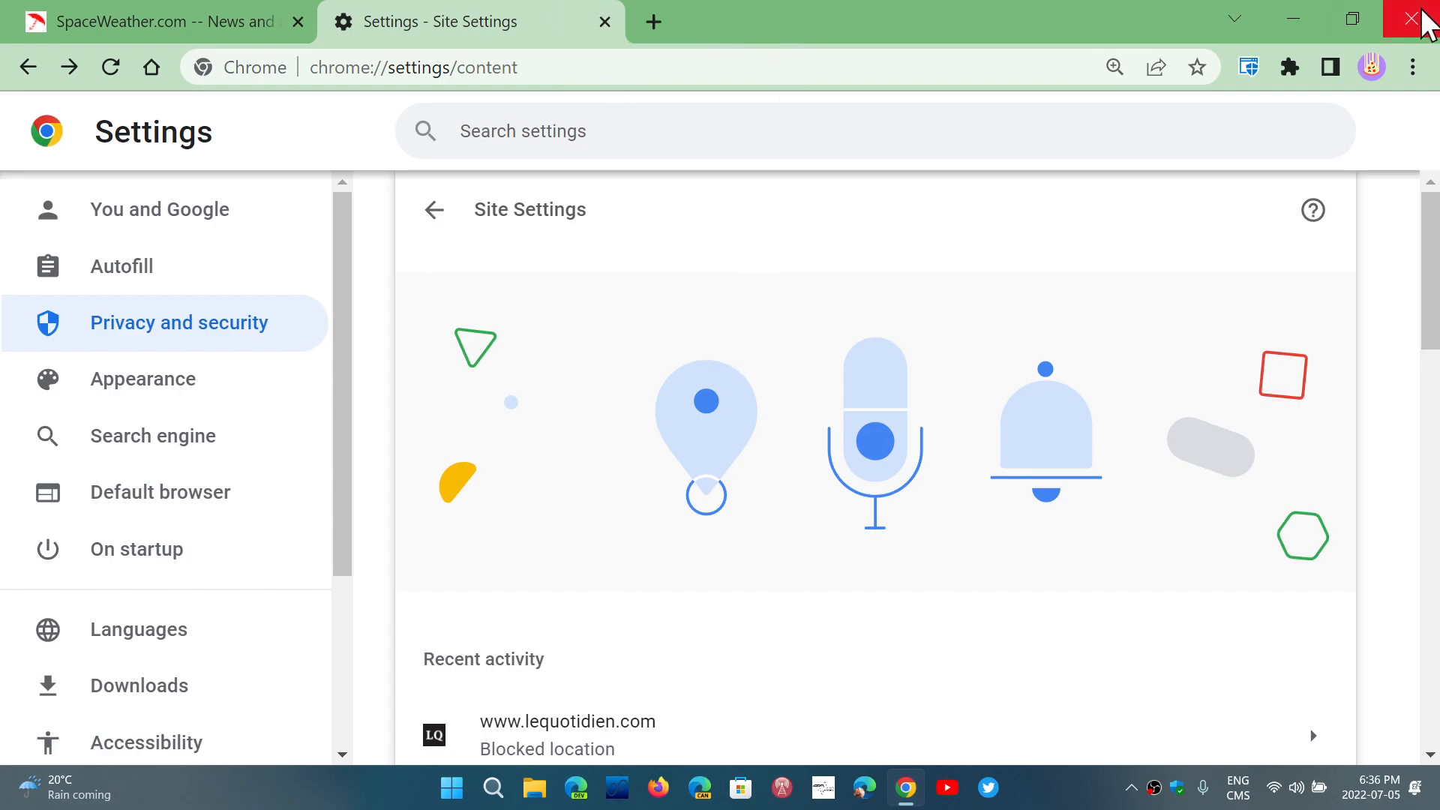
{"action": "left_click", "coordinate": [1422, 18]}
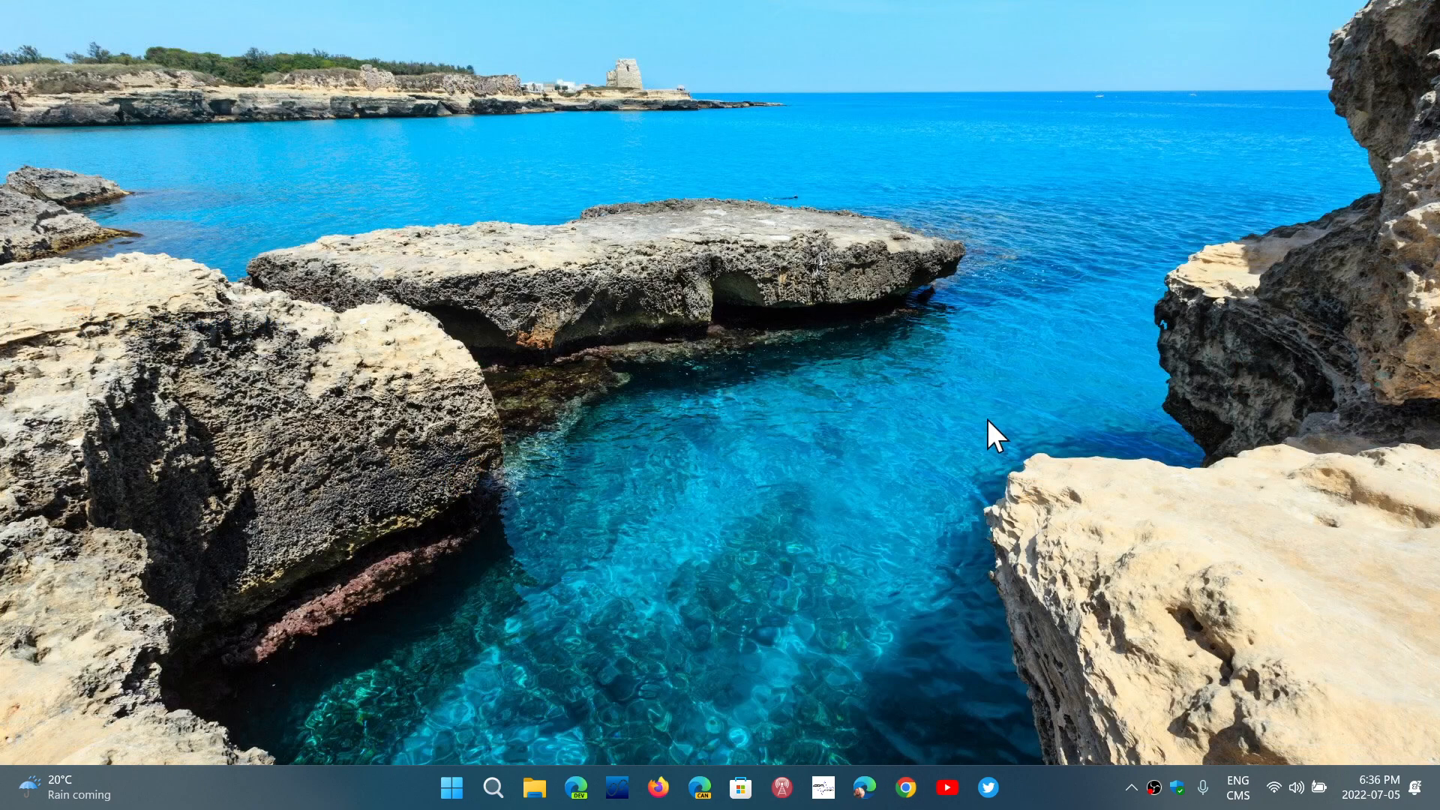